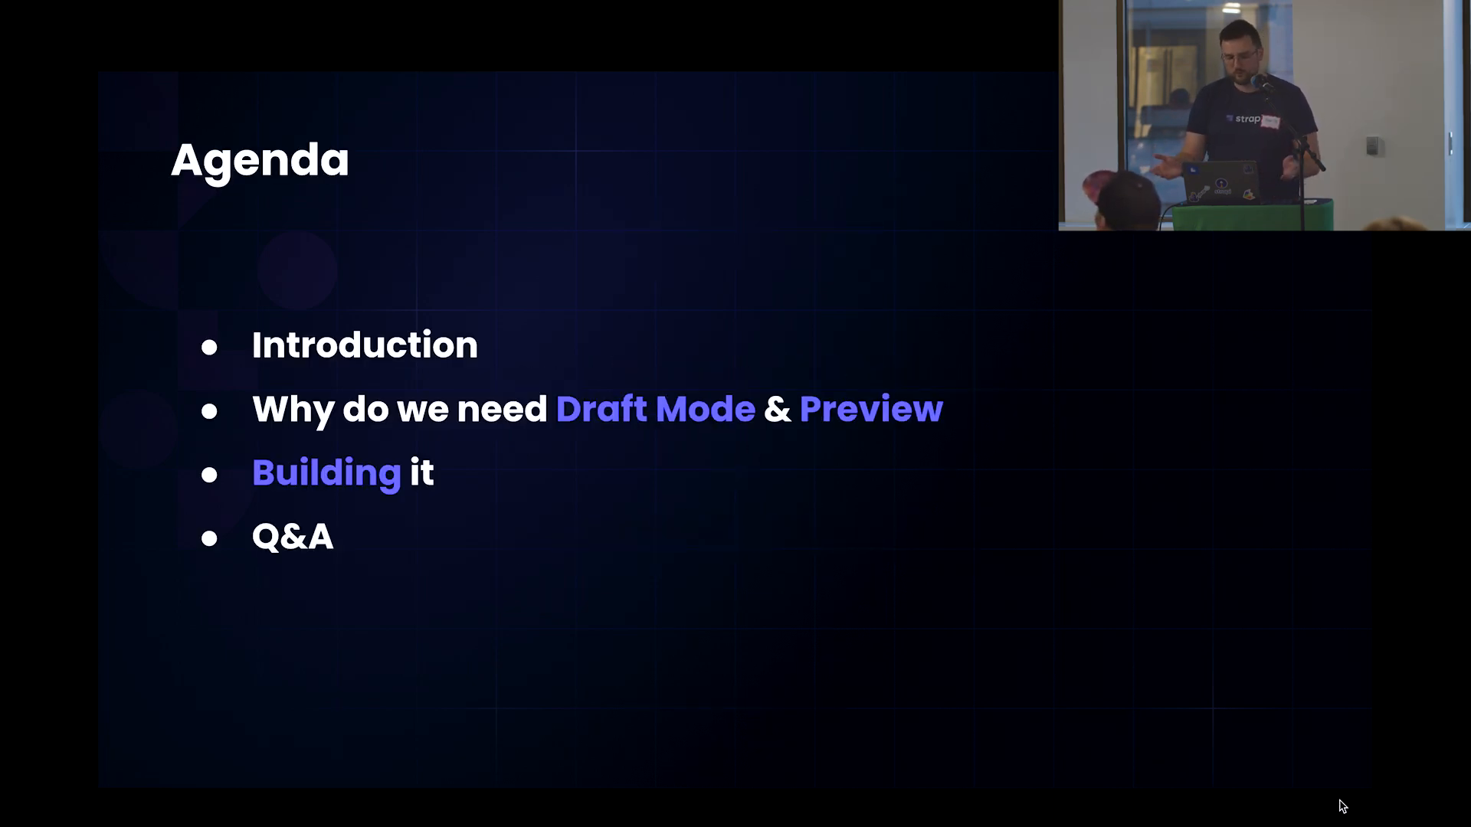
Advance from the Agenda slide through the talk's slides
key(Right)
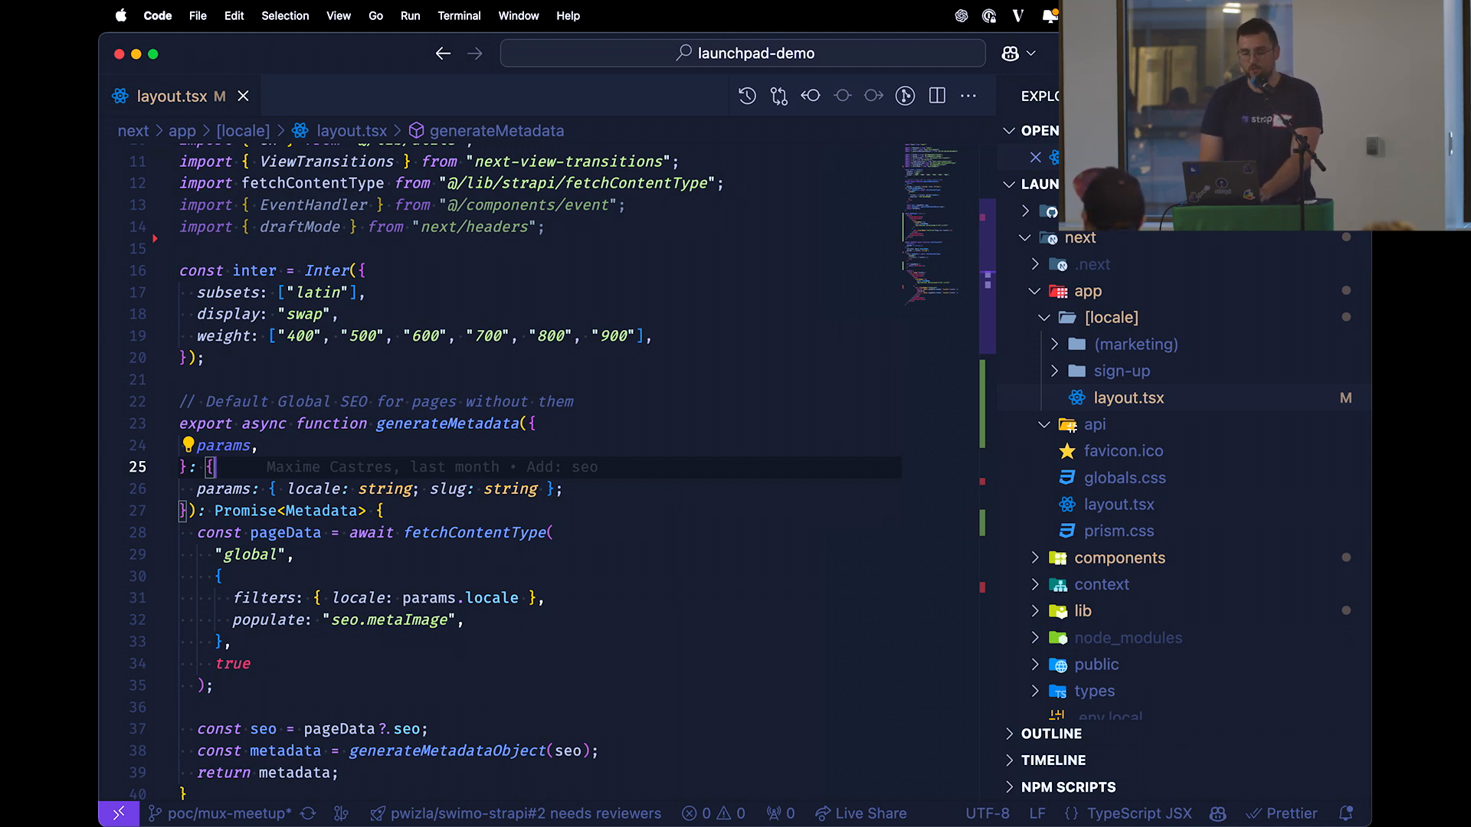
Create api/preview/route.ts under the app folder
click(1081, 237)
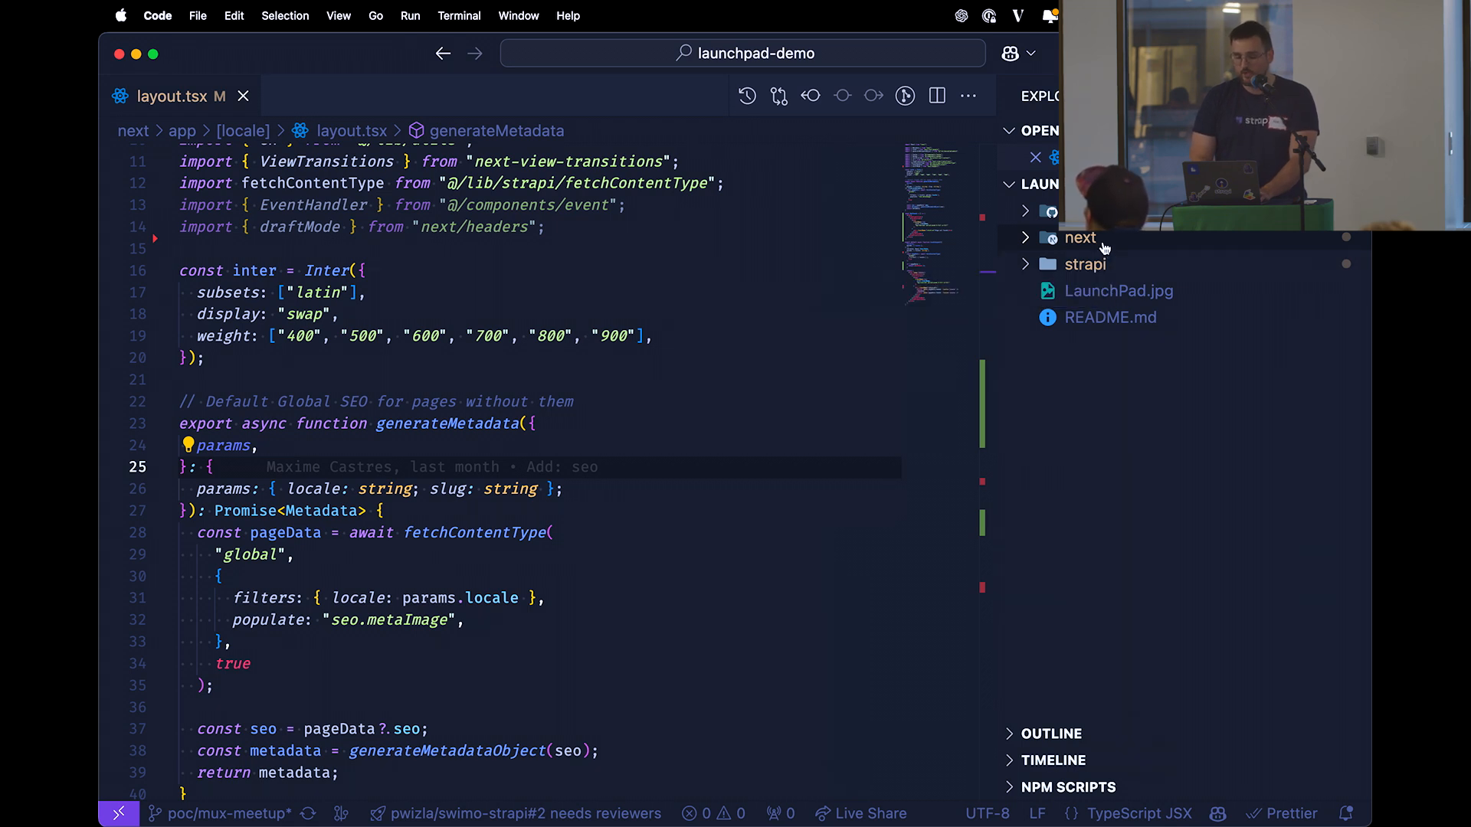
click(1080, 238)
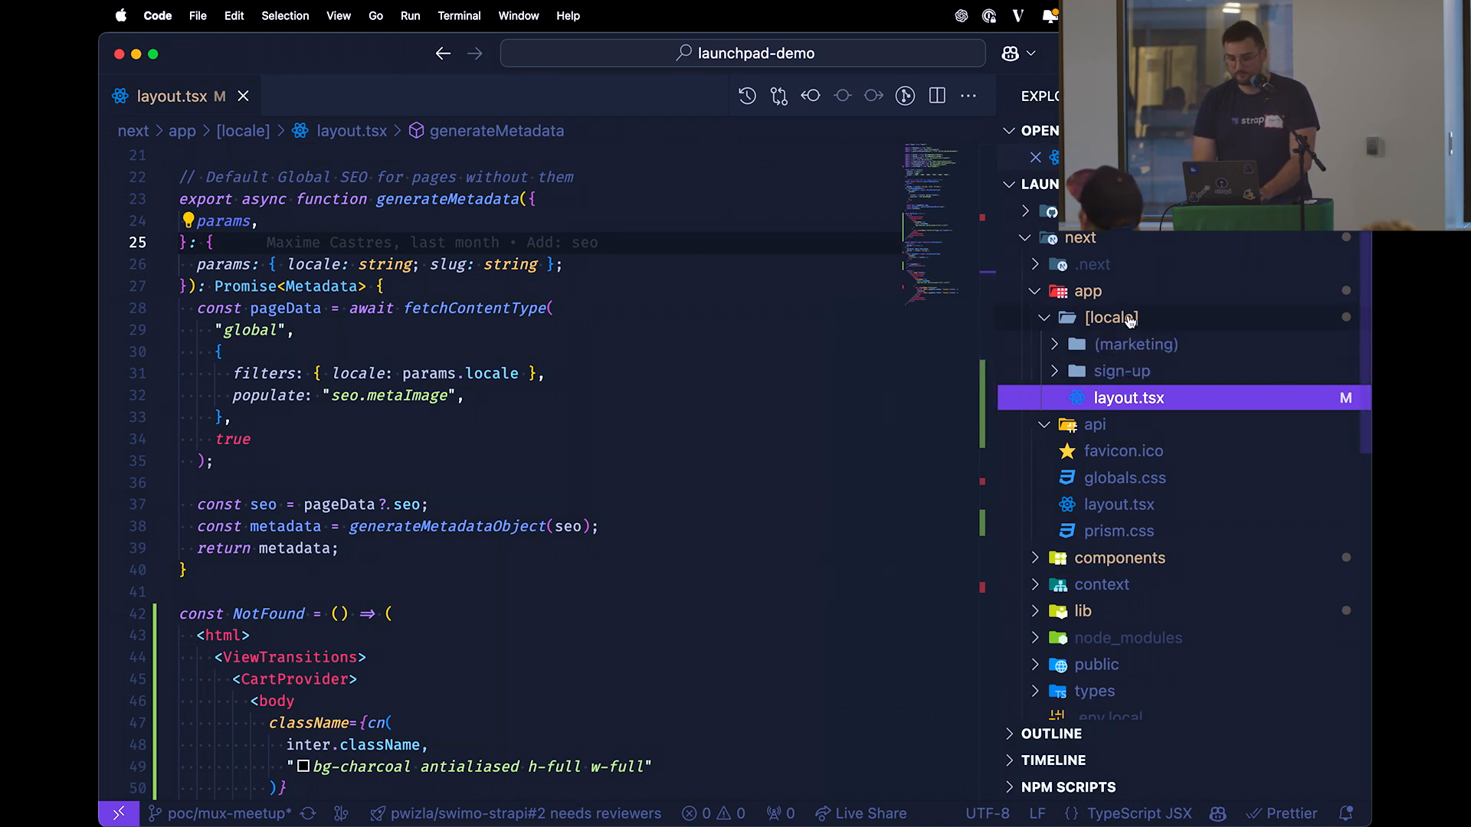
right_click(1125, 397)
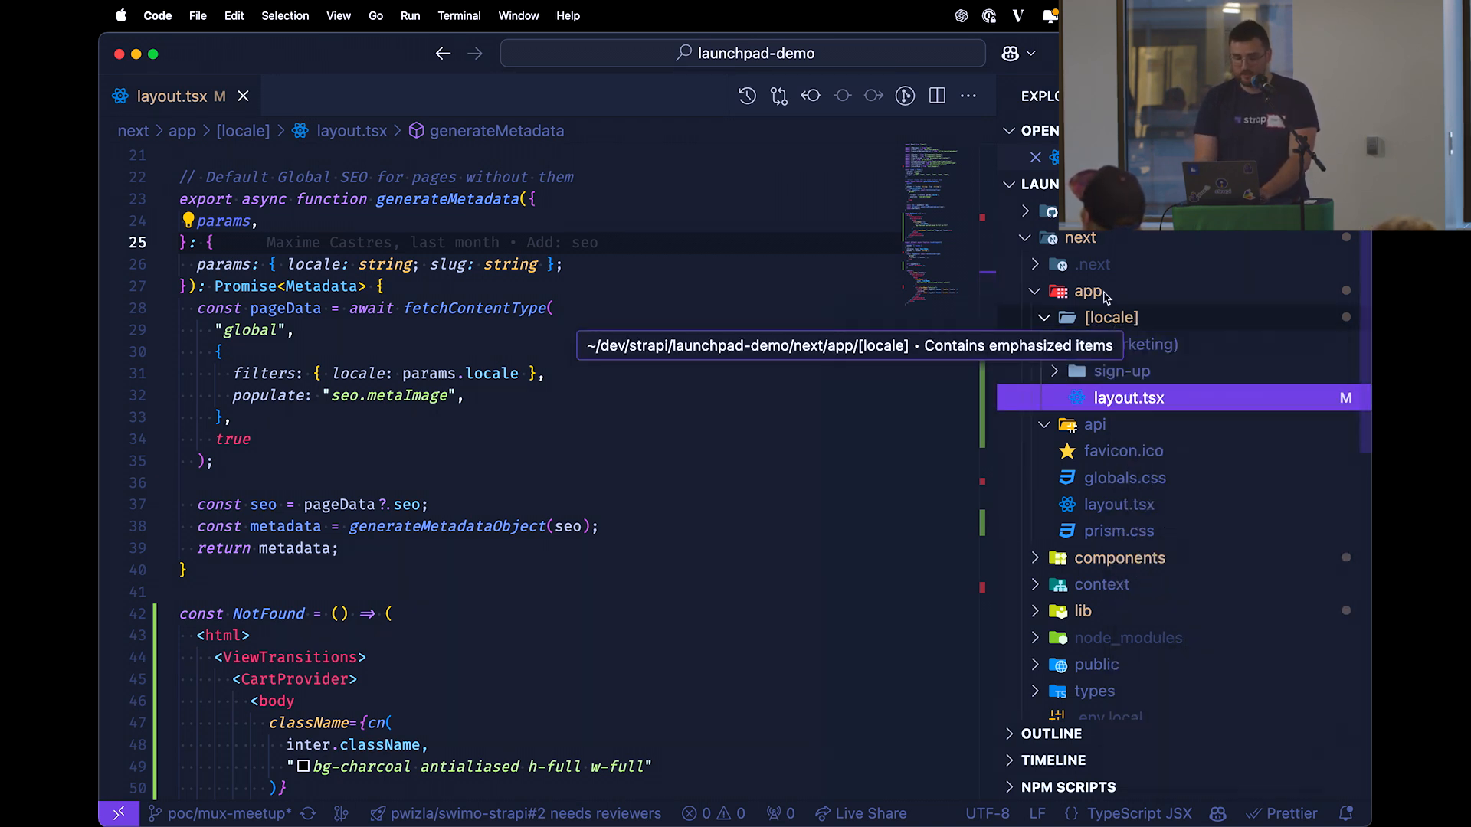
text(apo)
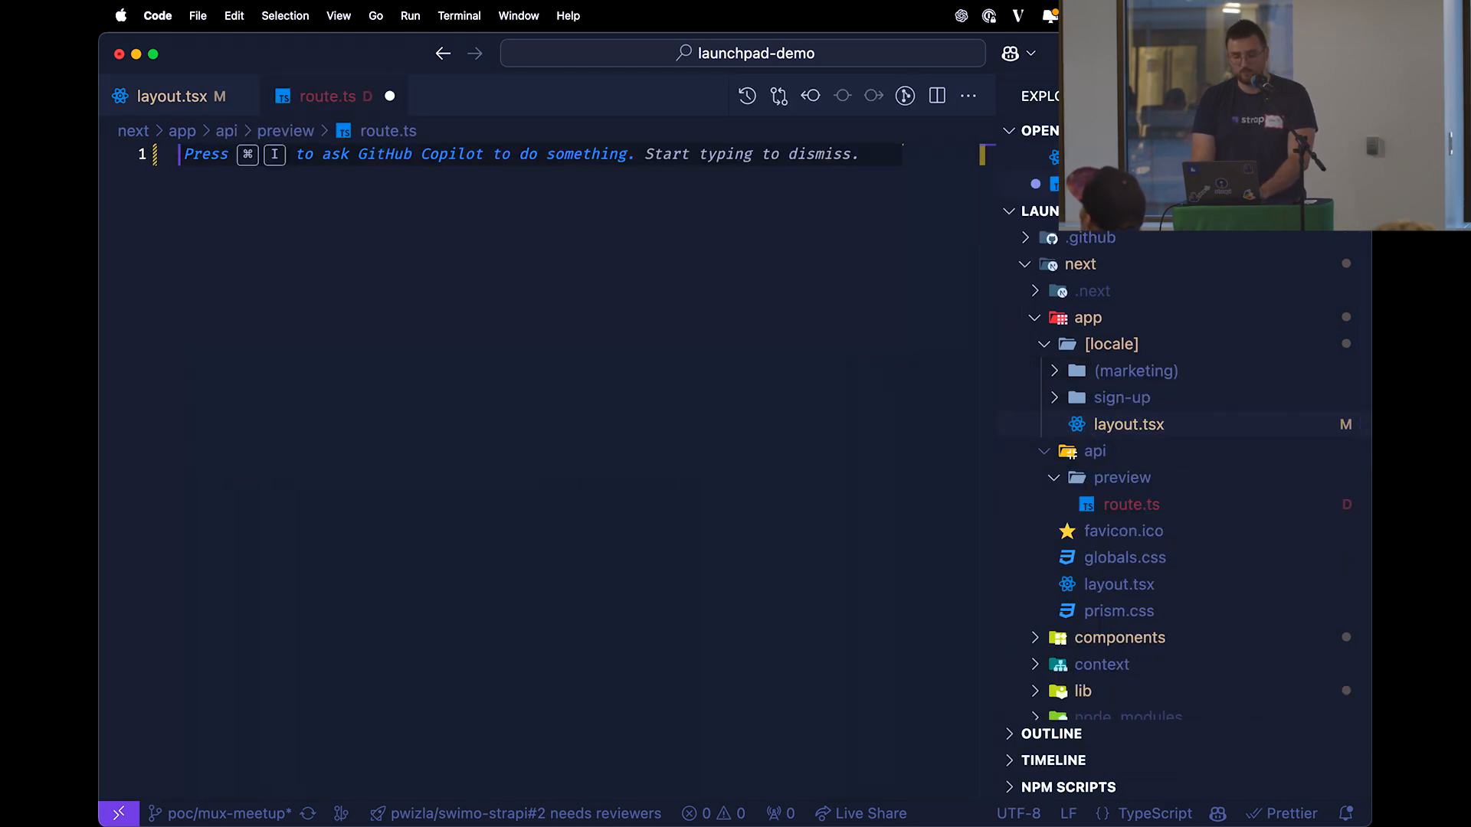
Write an async GET function that enables draft mode
text(export)
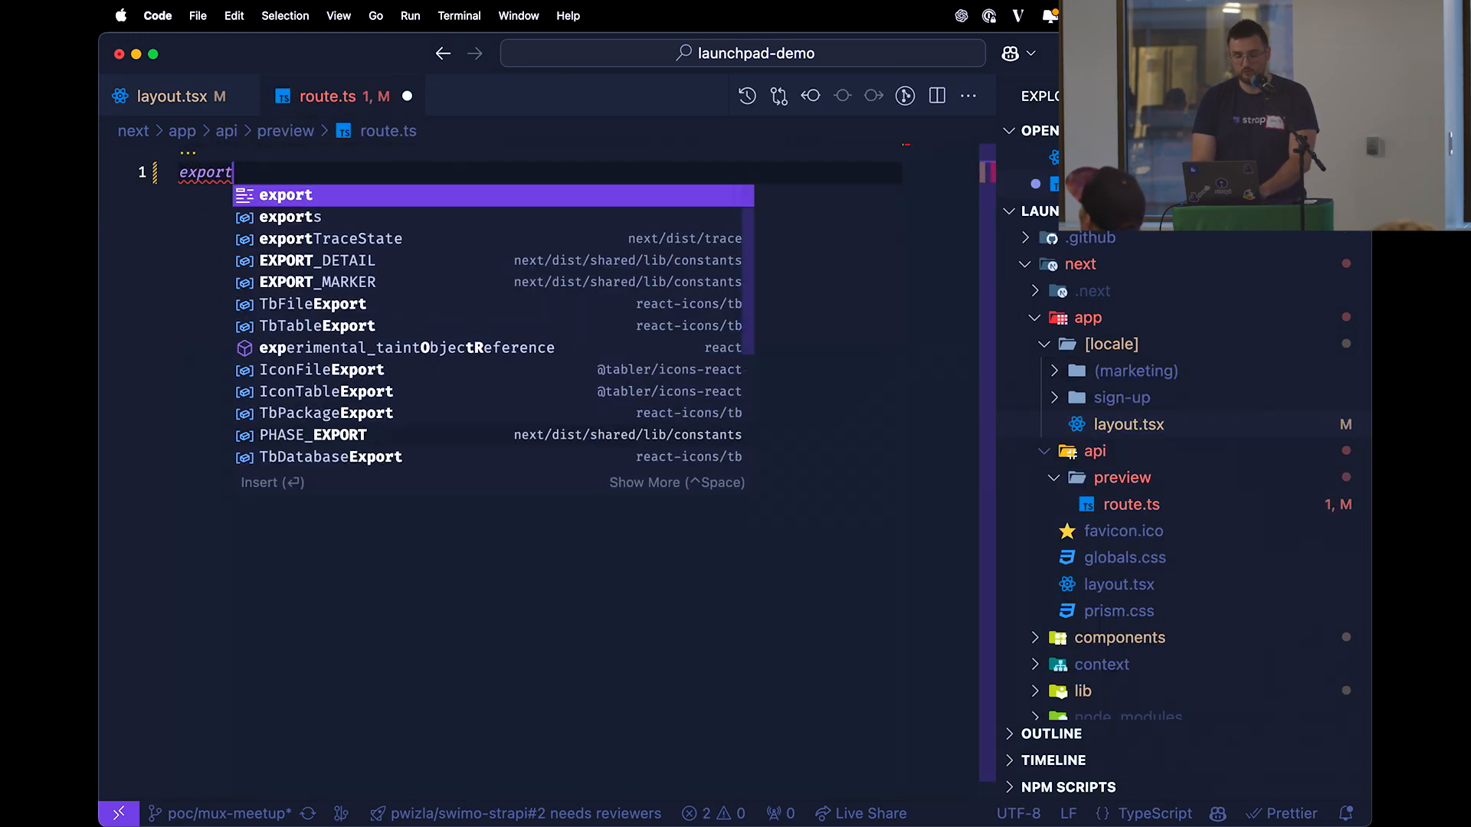
text(async function)
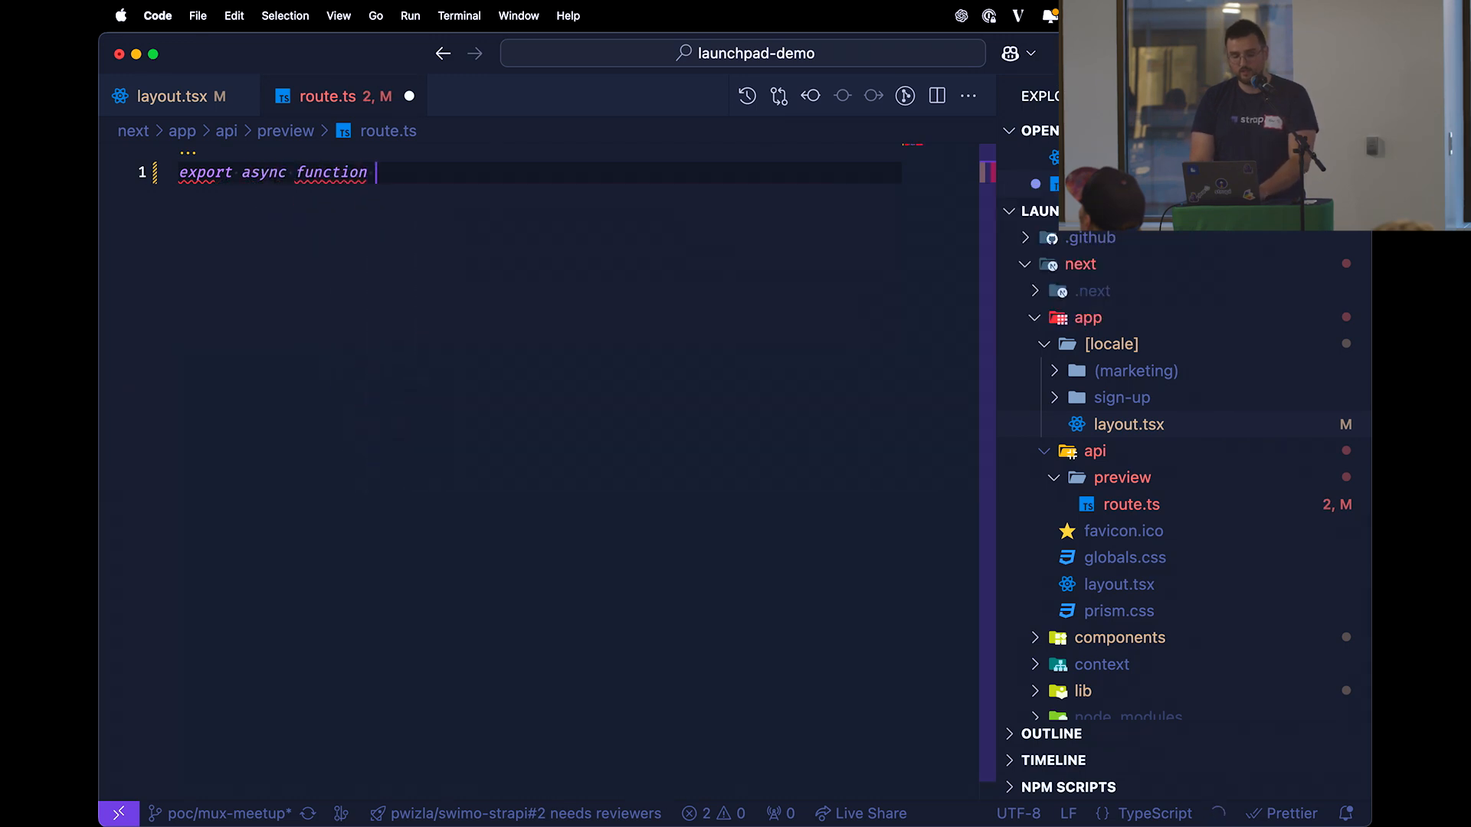
text(GET() {)
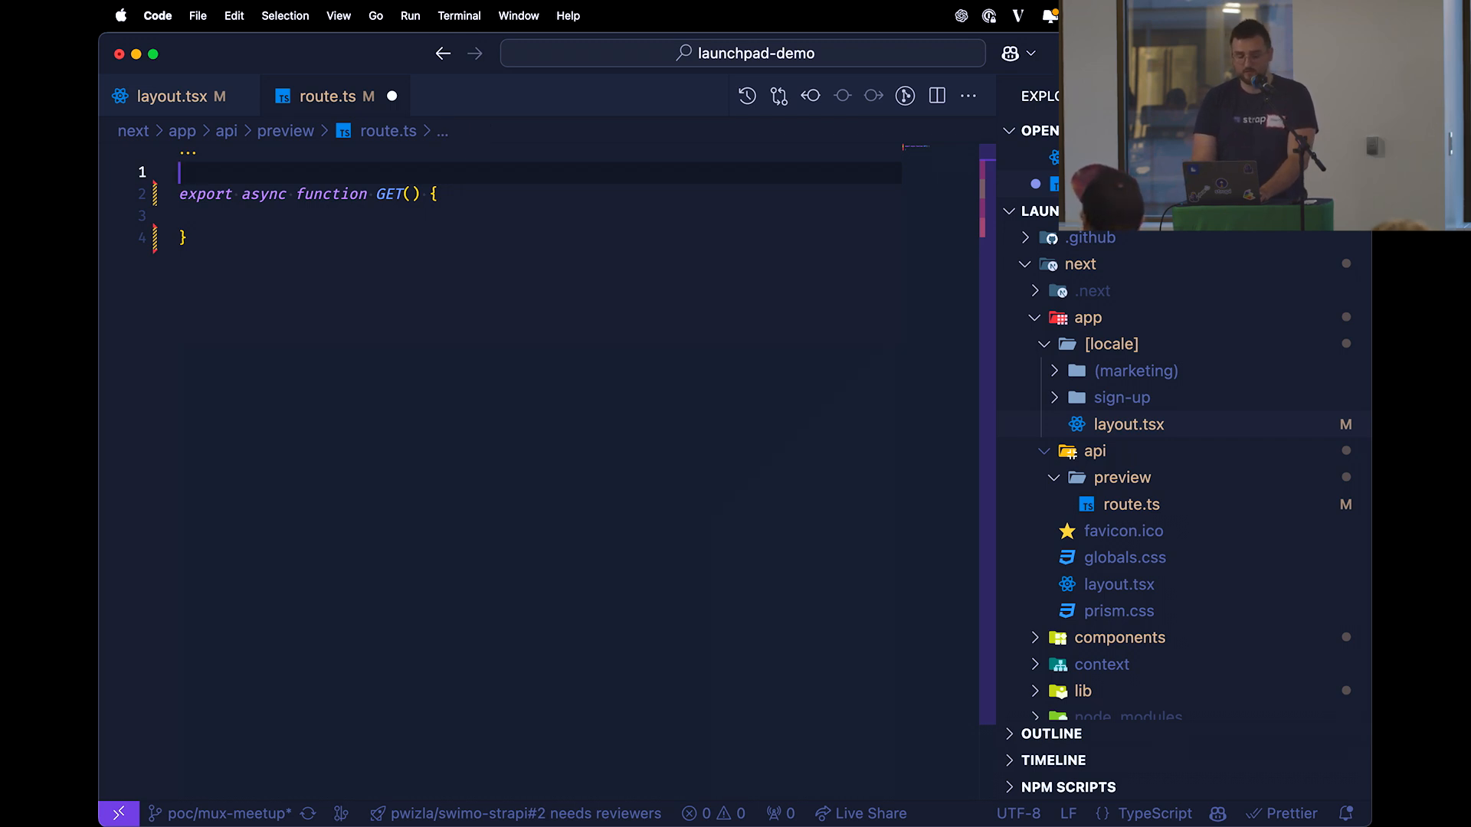
key(Enter)
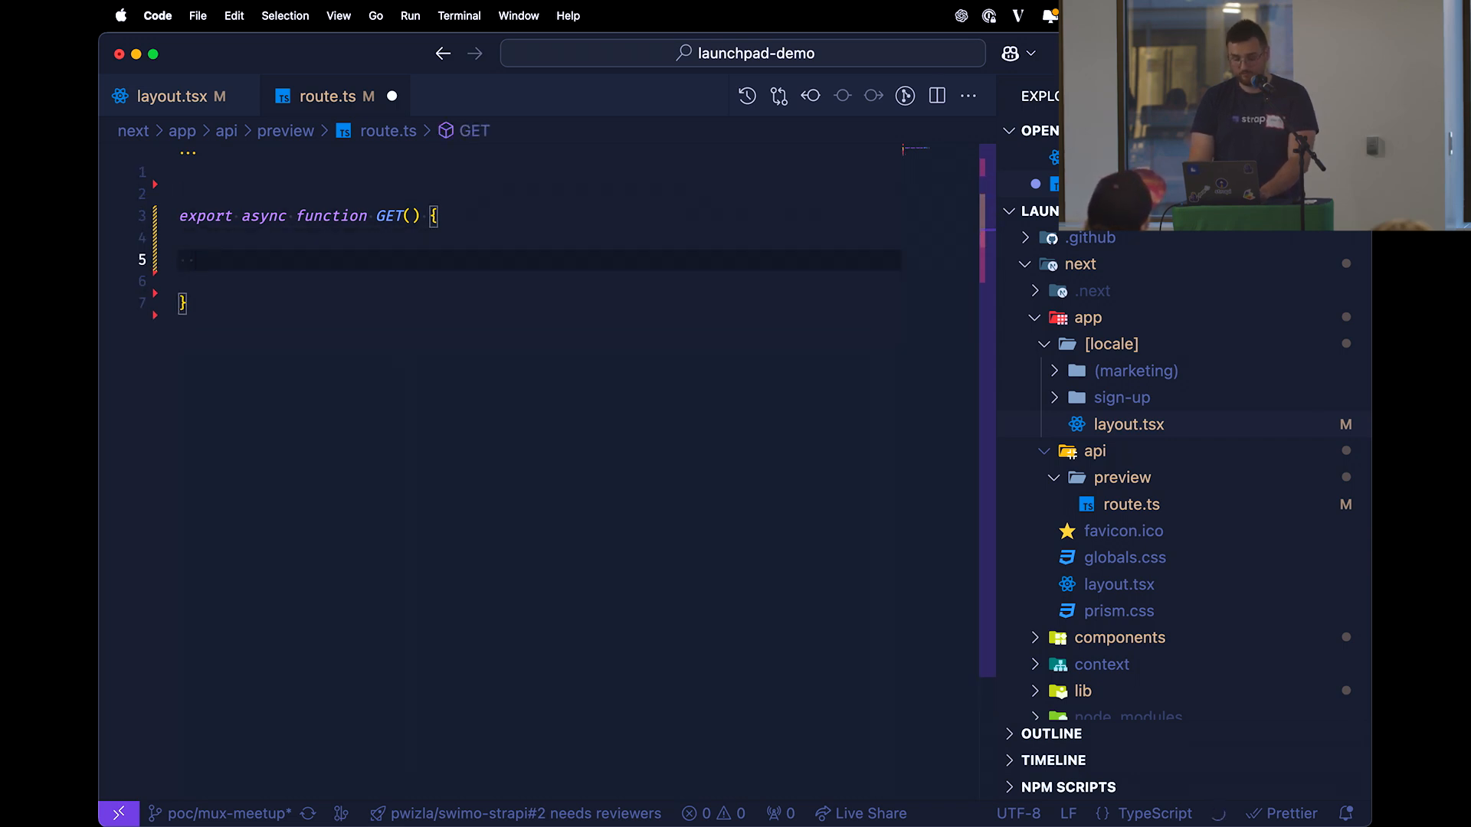
text(draftMode().)
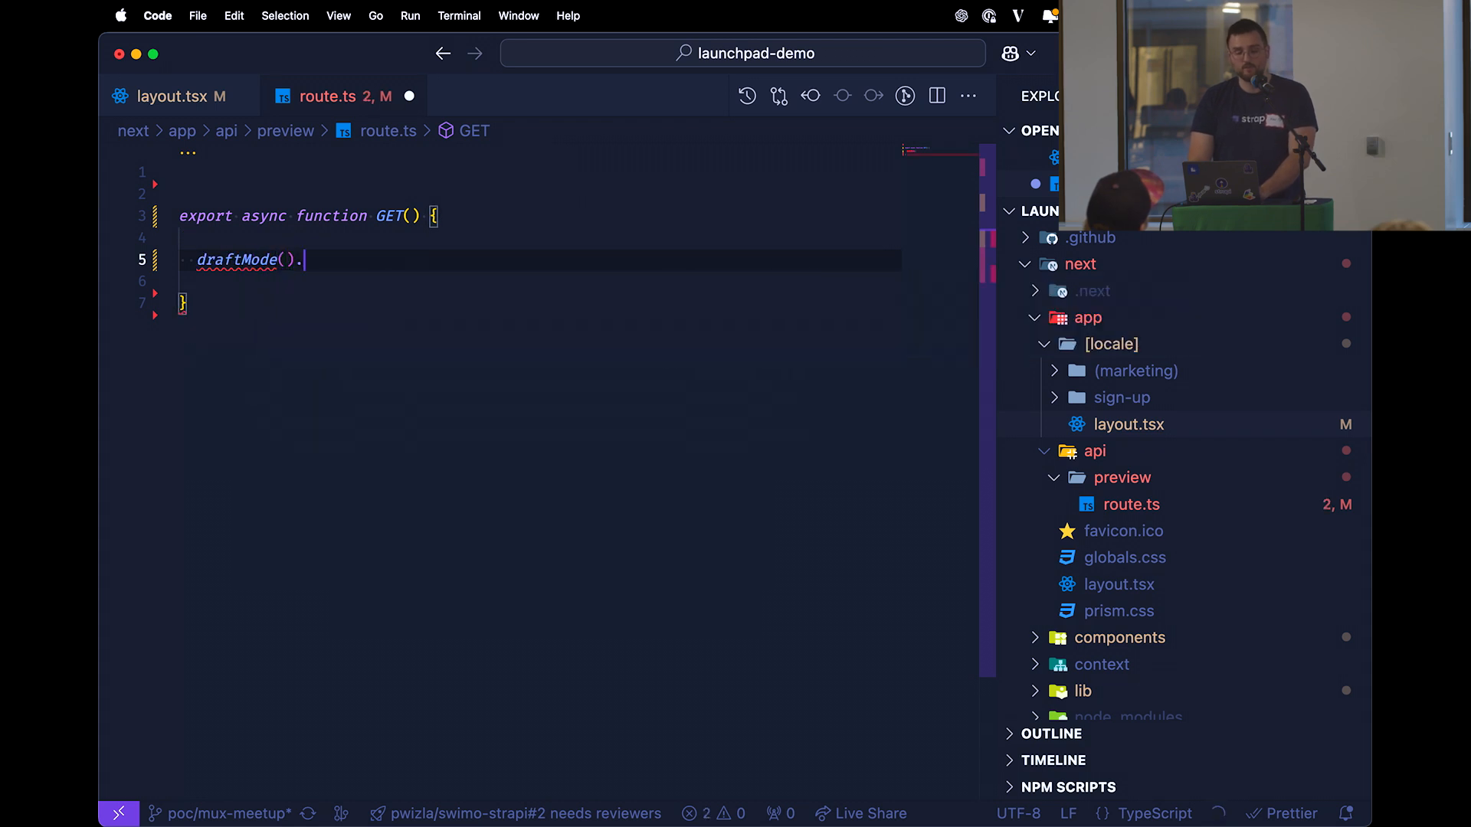
text(enabled();)
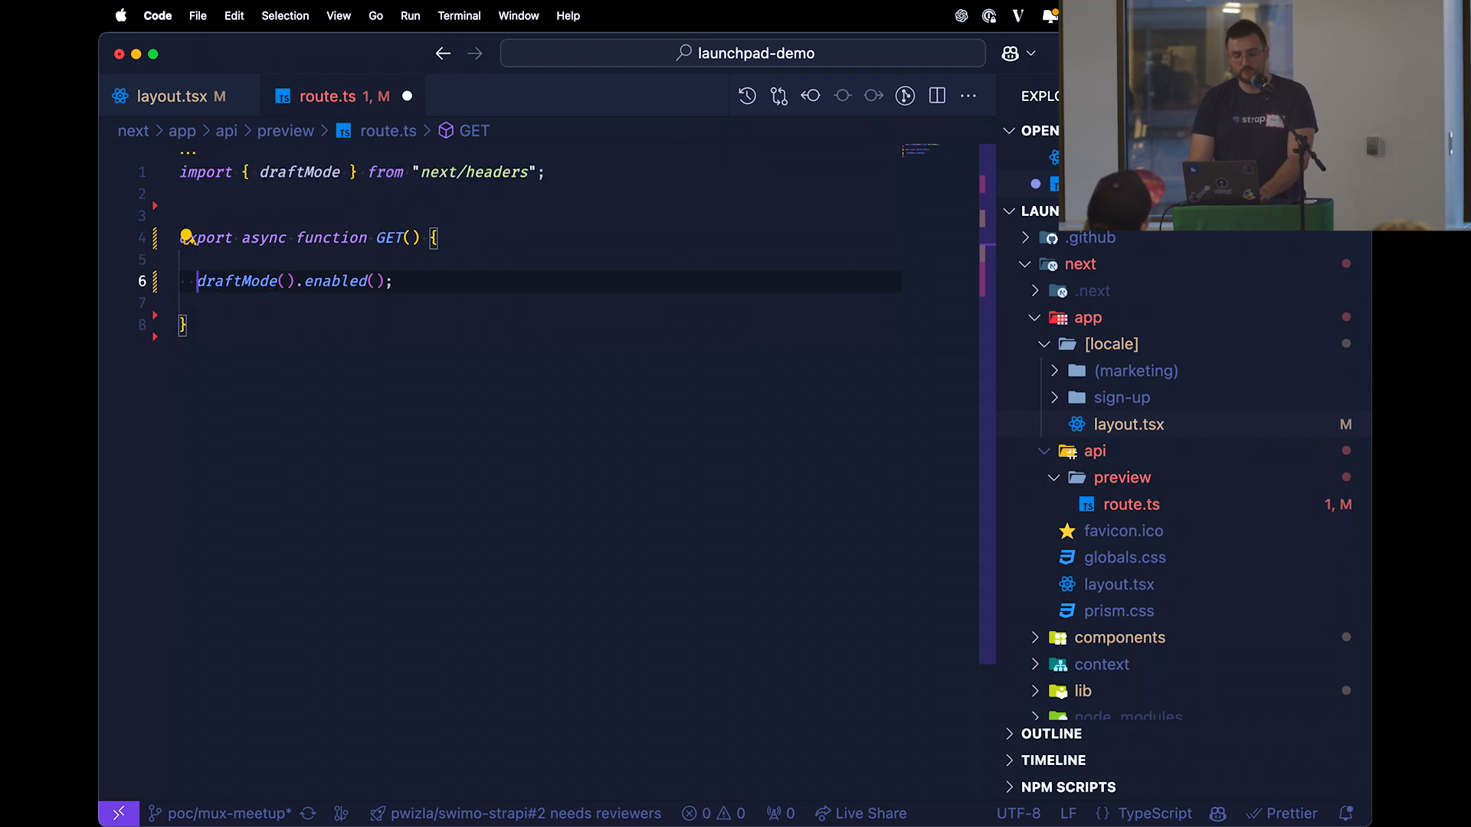
Add the request parameter and return a 'Hello, world!' Response
key(Enter)
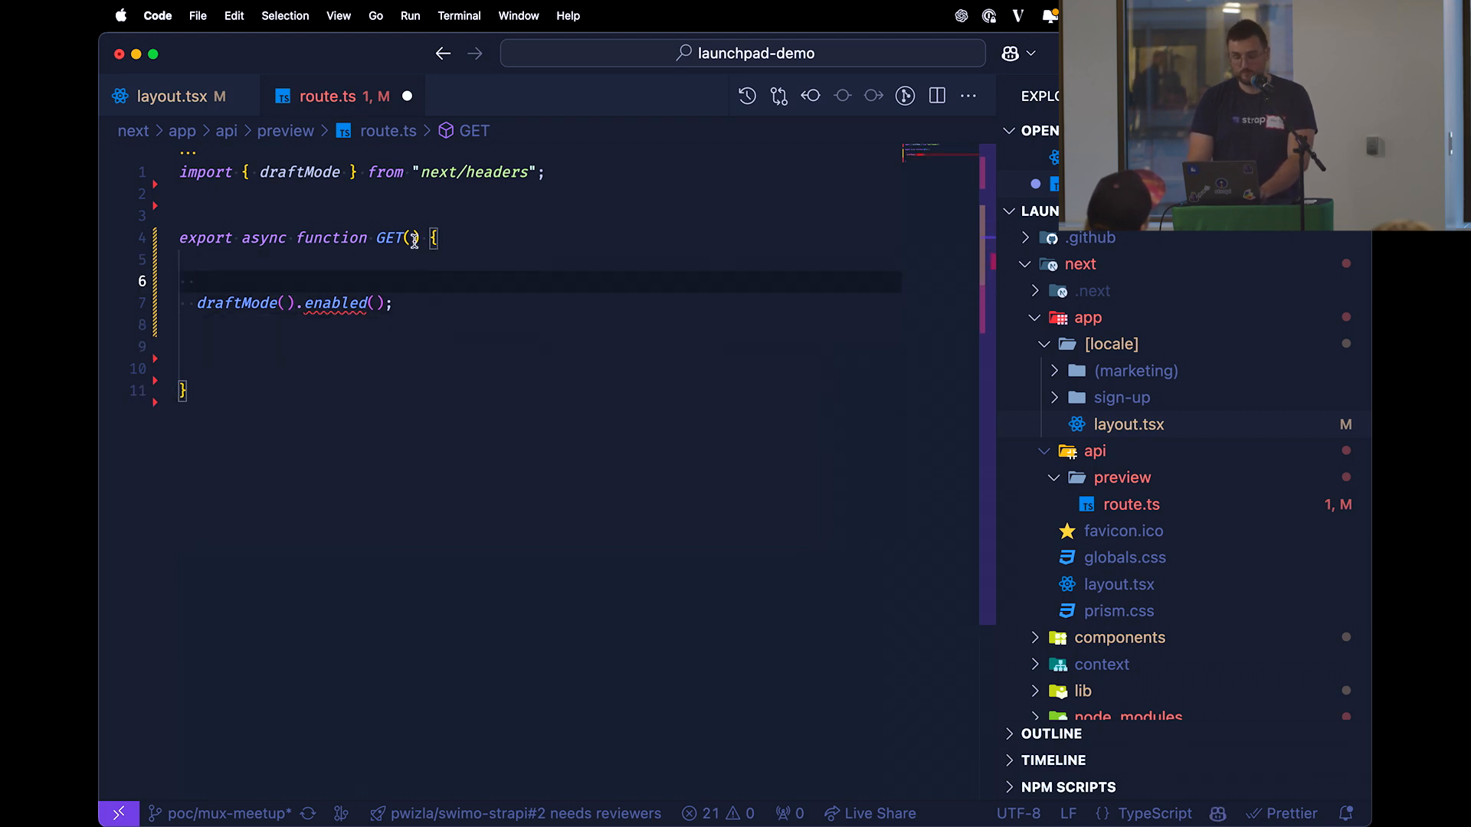
text(req: Request, res: Response)
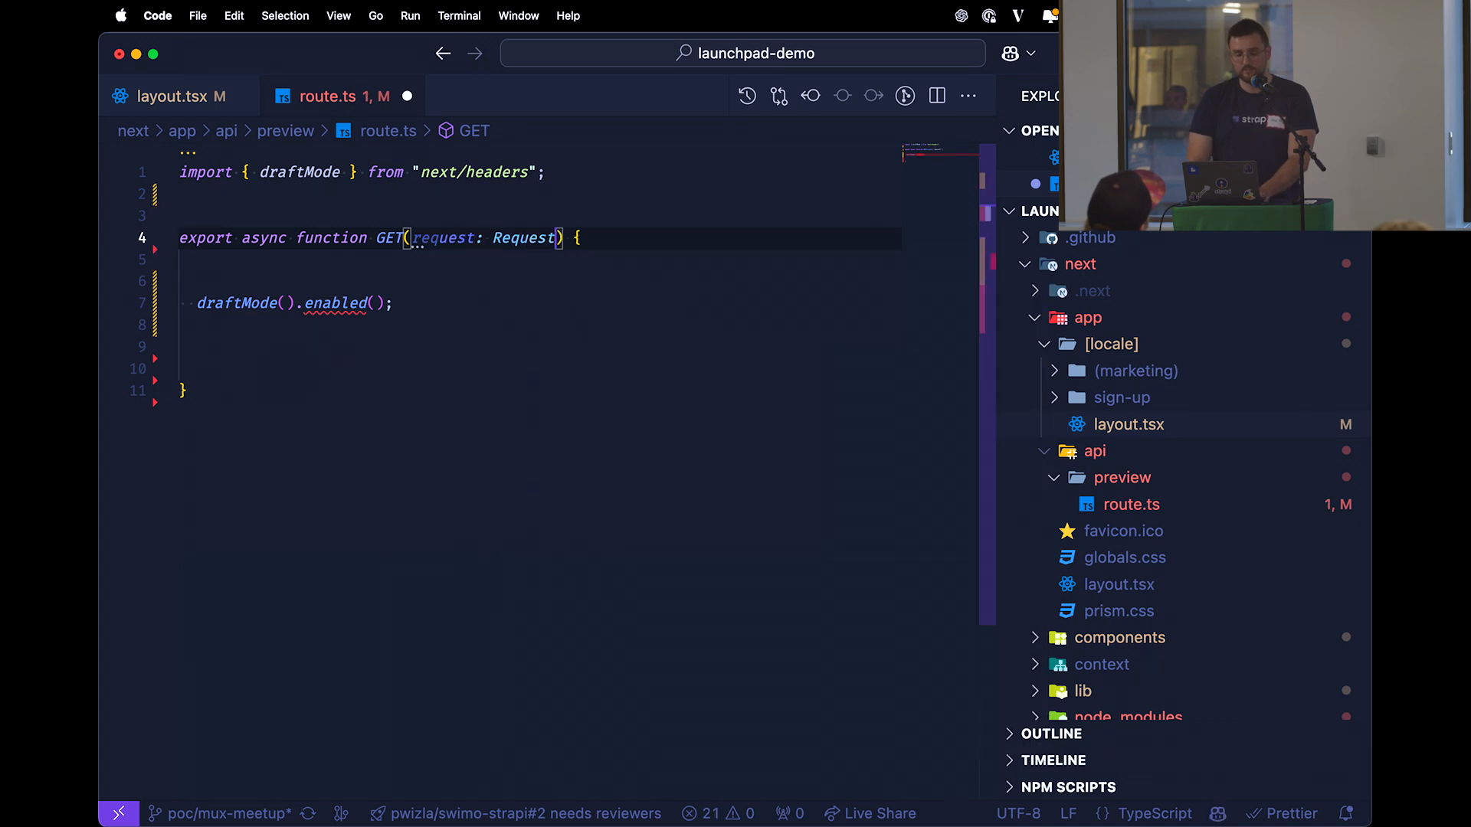
text(return)
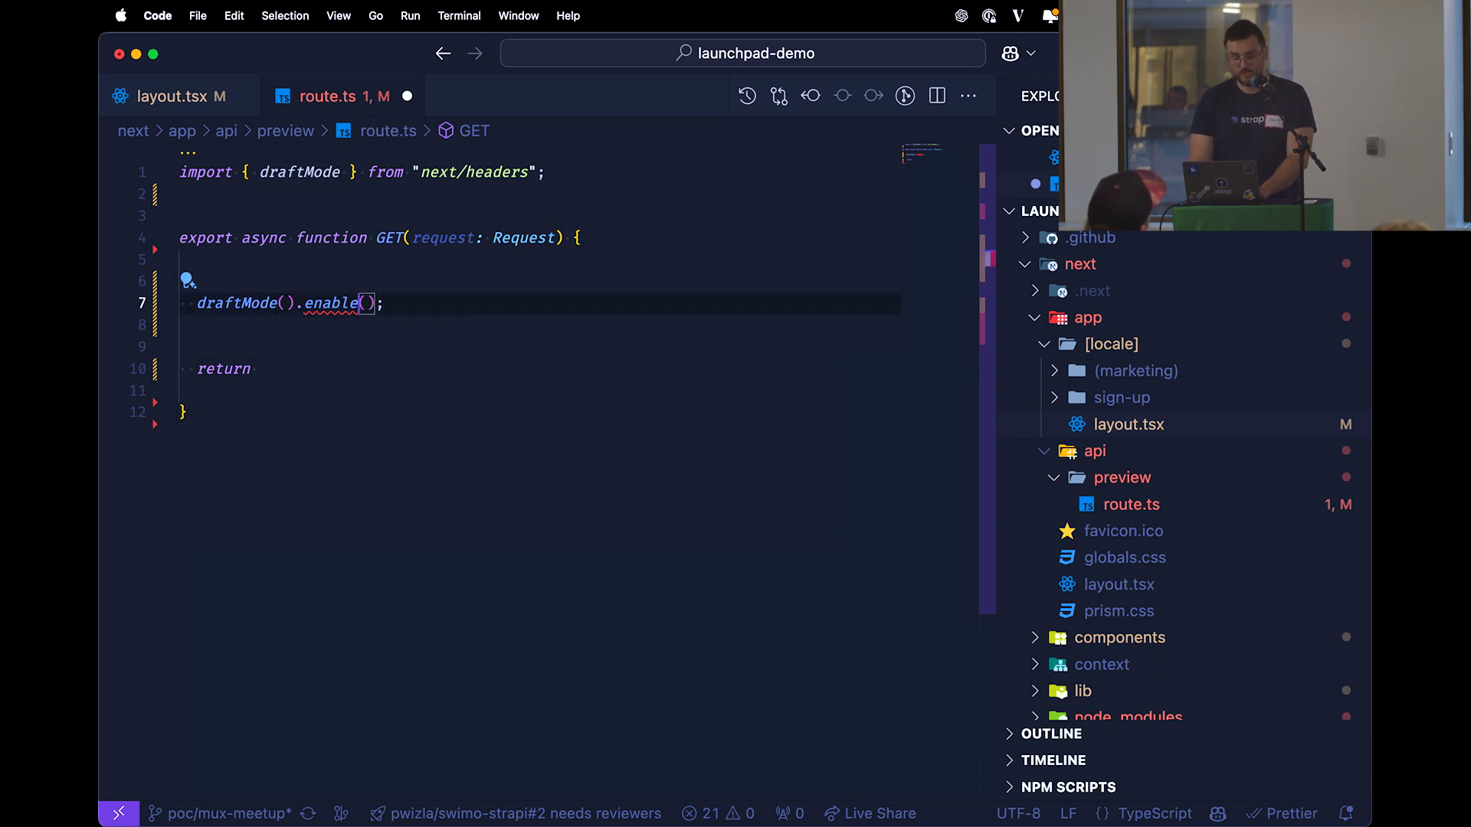
text(n)
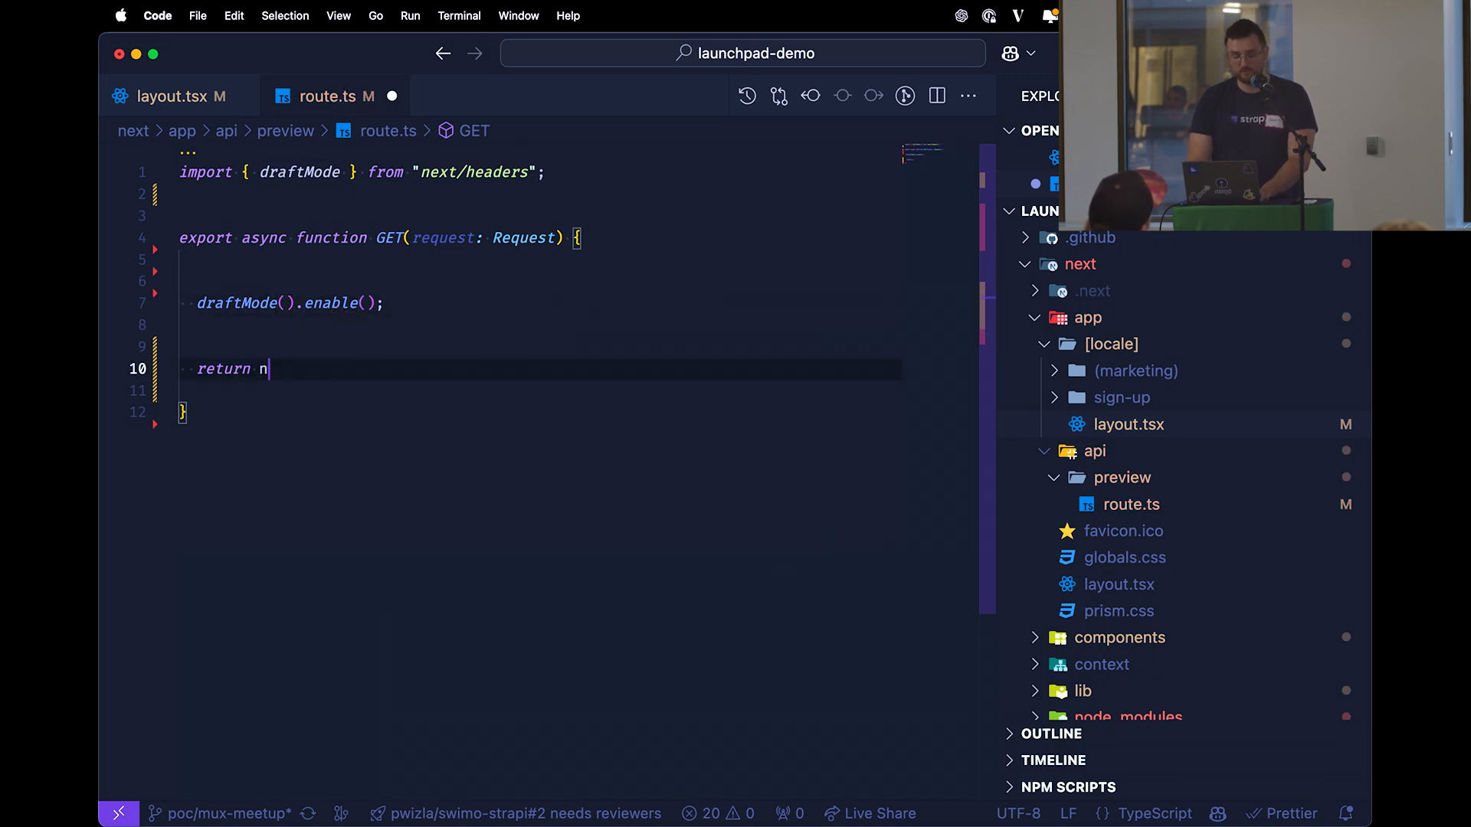
text(ew Response("Hello, world!", {)
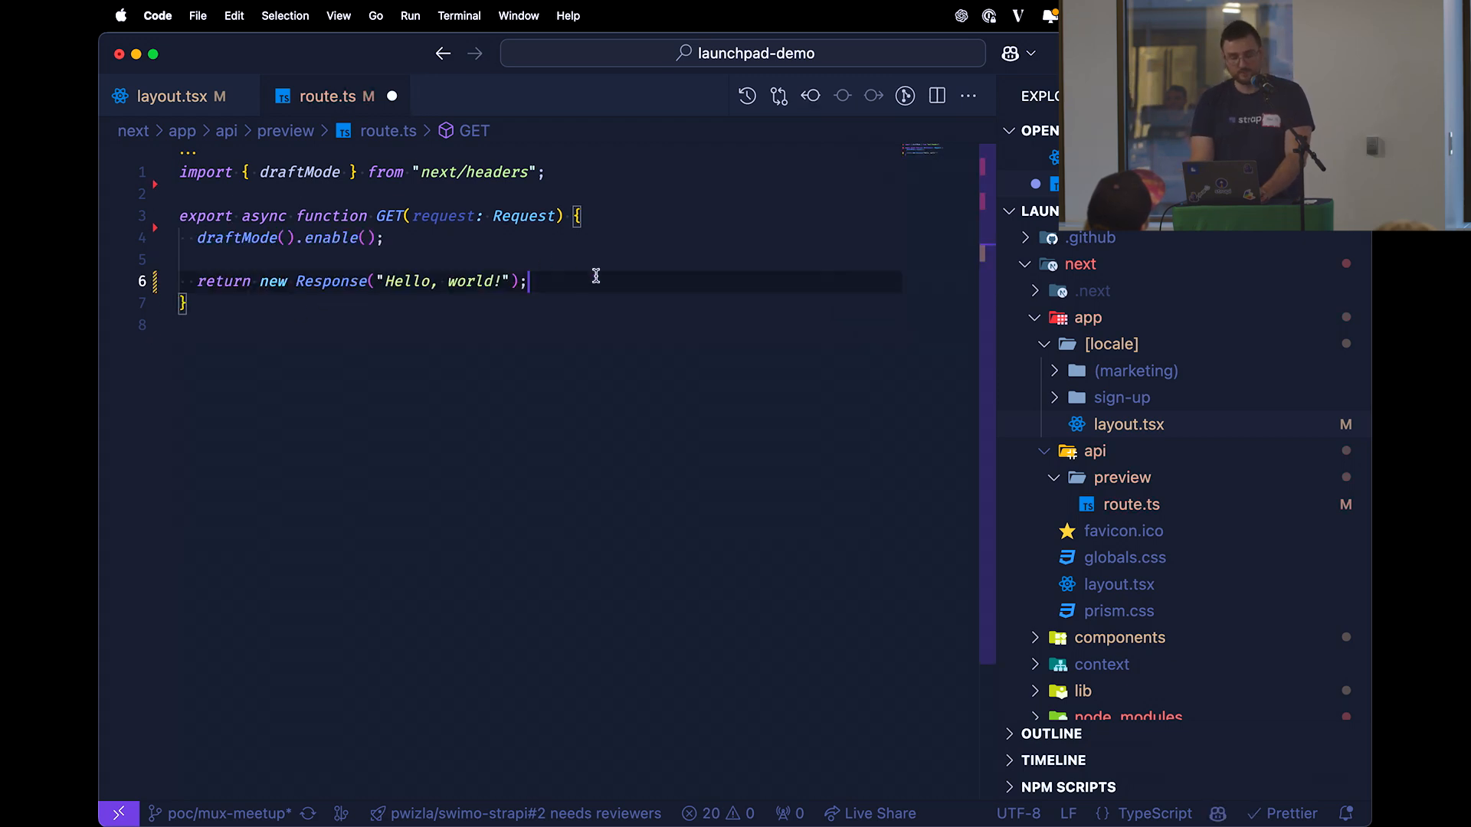
key(cmd+tab)
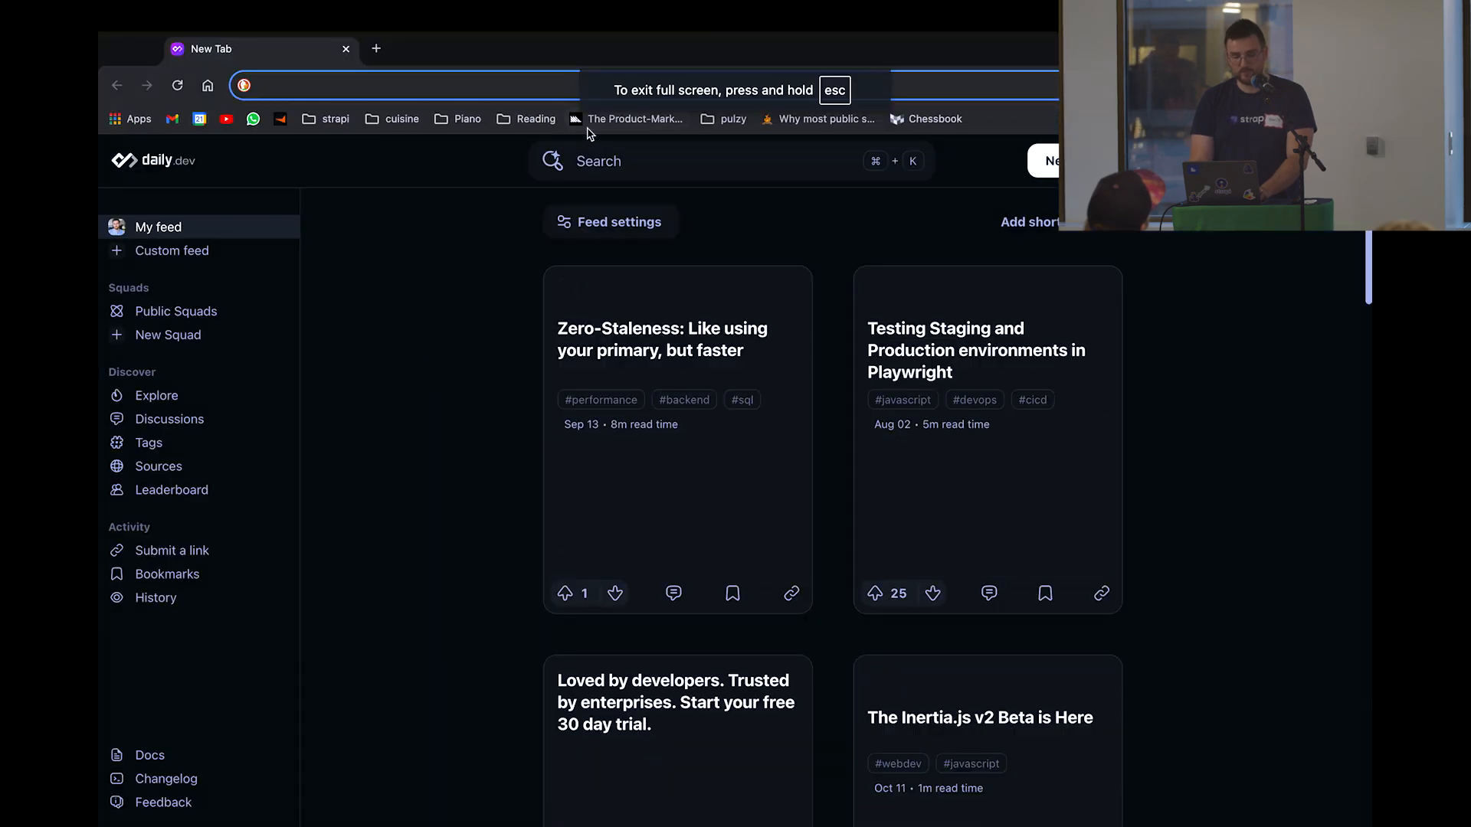
Go to localhost:1337/admin in a new Chrome tab
text(localhost:1337/admin)
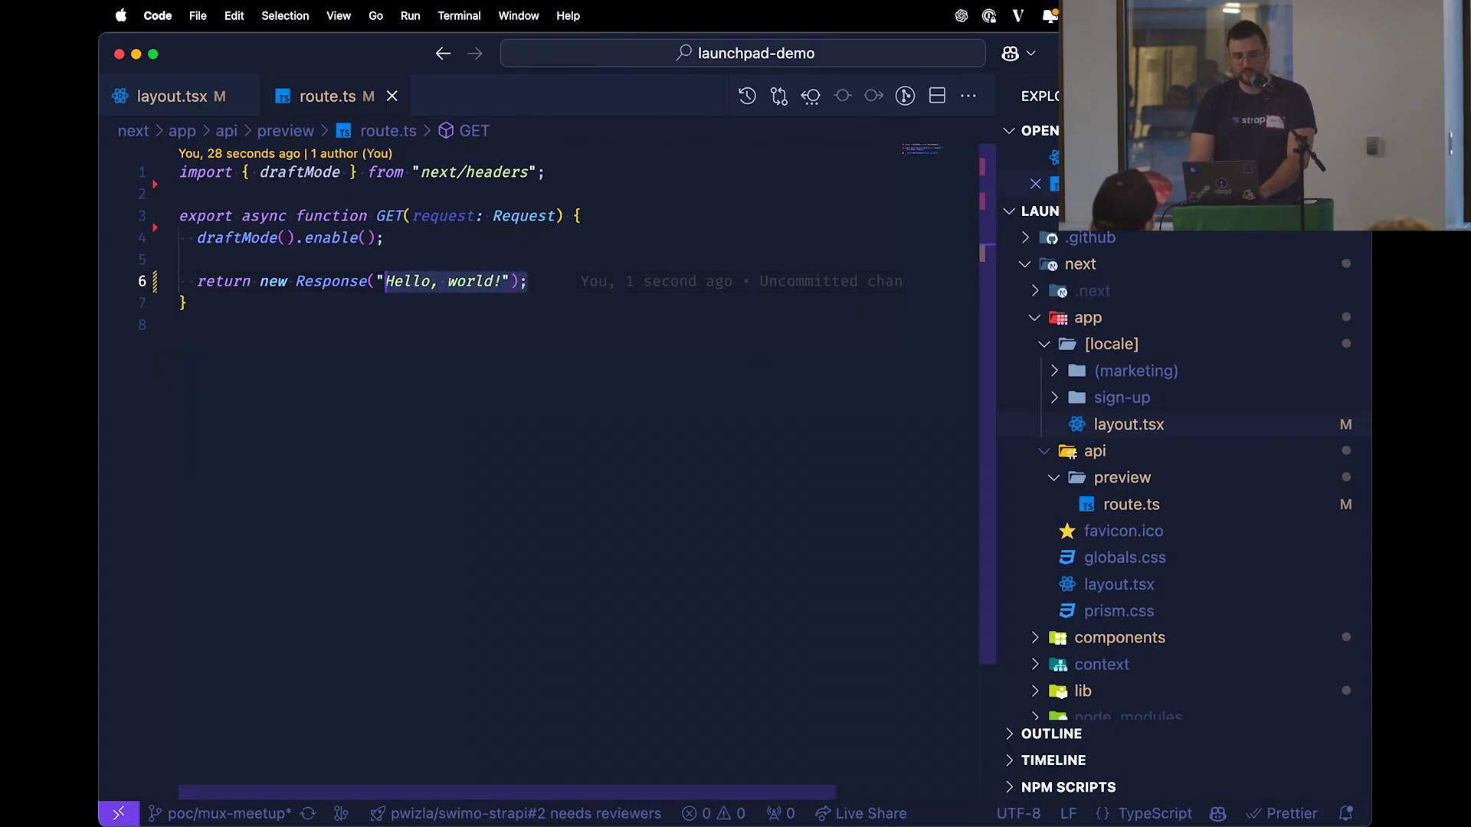
Return redirect('/') and import redirect from next/navigation
text(redirect()
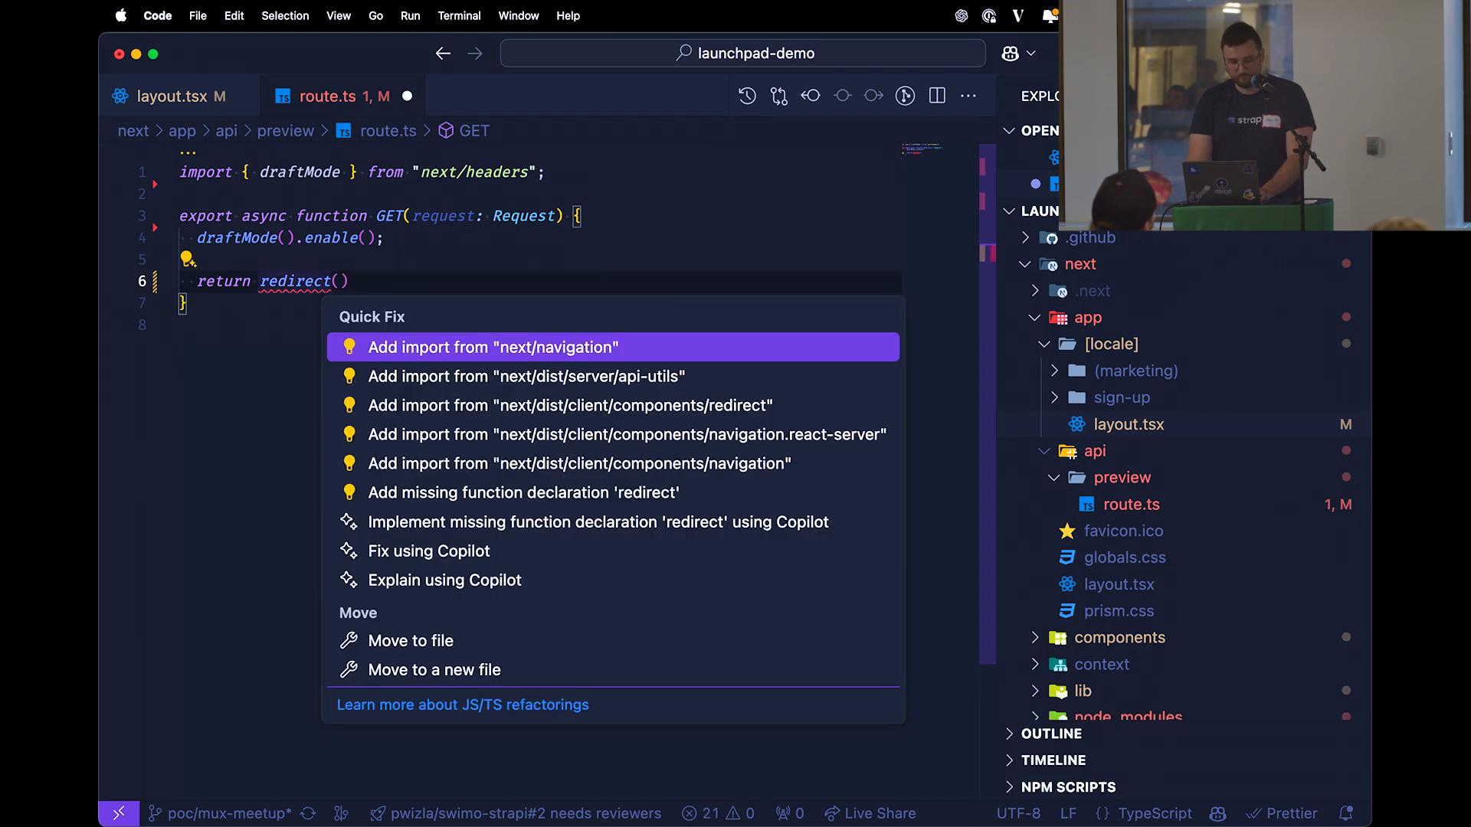
click(493, 347)
text(import { redirect } from "next/headers";)
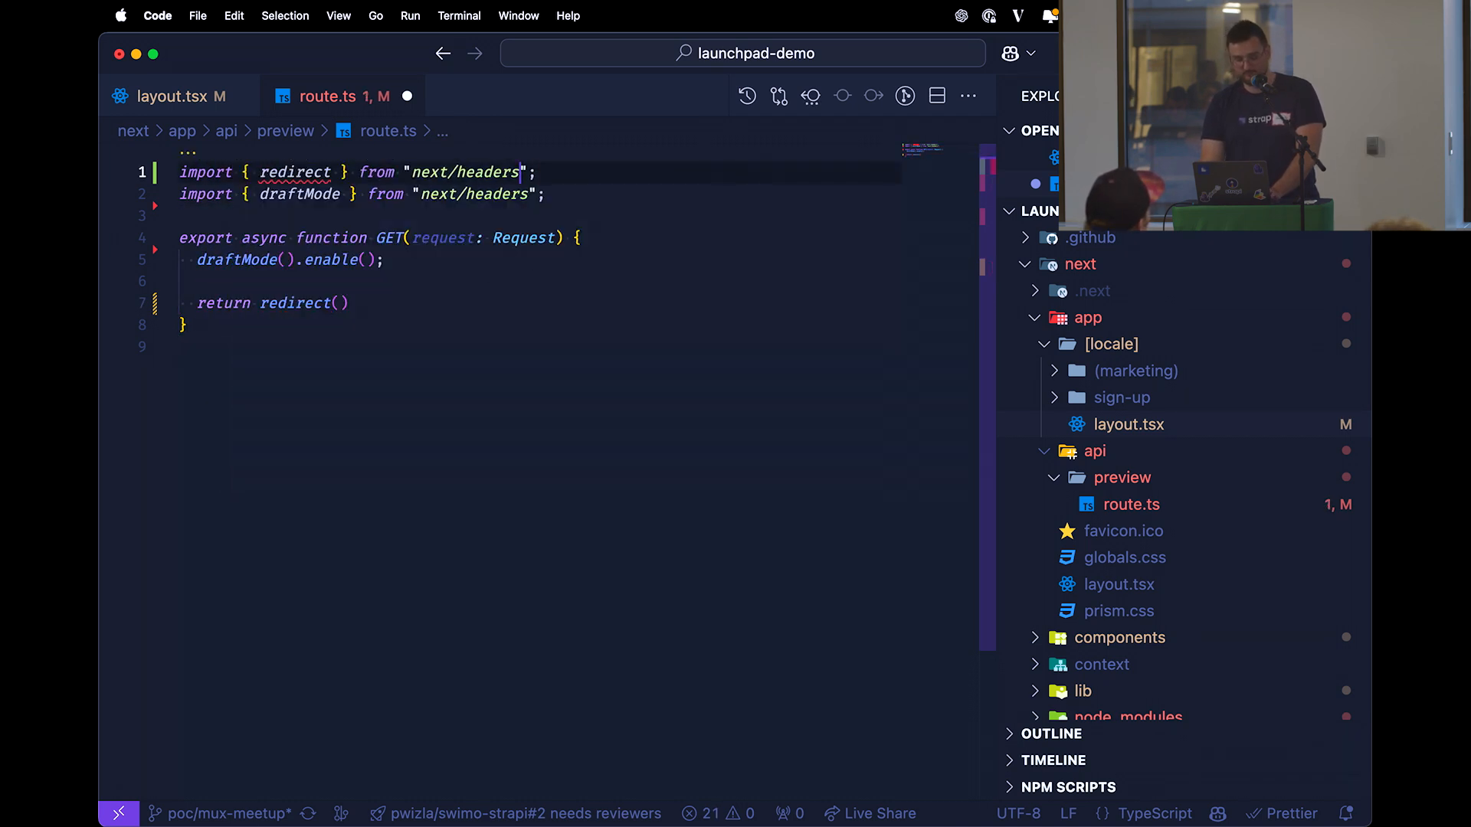
text(navigation)
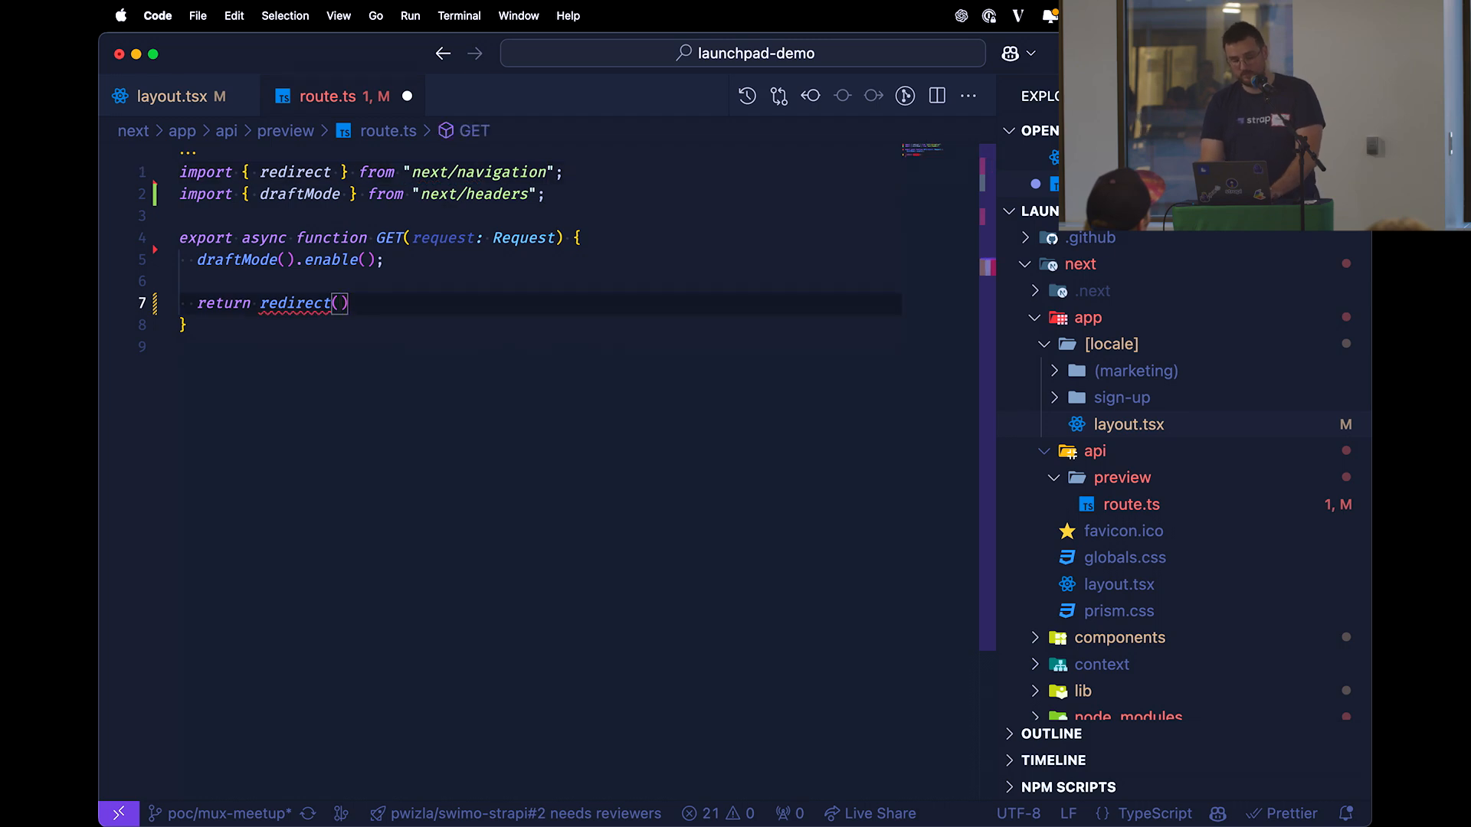
text('/')
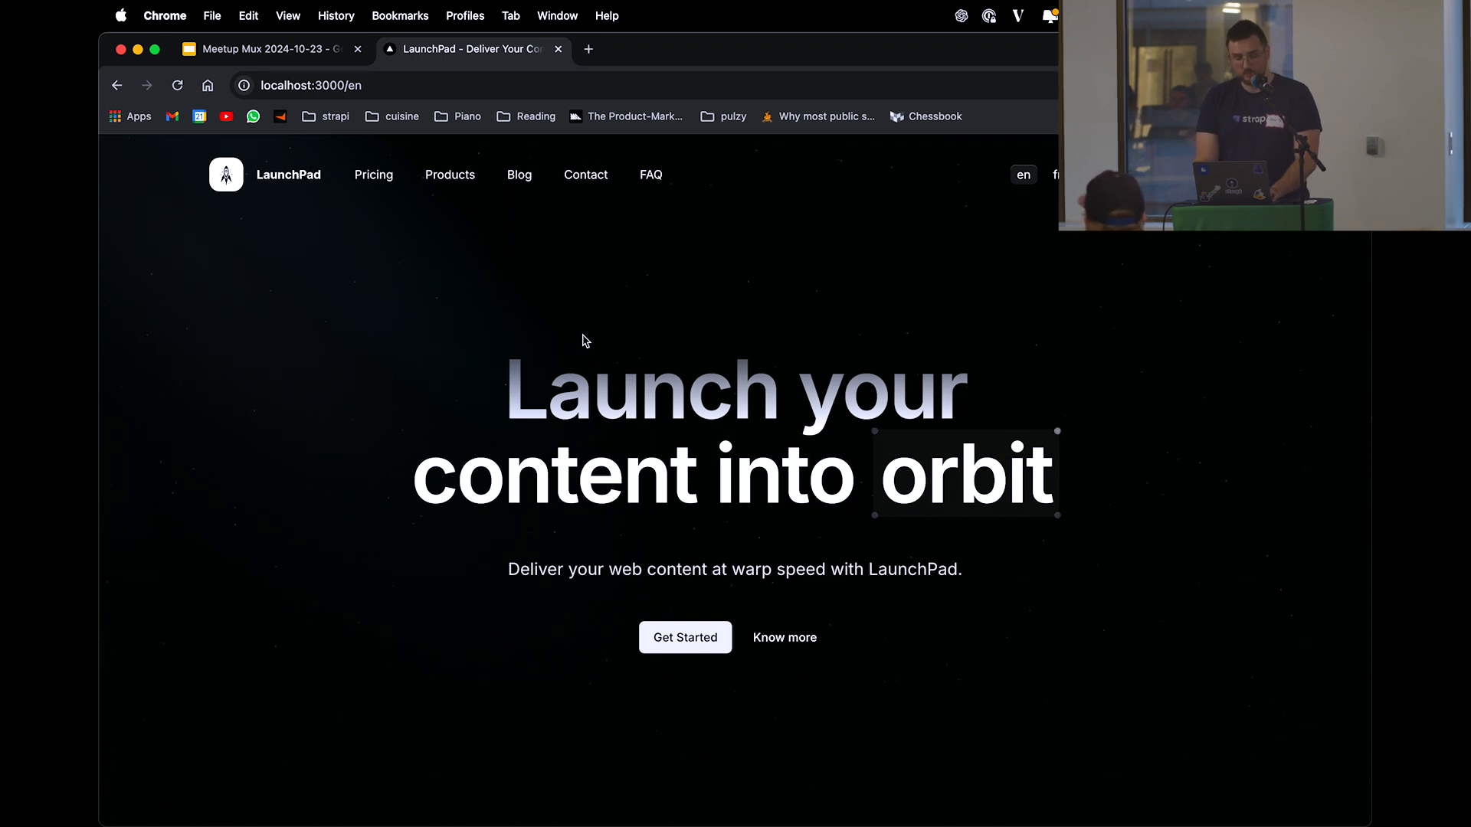
Reload the LaunchPad tab at localhost:3000/en
key(cmd+tab)
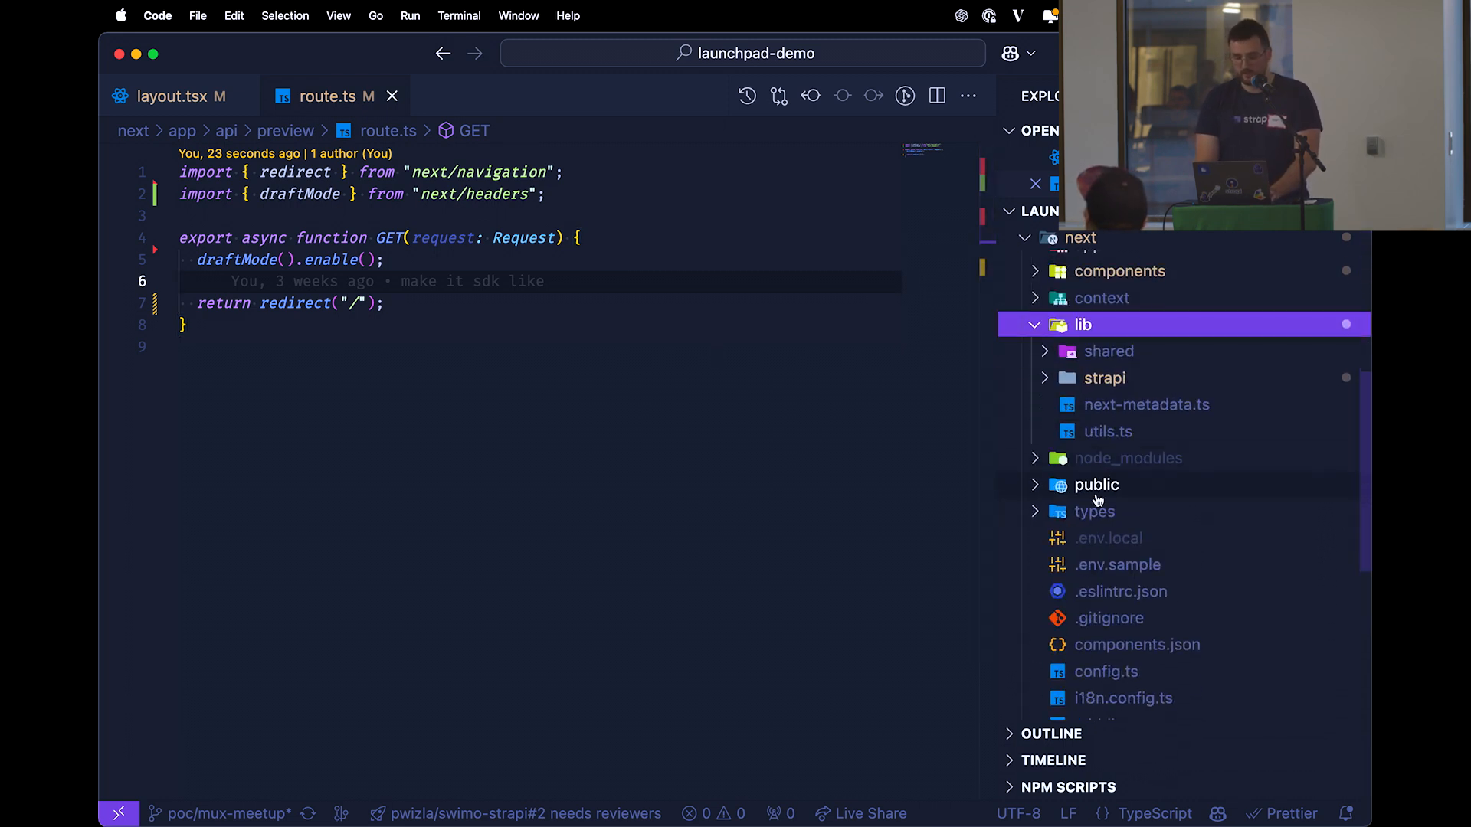
Open next/lib/strapi/fetchContentType.ts via quick open
text(f)
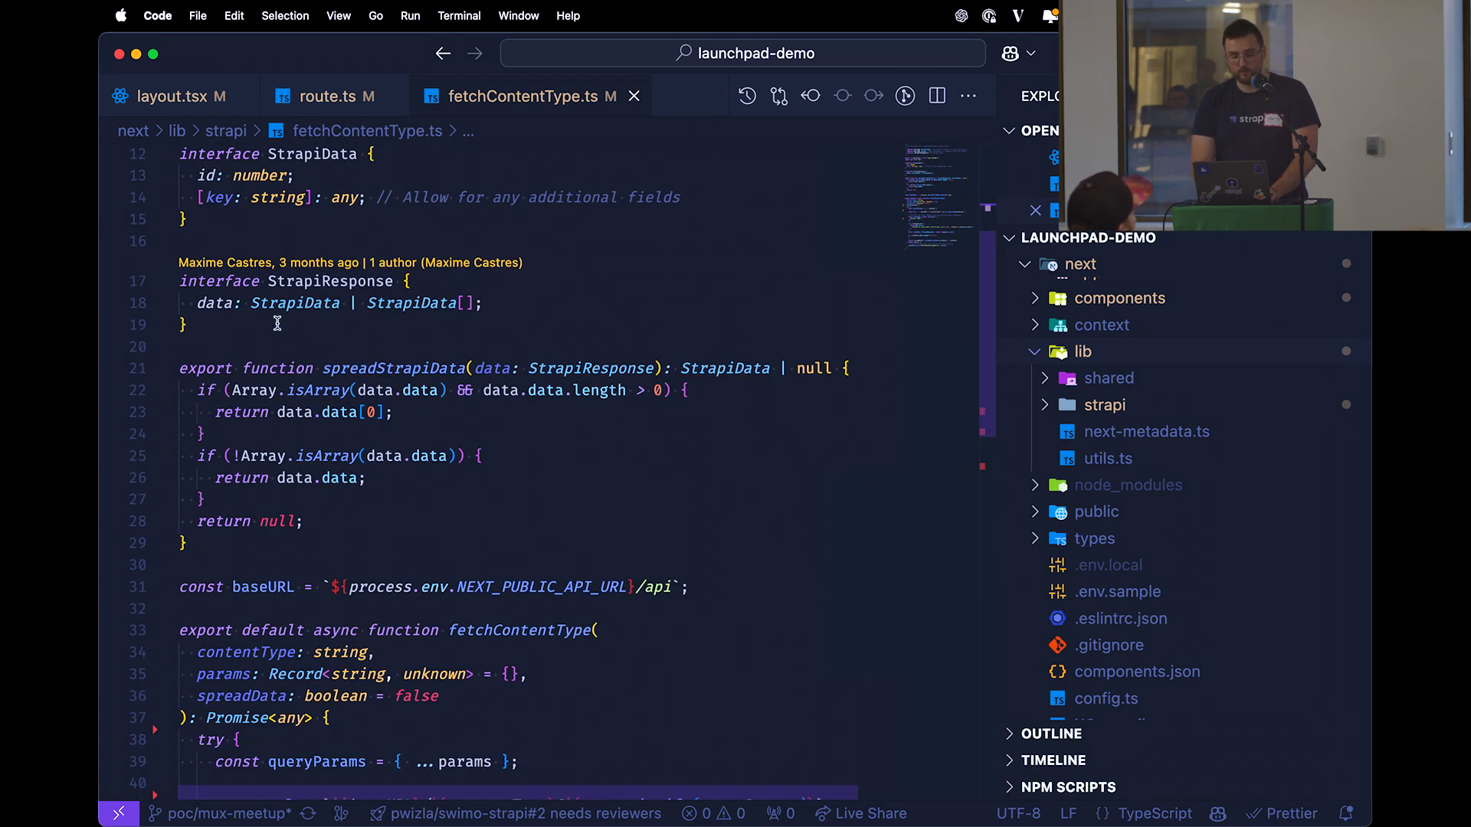
scroll(down, 3)
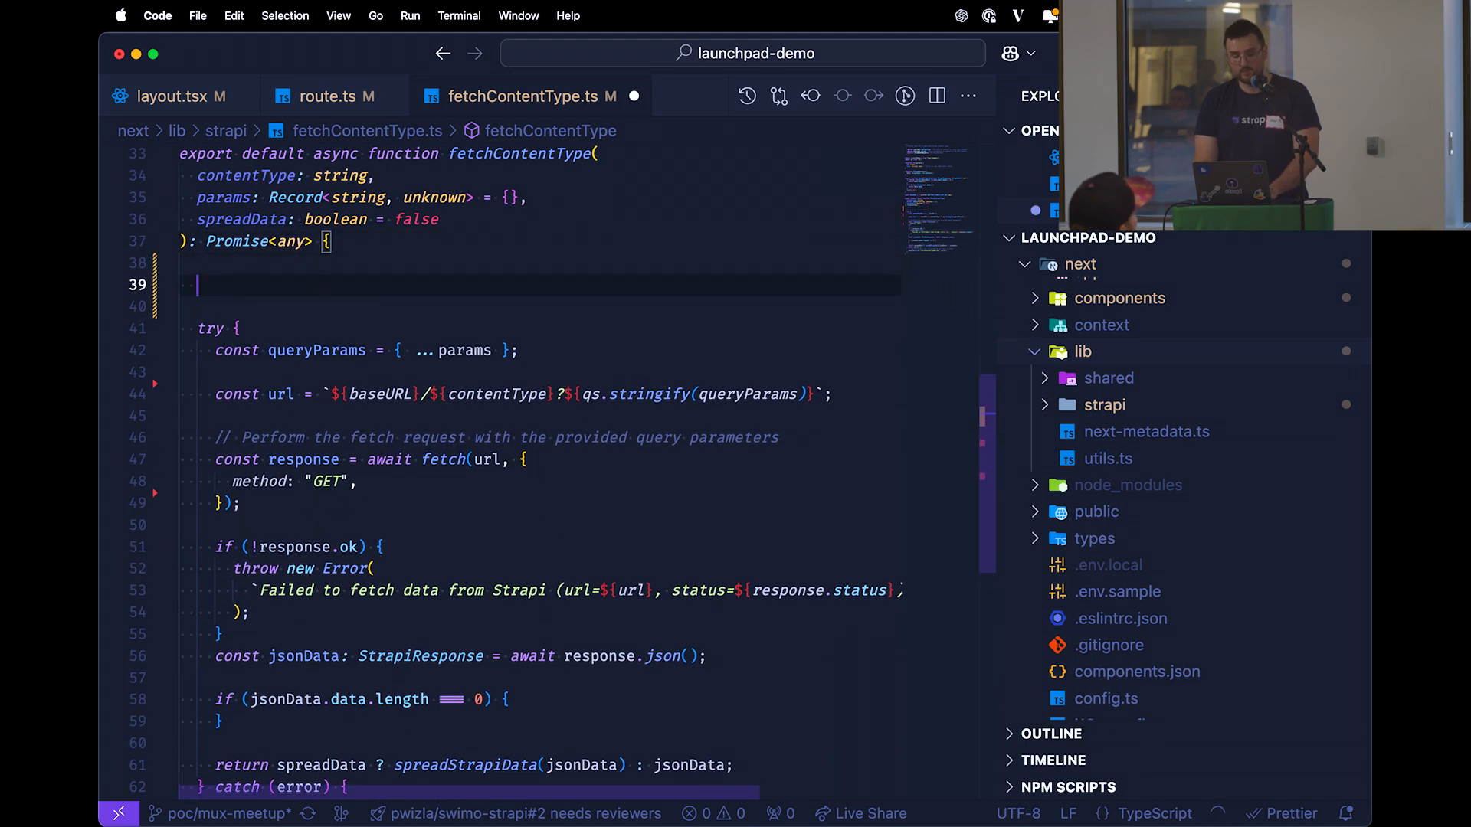
Read isEnabled from draftMode() and set queryParams.status to "draft" when enabled
text(const {)
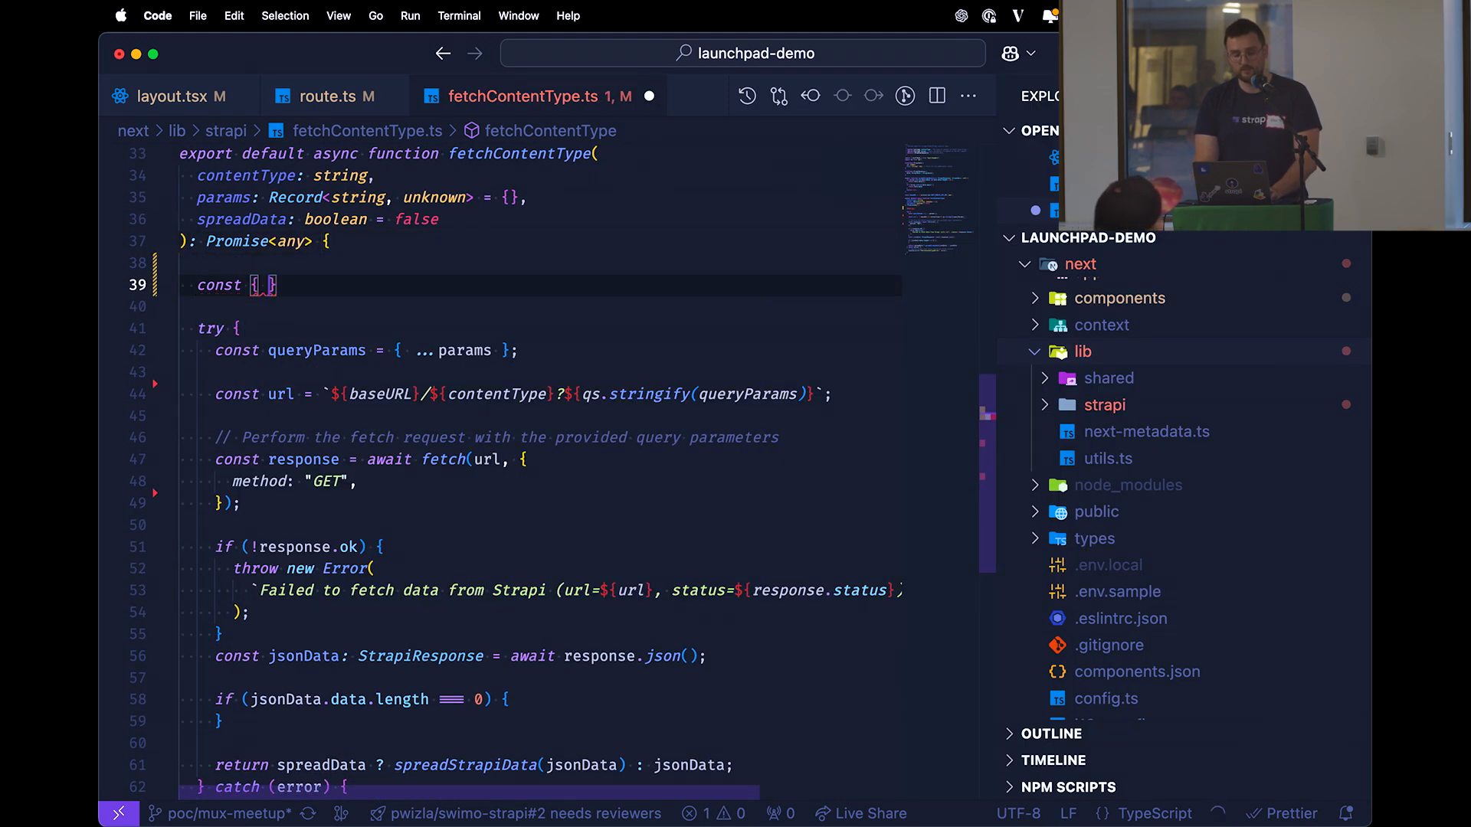
text(isEnable)
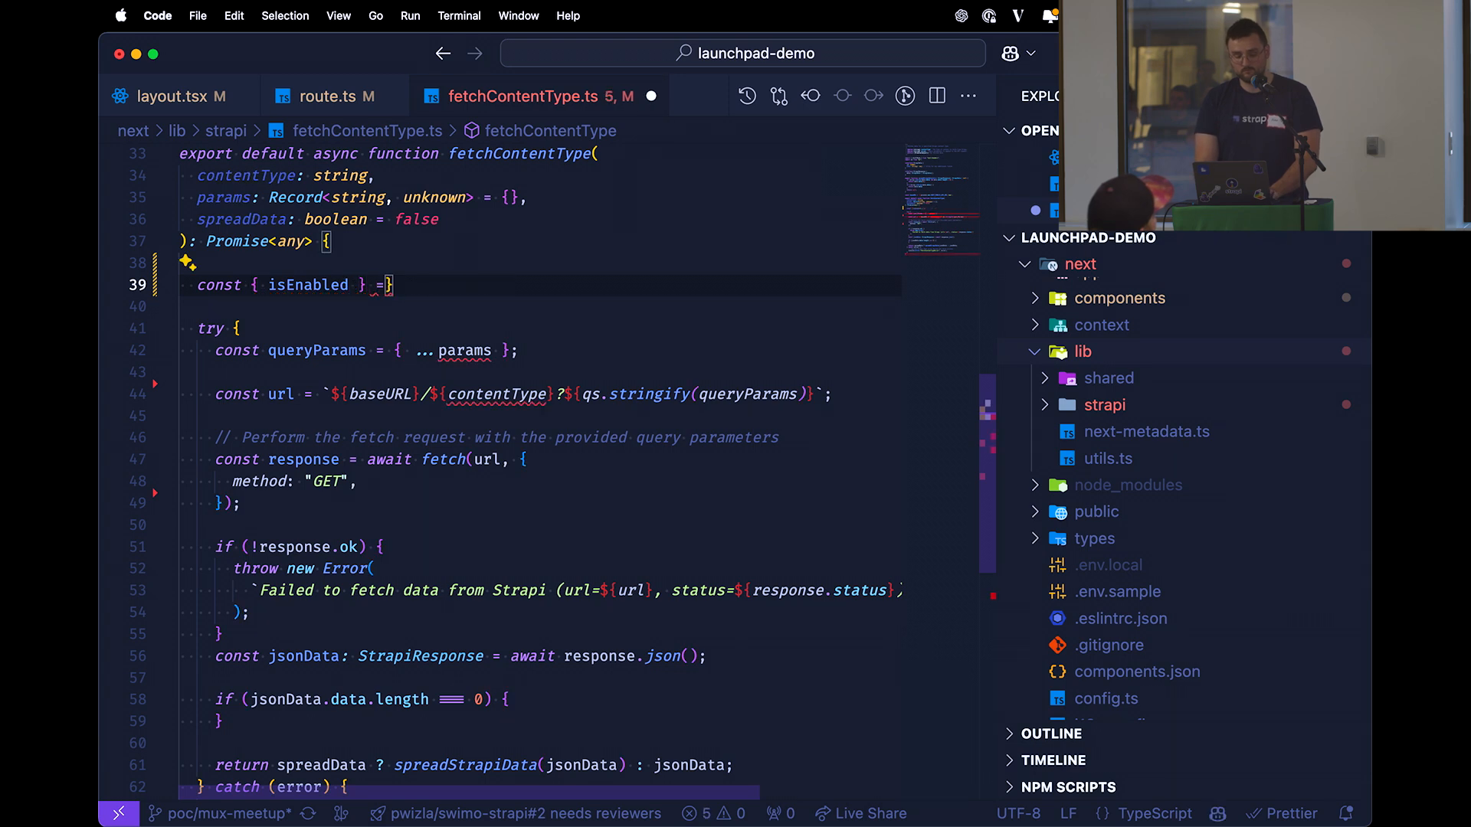
text(draftMode();)
text(if ()
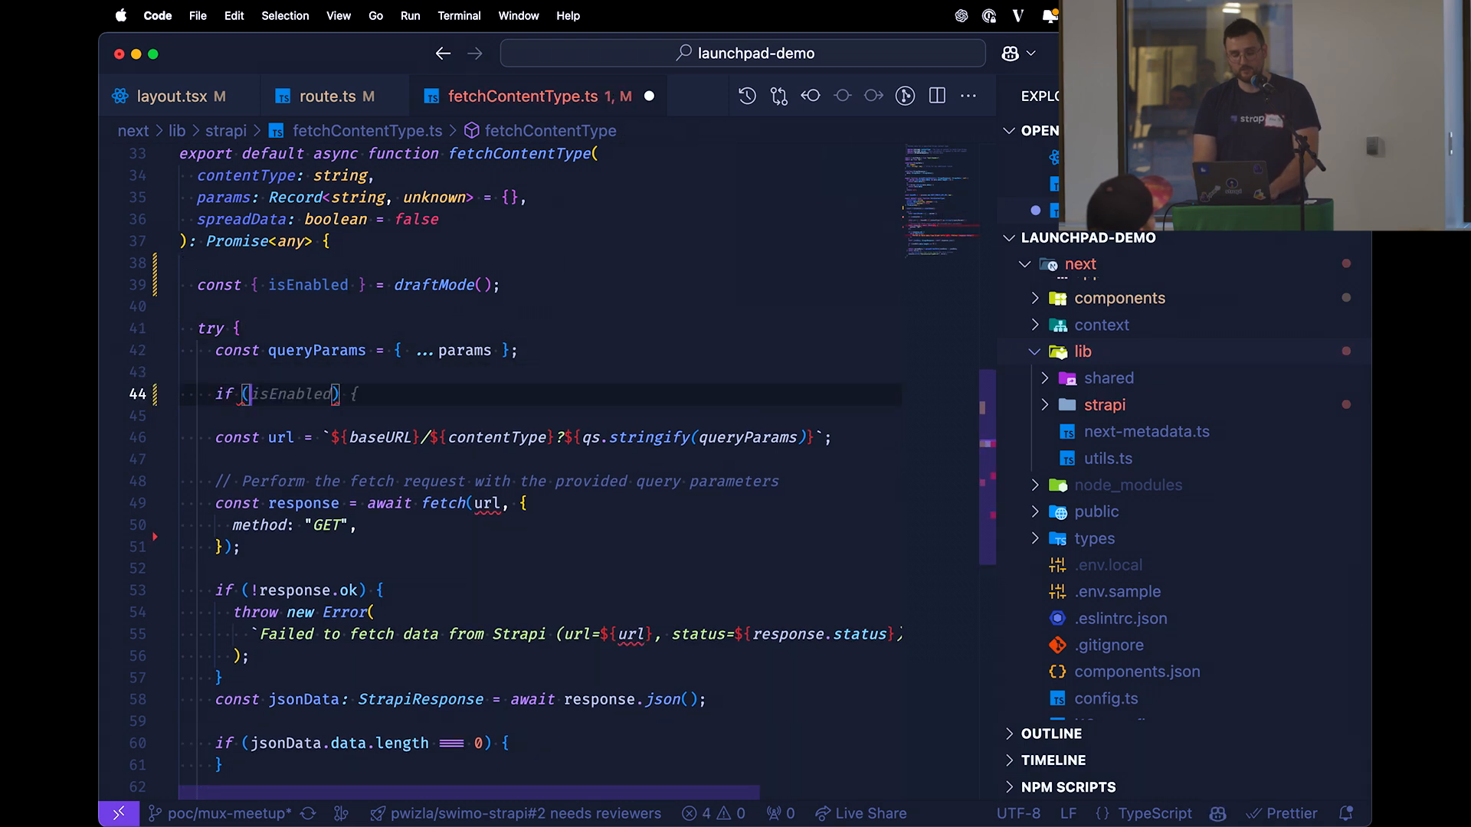
text(queryParams["draft"] = true;)
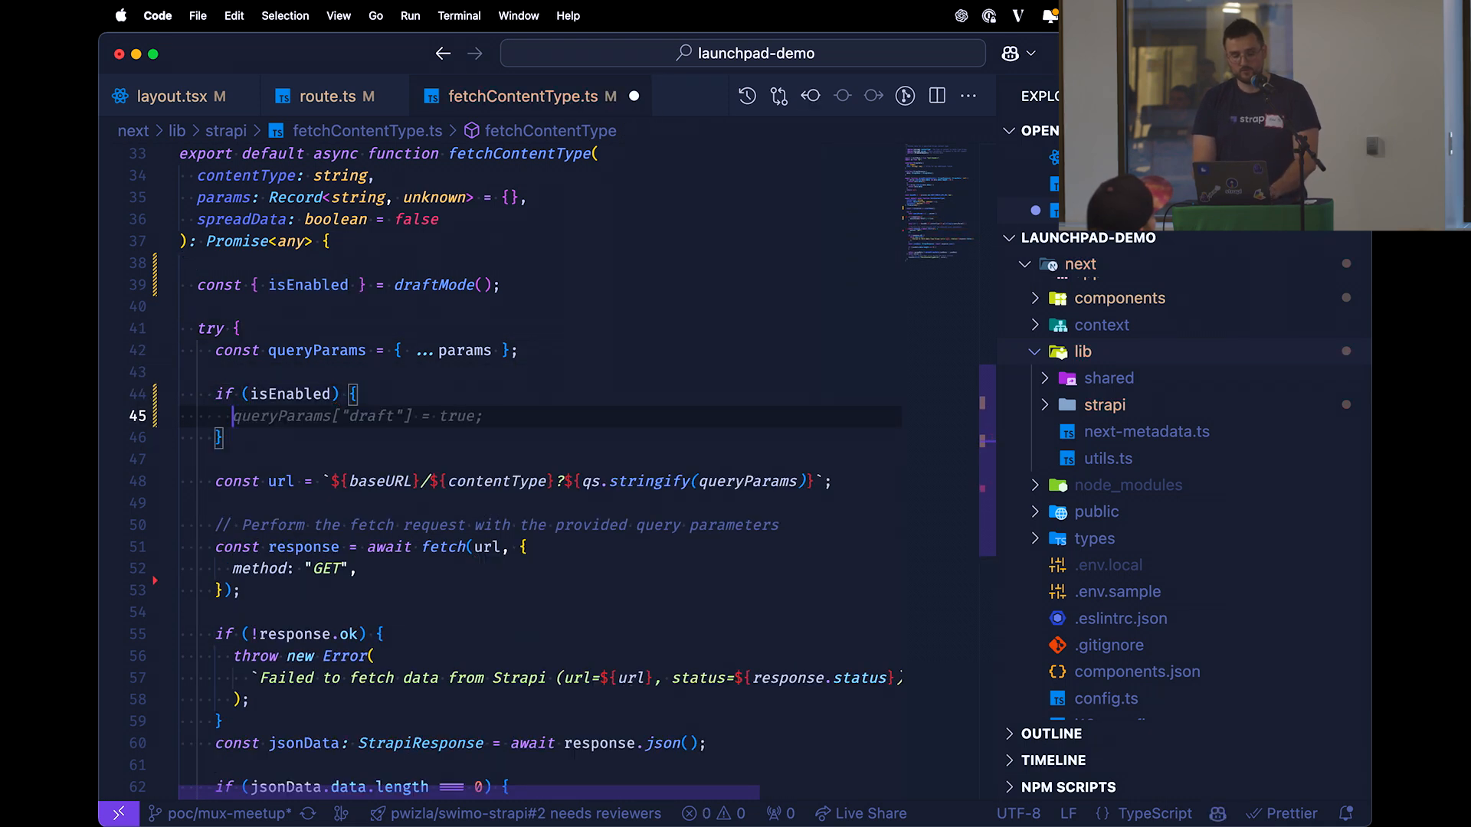
text(queryParams.status)
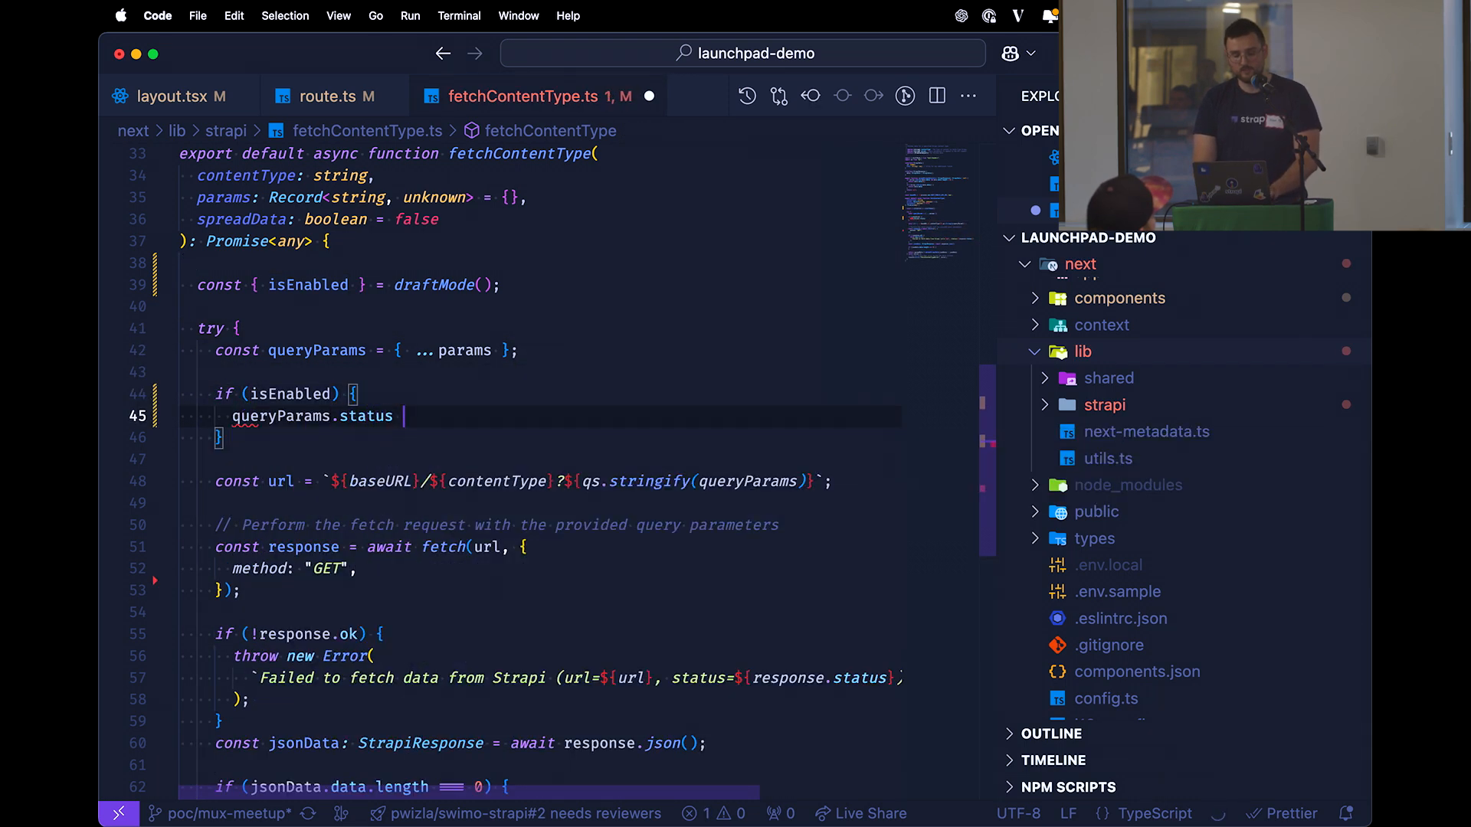
text(= "draq")
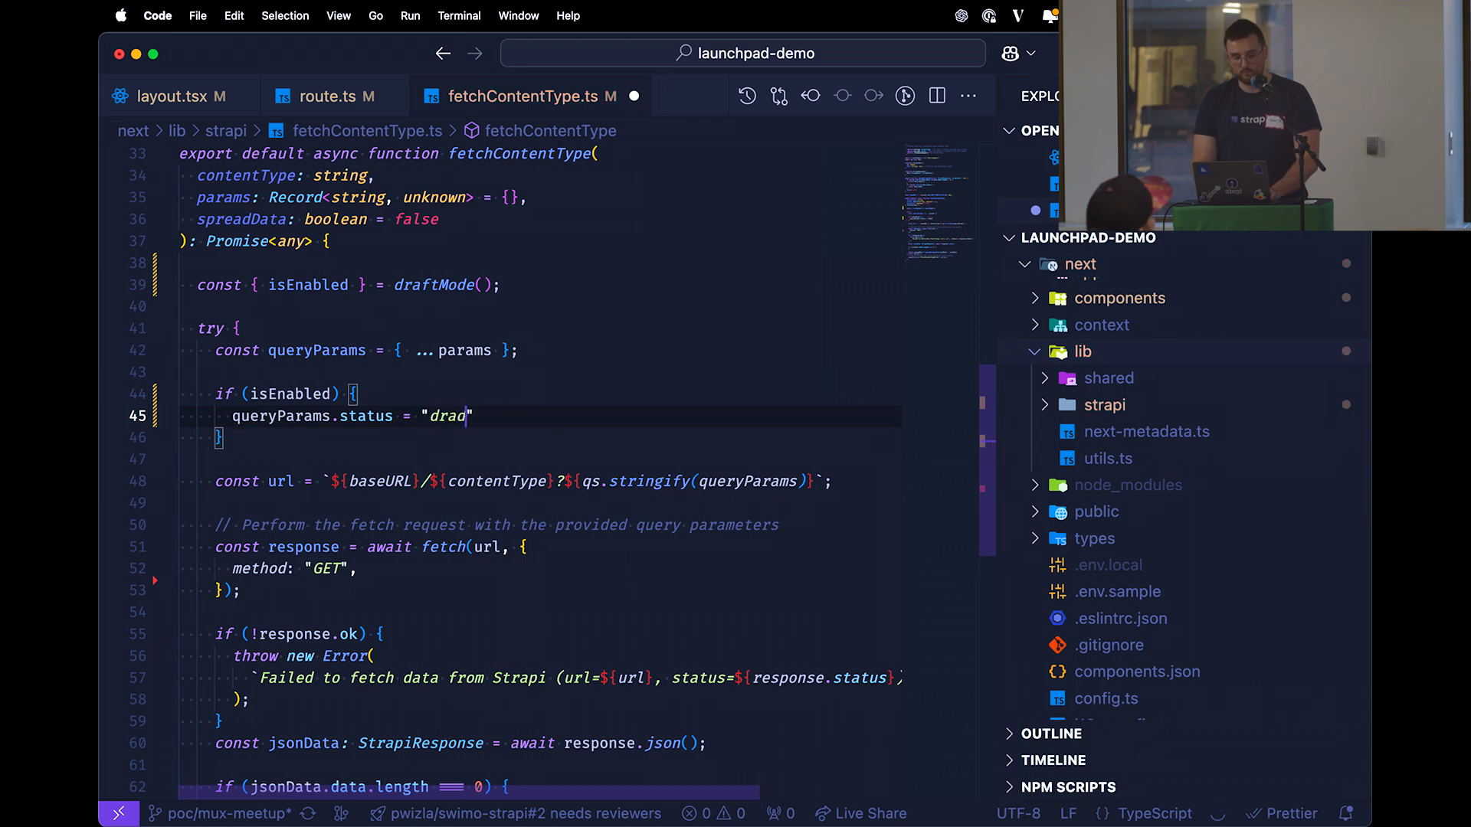
text(draft)
text(lo)
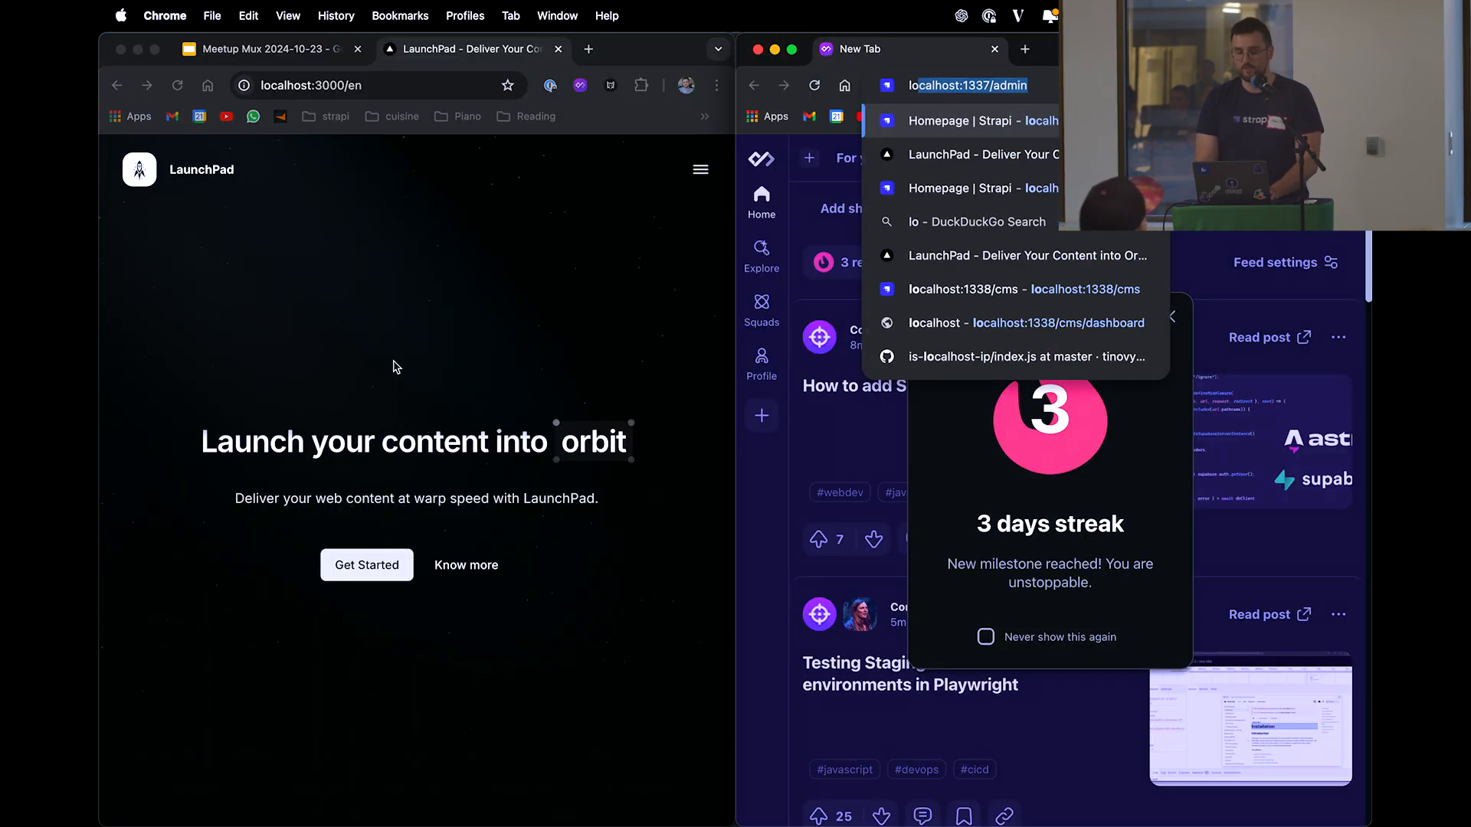
Edit the homepage Hero heading to end with 'space' and save
click(958, 85)
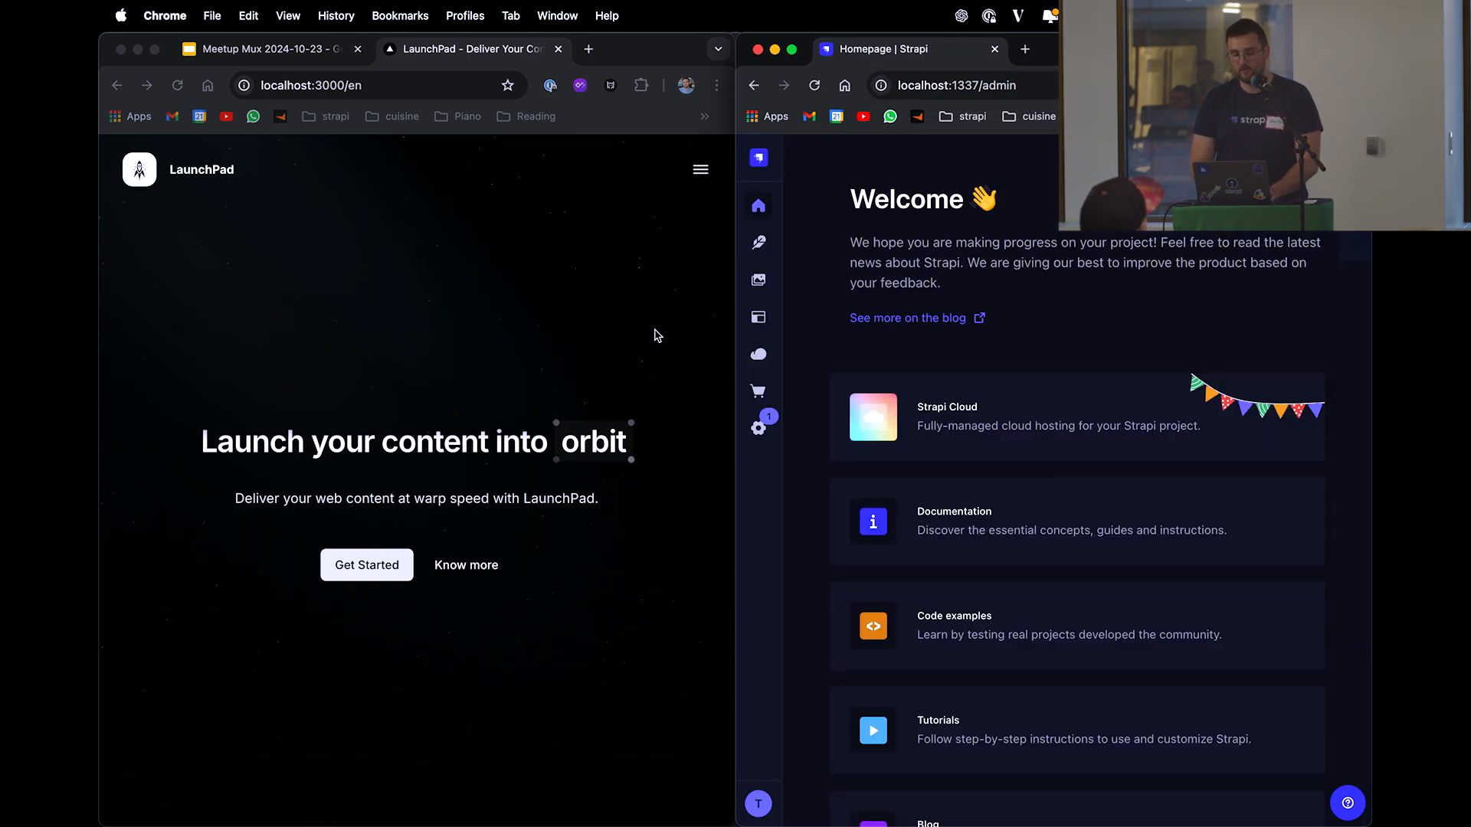
click(757, 280)
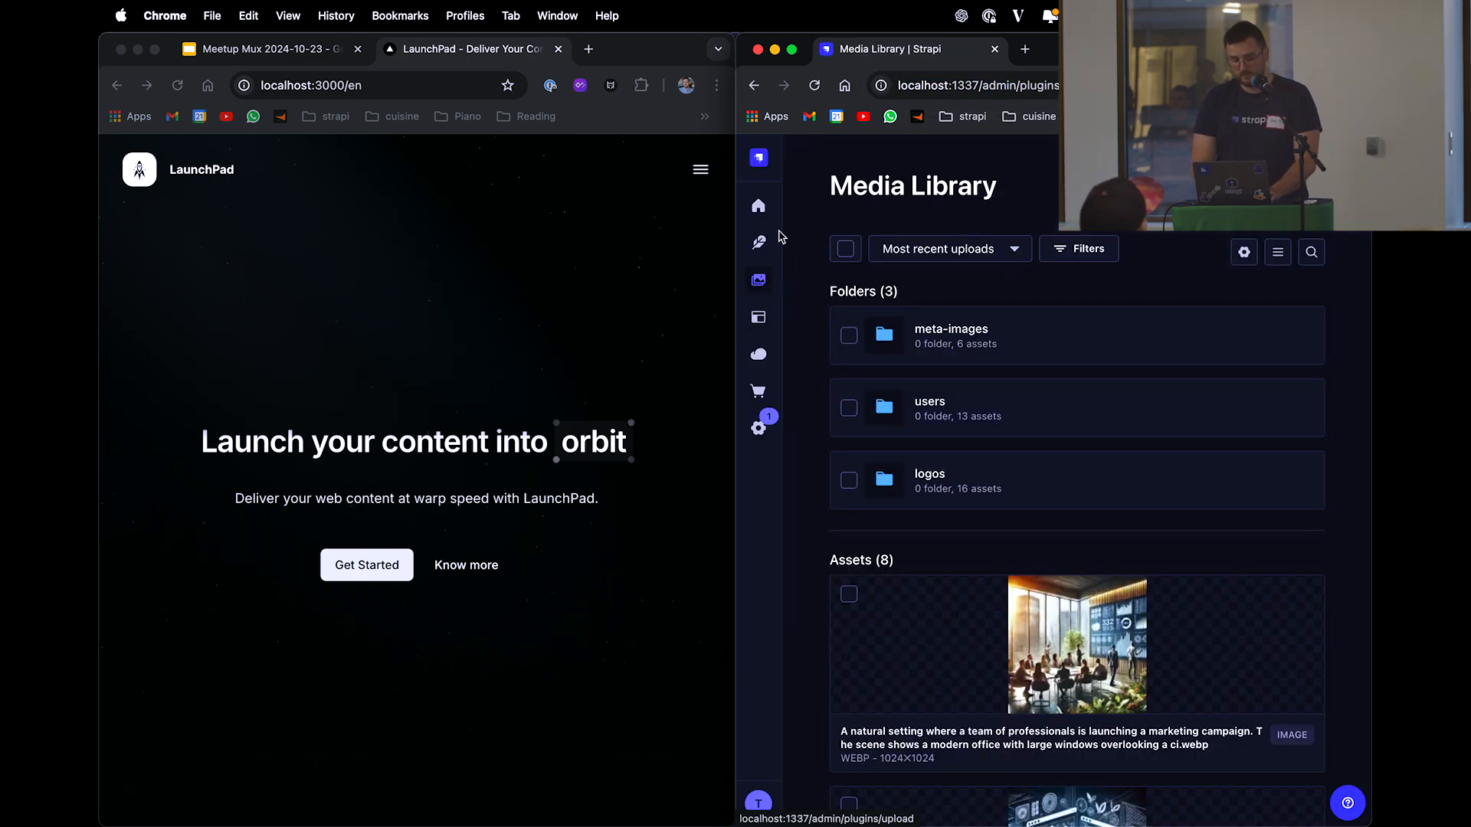
click(758, 243)
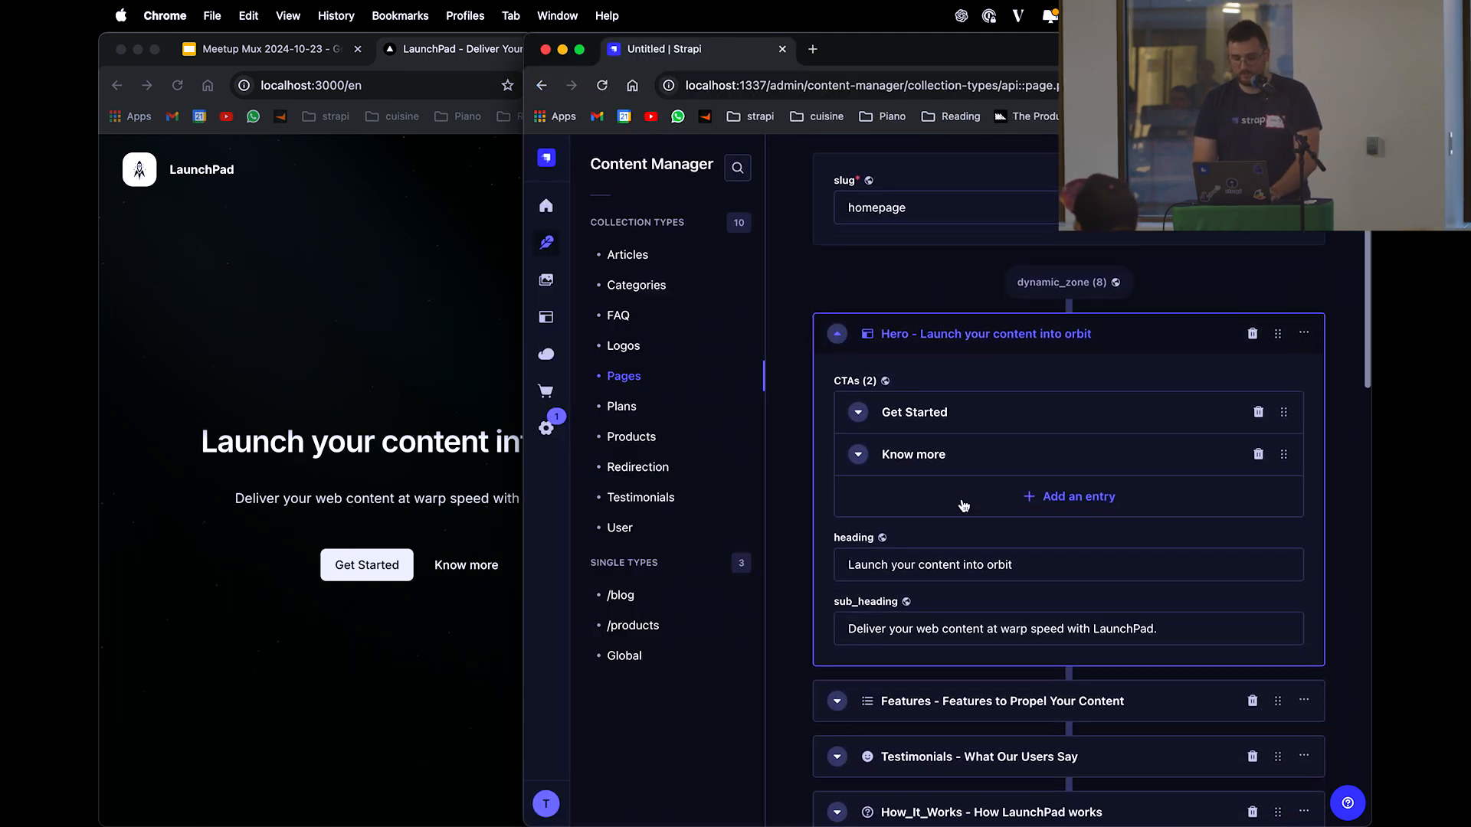
text(spa)
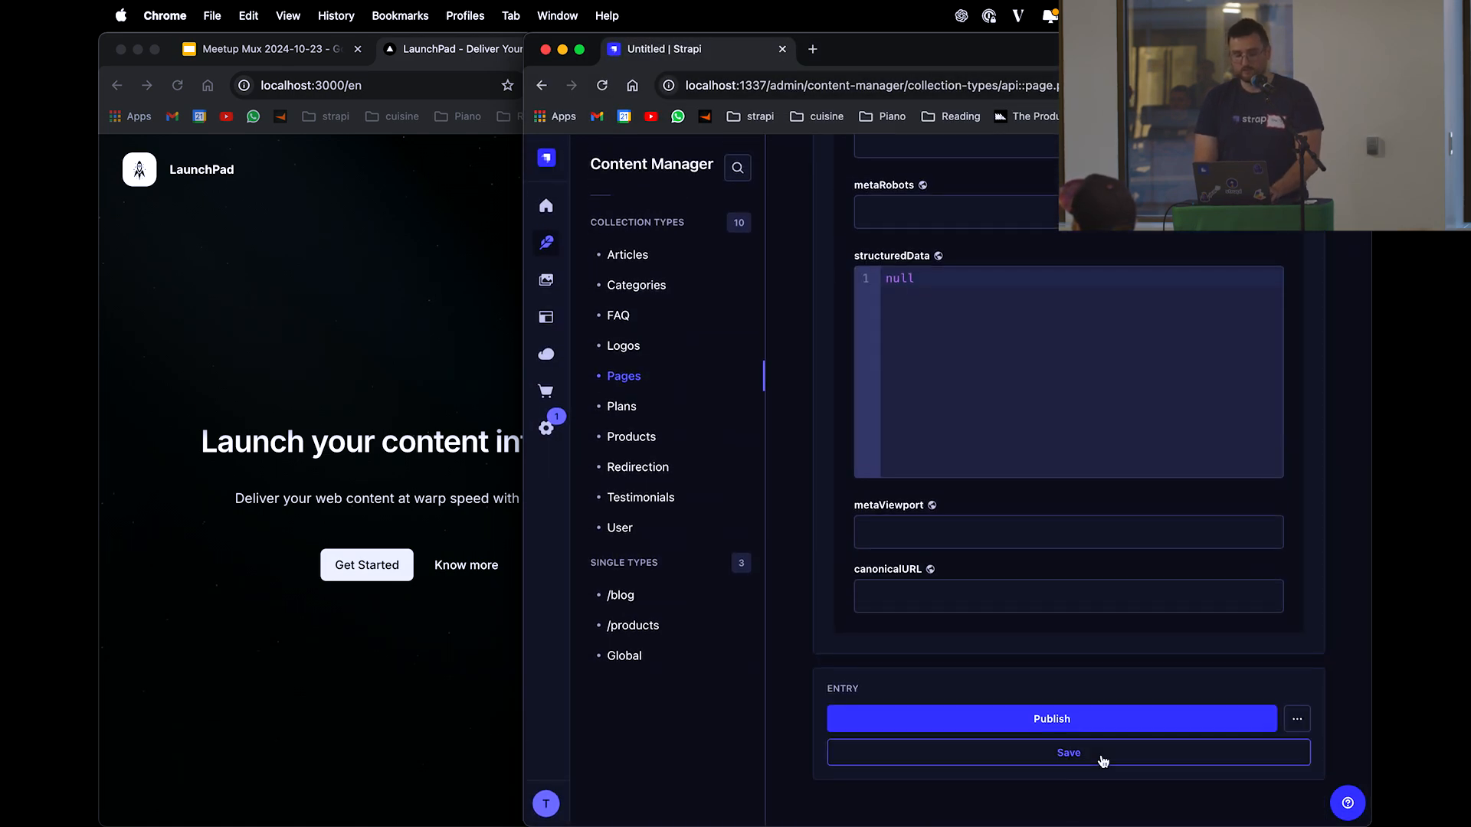
click(1067, 752)
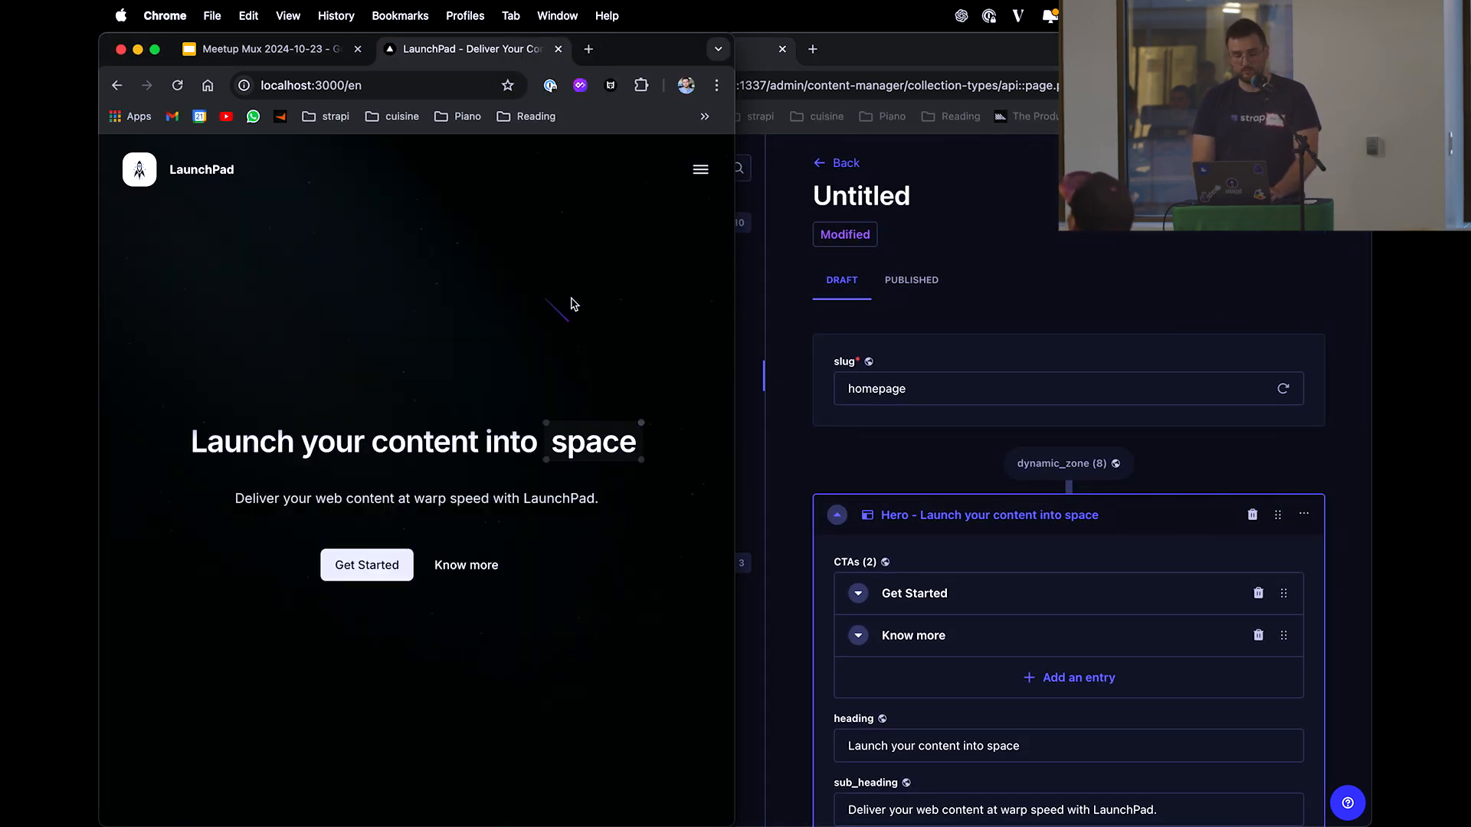
mouse_move(991, 301)
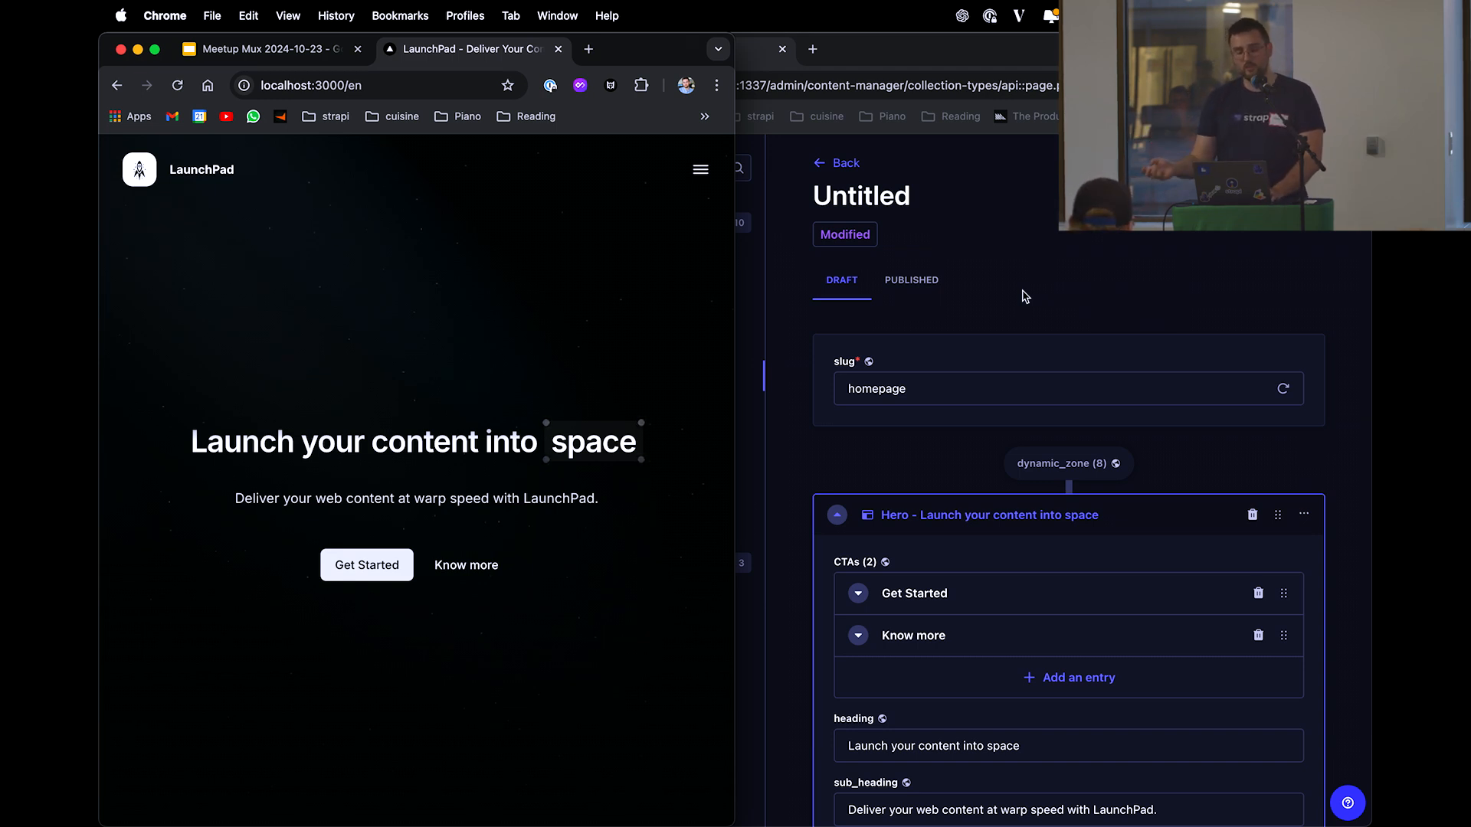
mouse_move(472, 298)
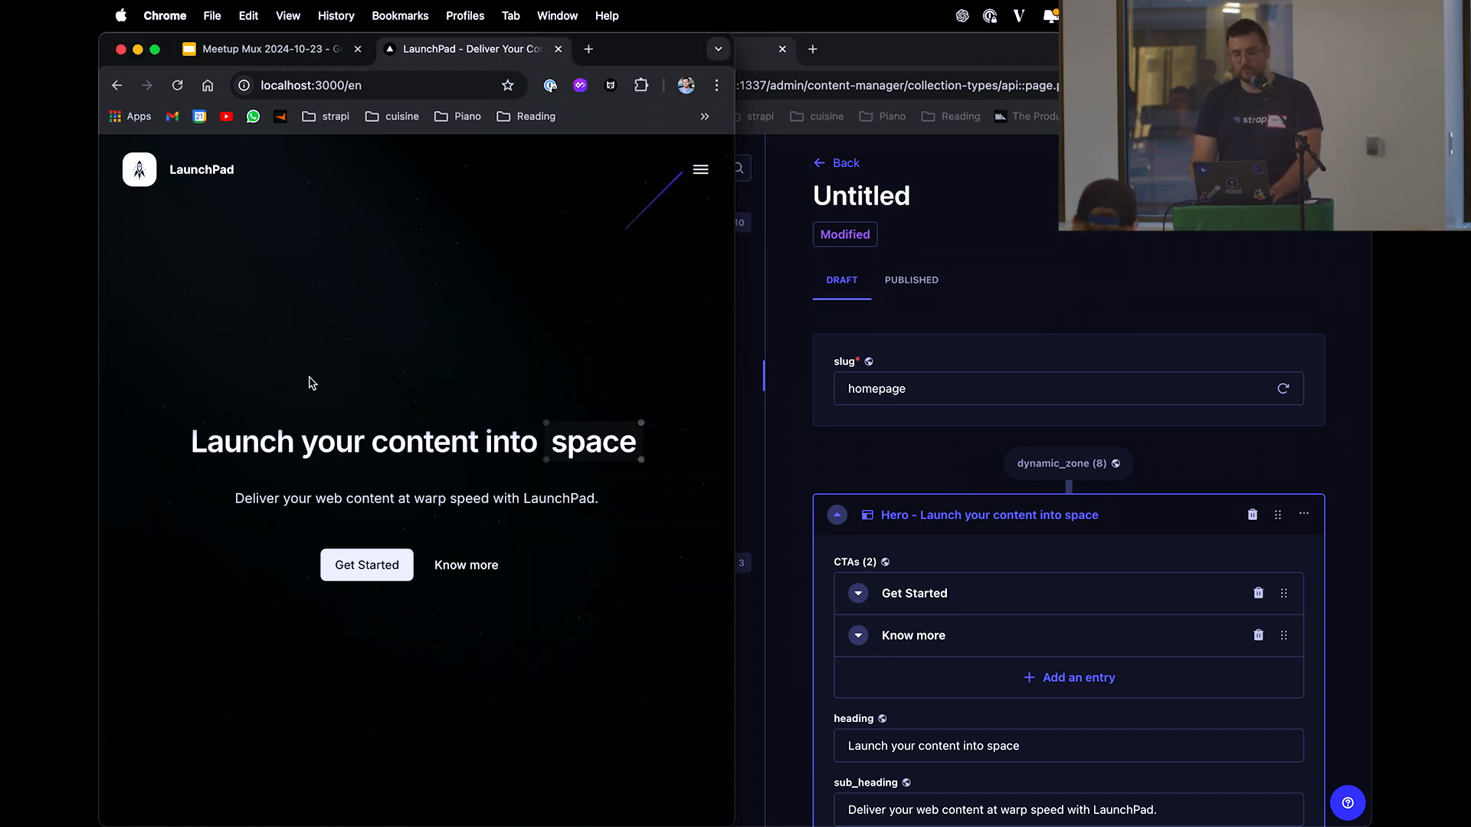
Check the LaunchPad homepage for the live 'Launch your content into space' heading
right_click(313, 383)
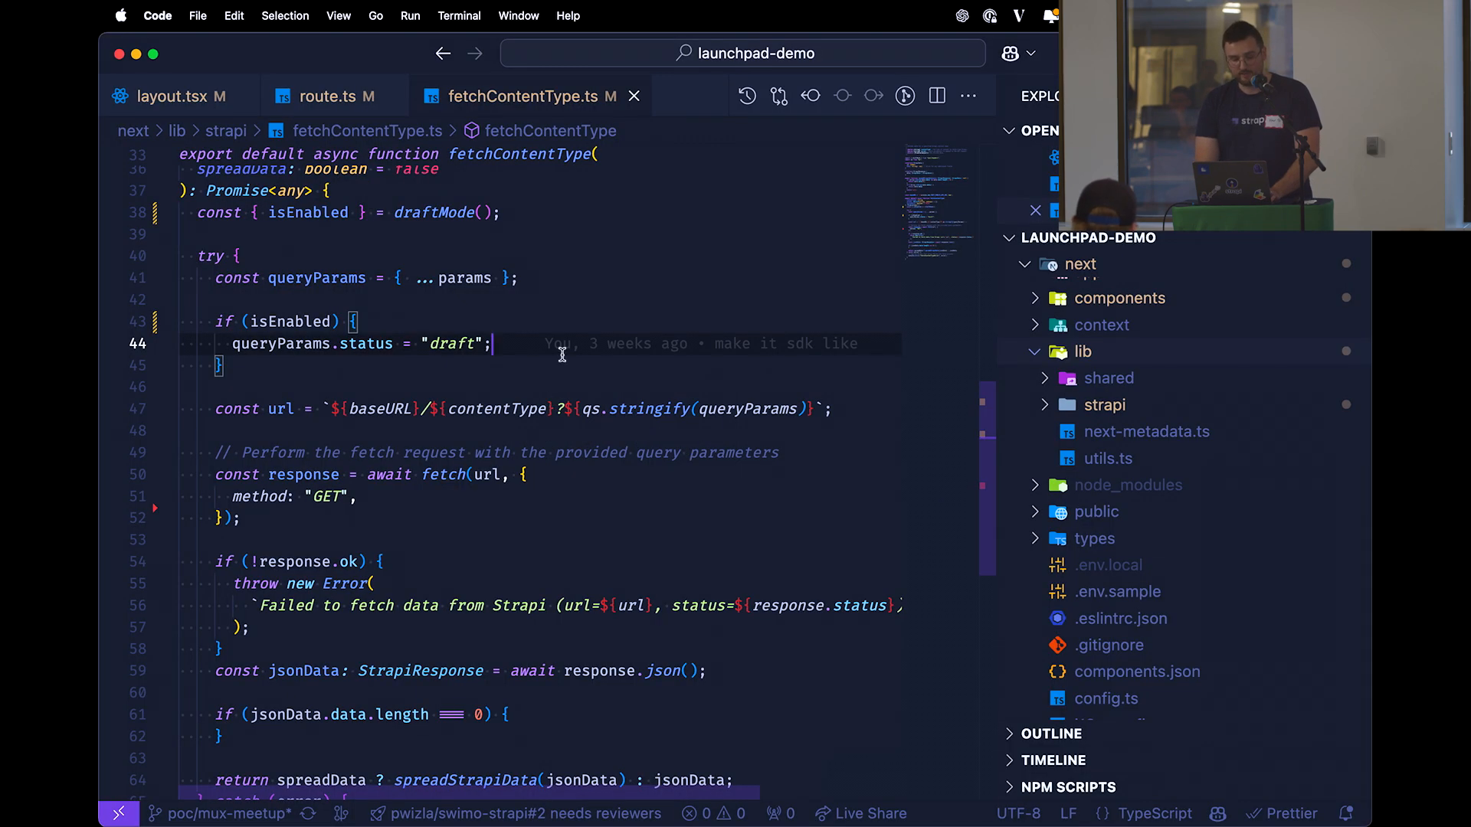
Create components/draft-banner.tsx and reopen it to view the DraftBanner component code
click(174, 96)
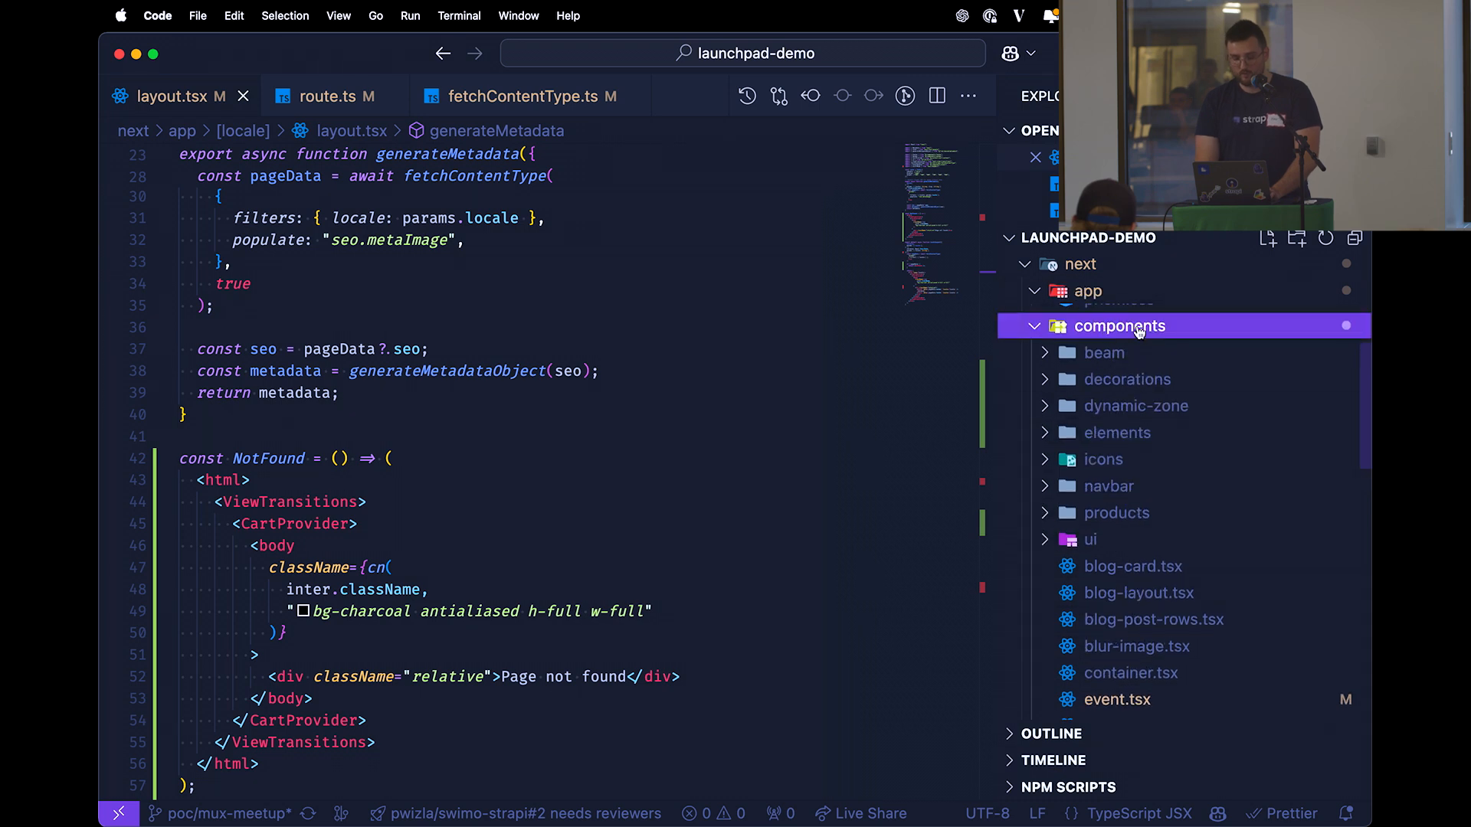
text(ddra)
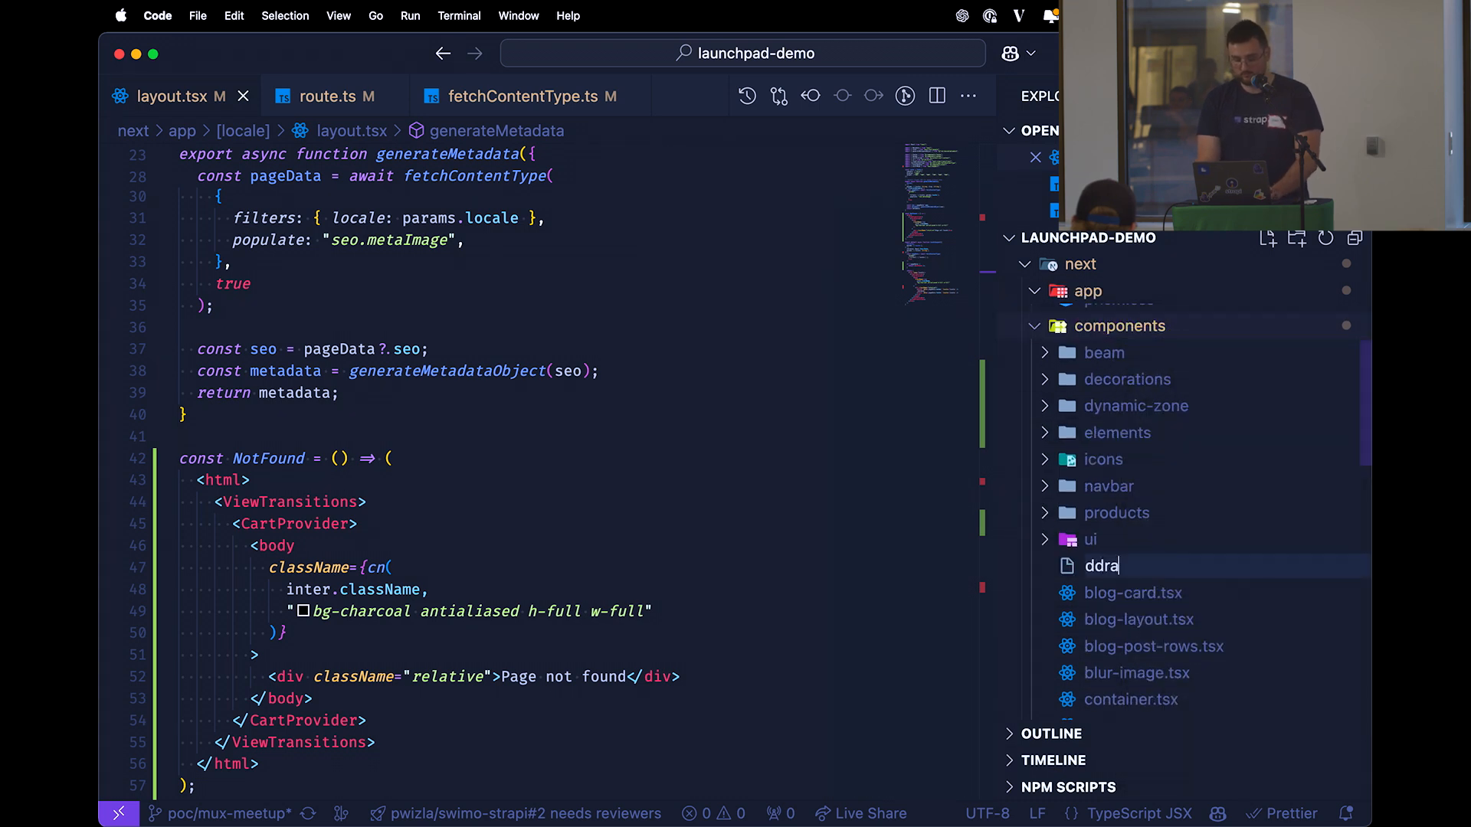
text(draft)
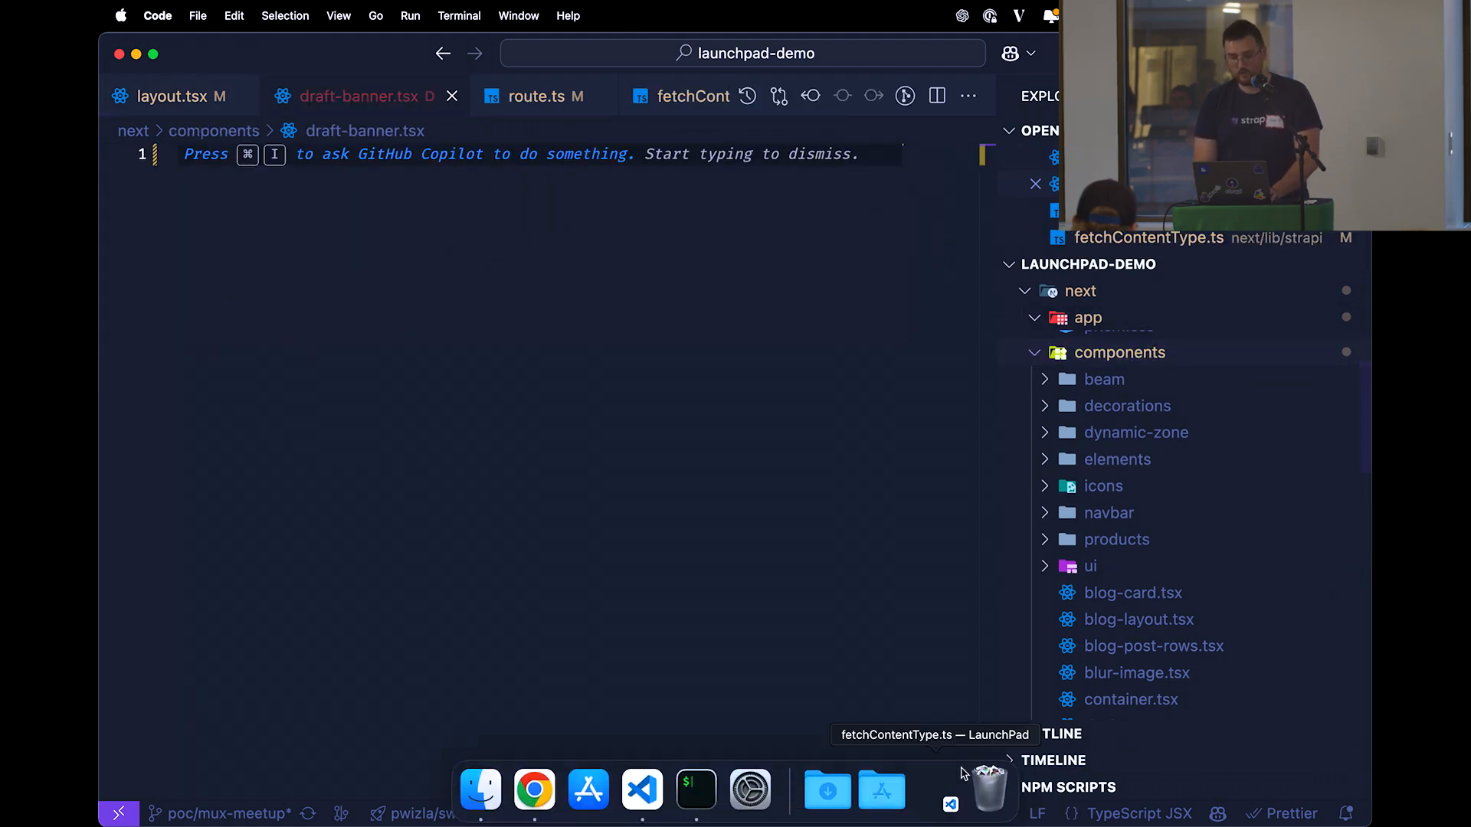
text(dr)
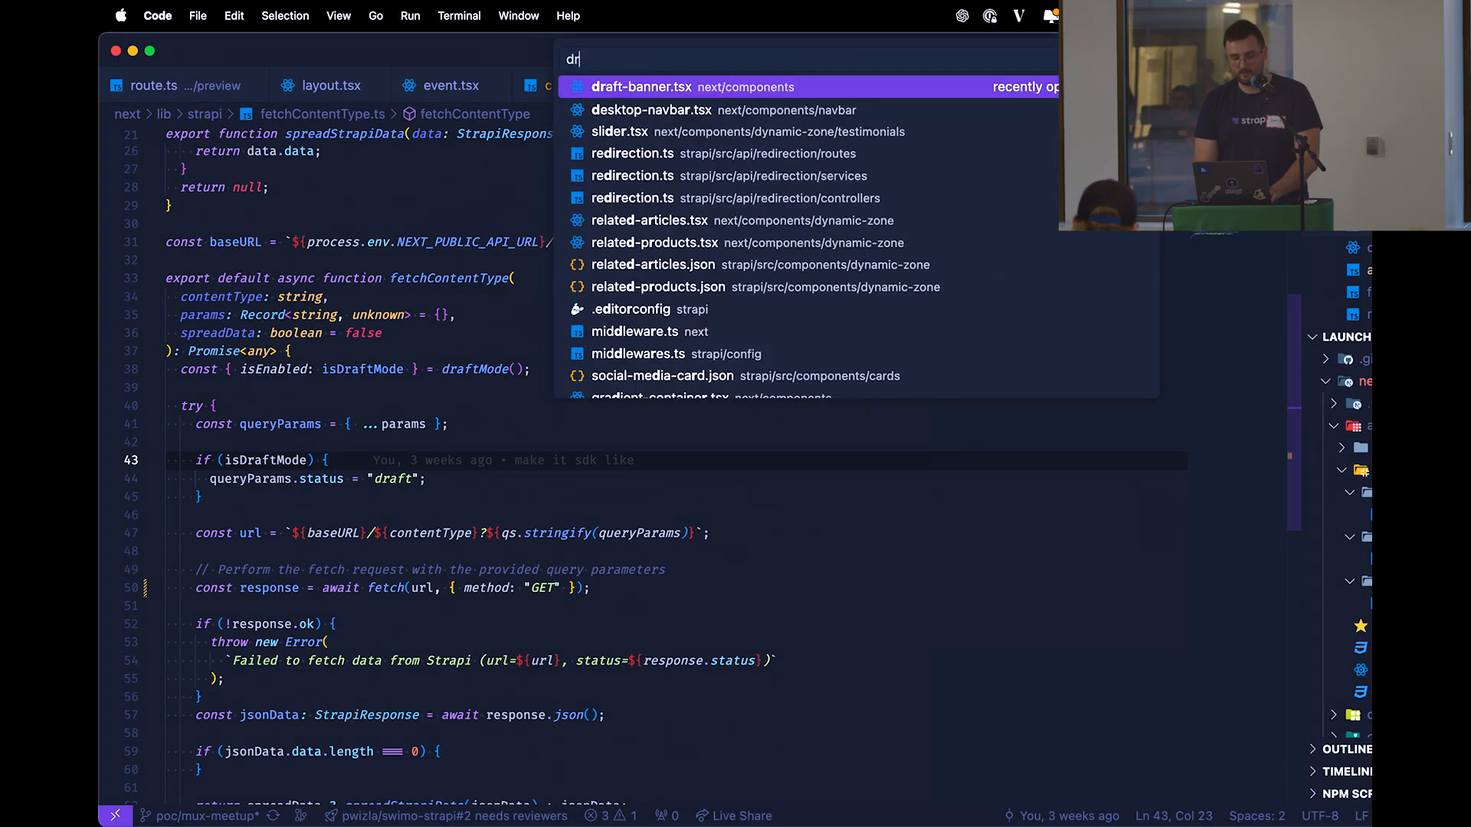
click(642, 86)
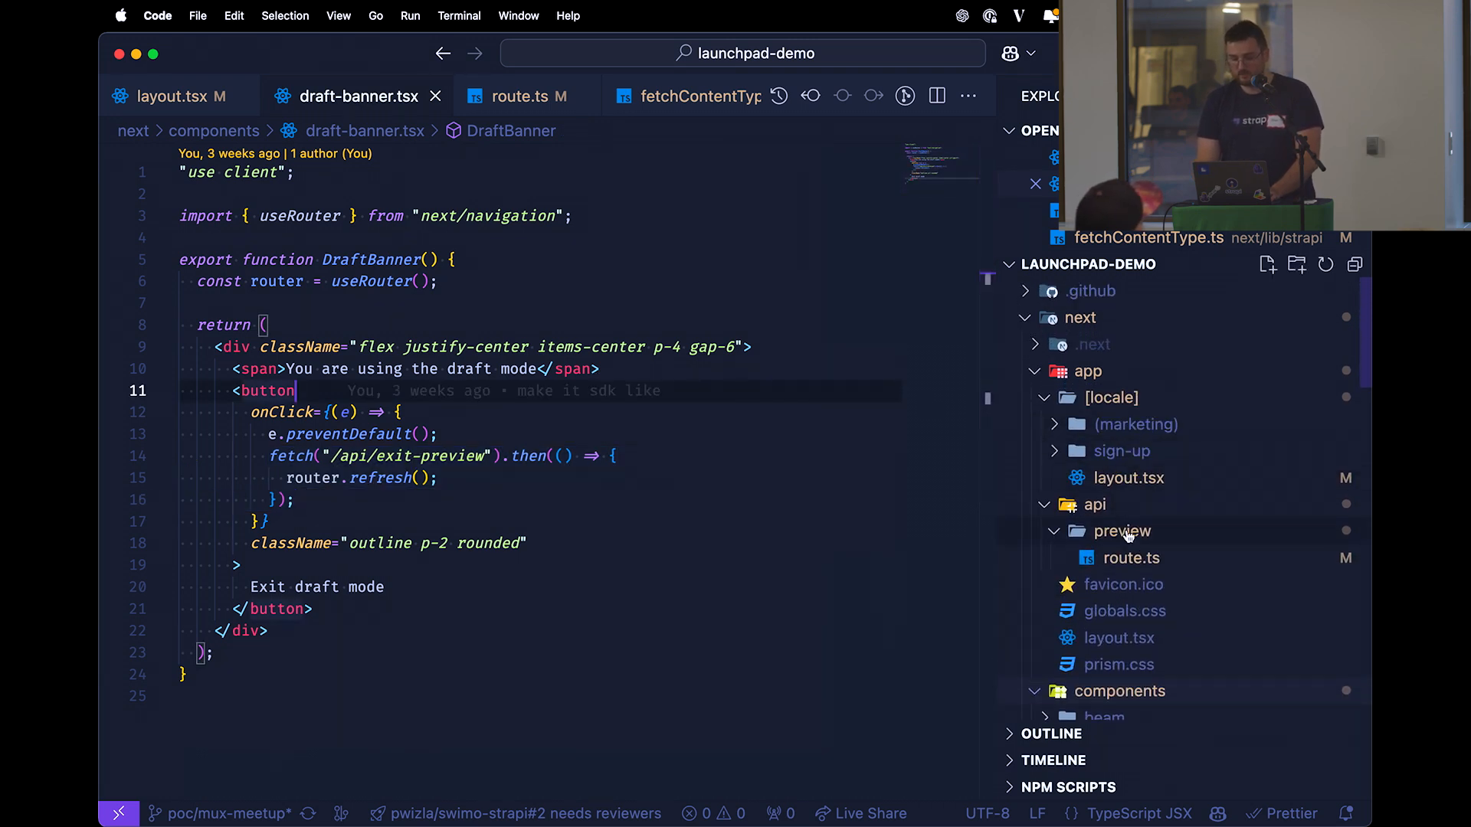
Create the exit-preview/route.ts file inside the api folder
right_click(1119, 691)
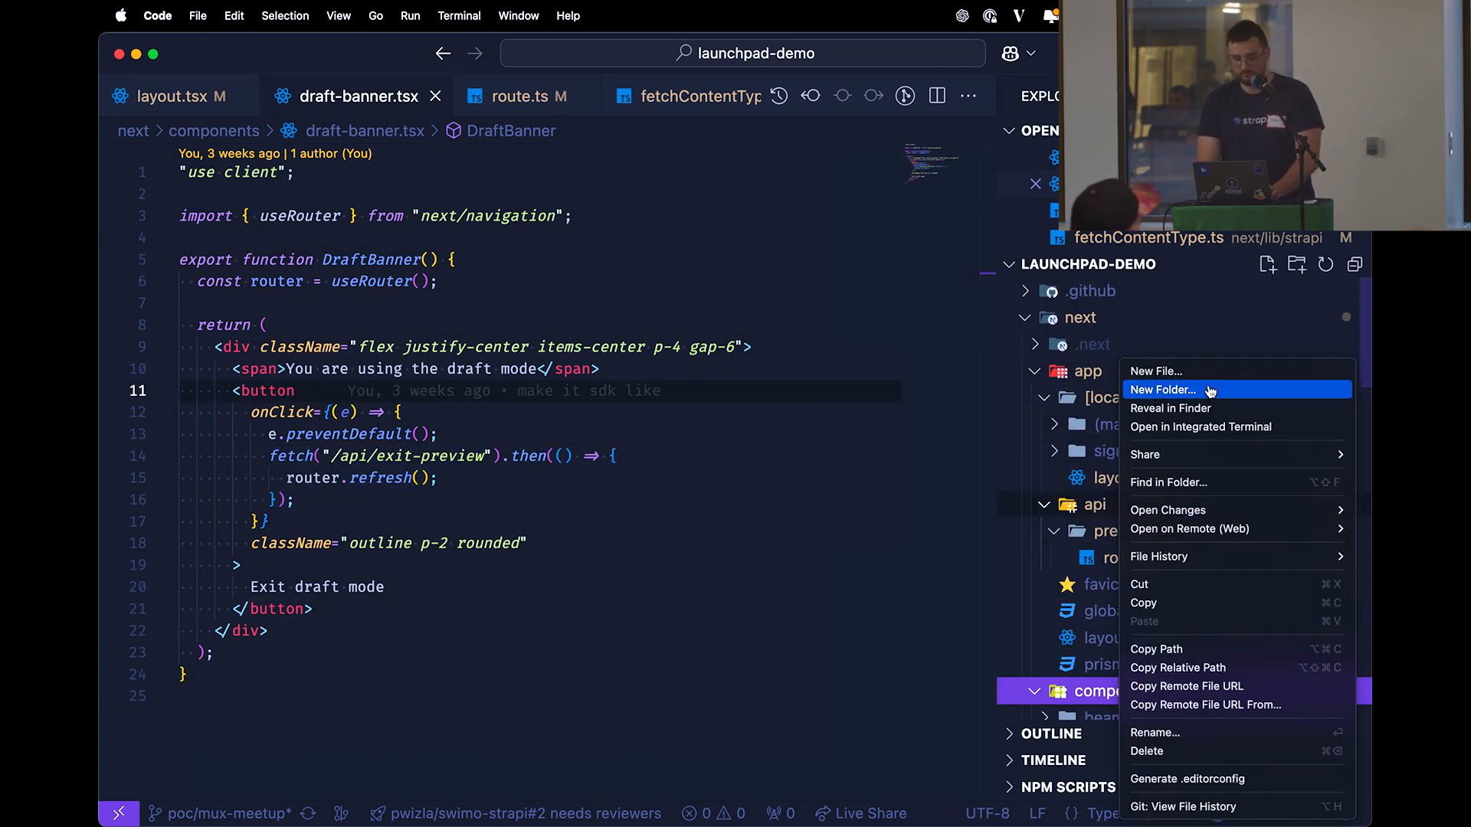
click(1156, 371)
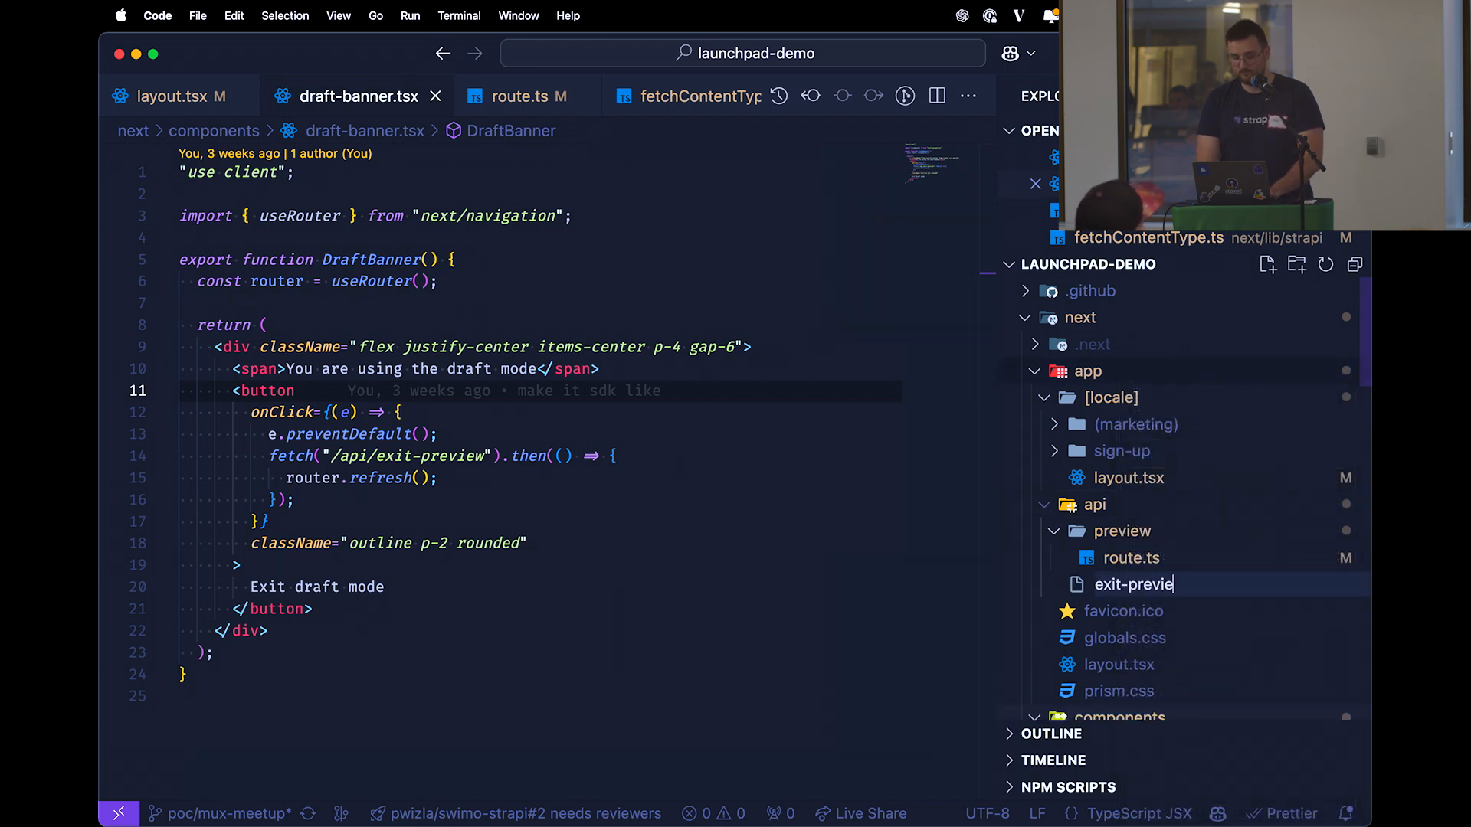
text(w/route.ts)
text(export async function)
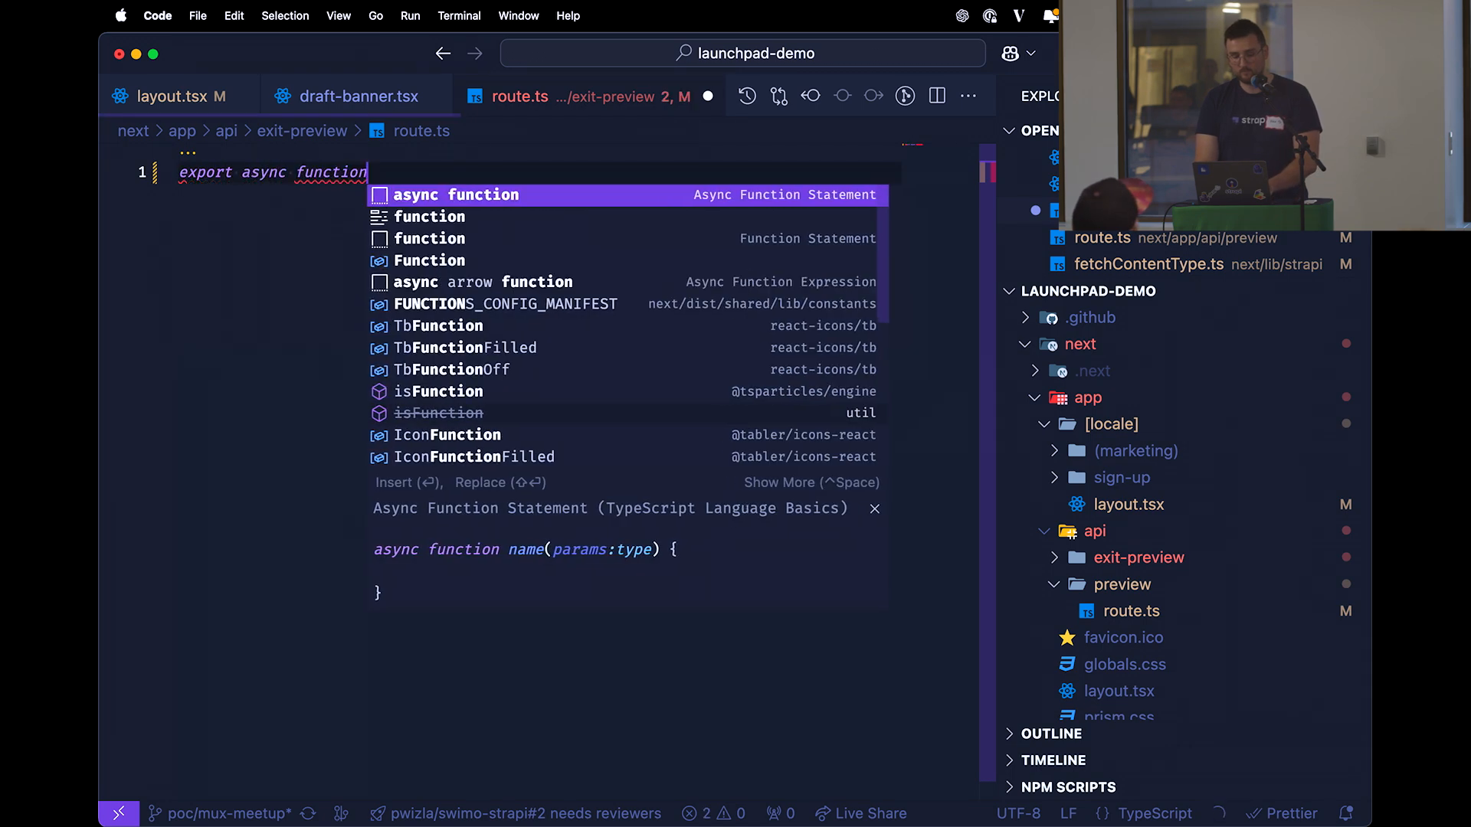
Write a GET handler that calls draftMode().disable() and returns a 'Hello World!' Response
text(GET(request)
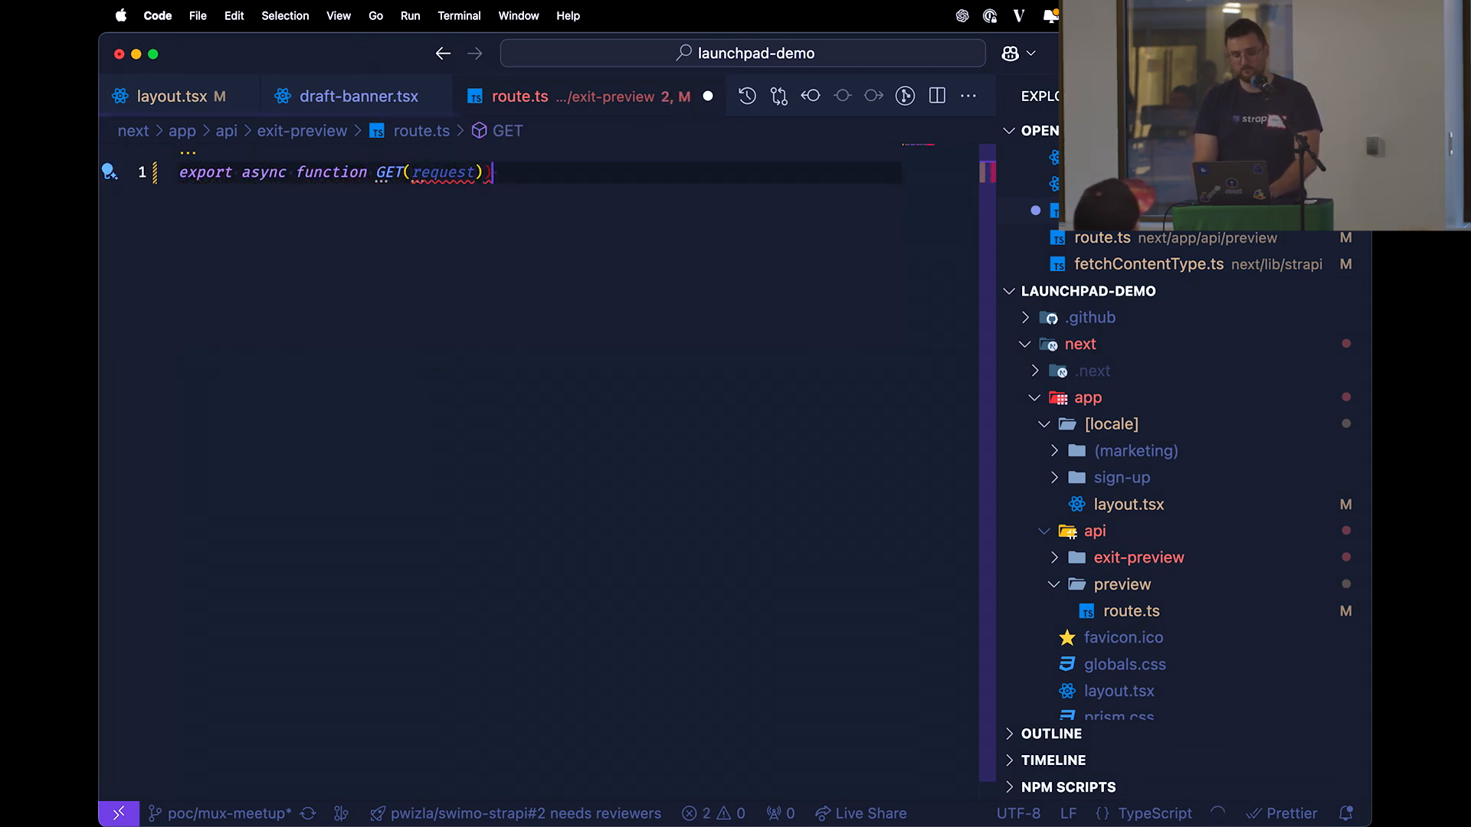
text(: Request)
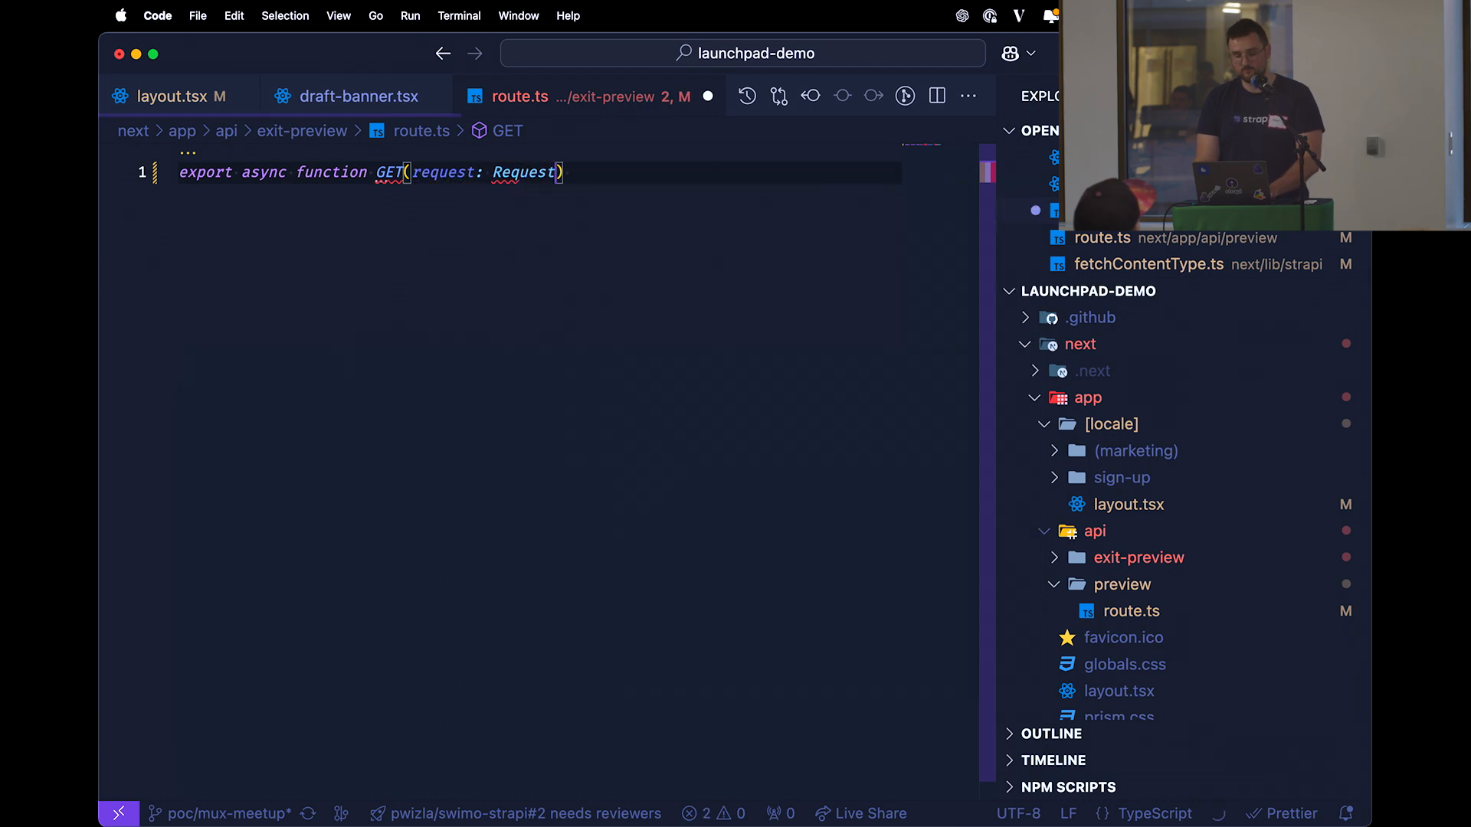
text({)
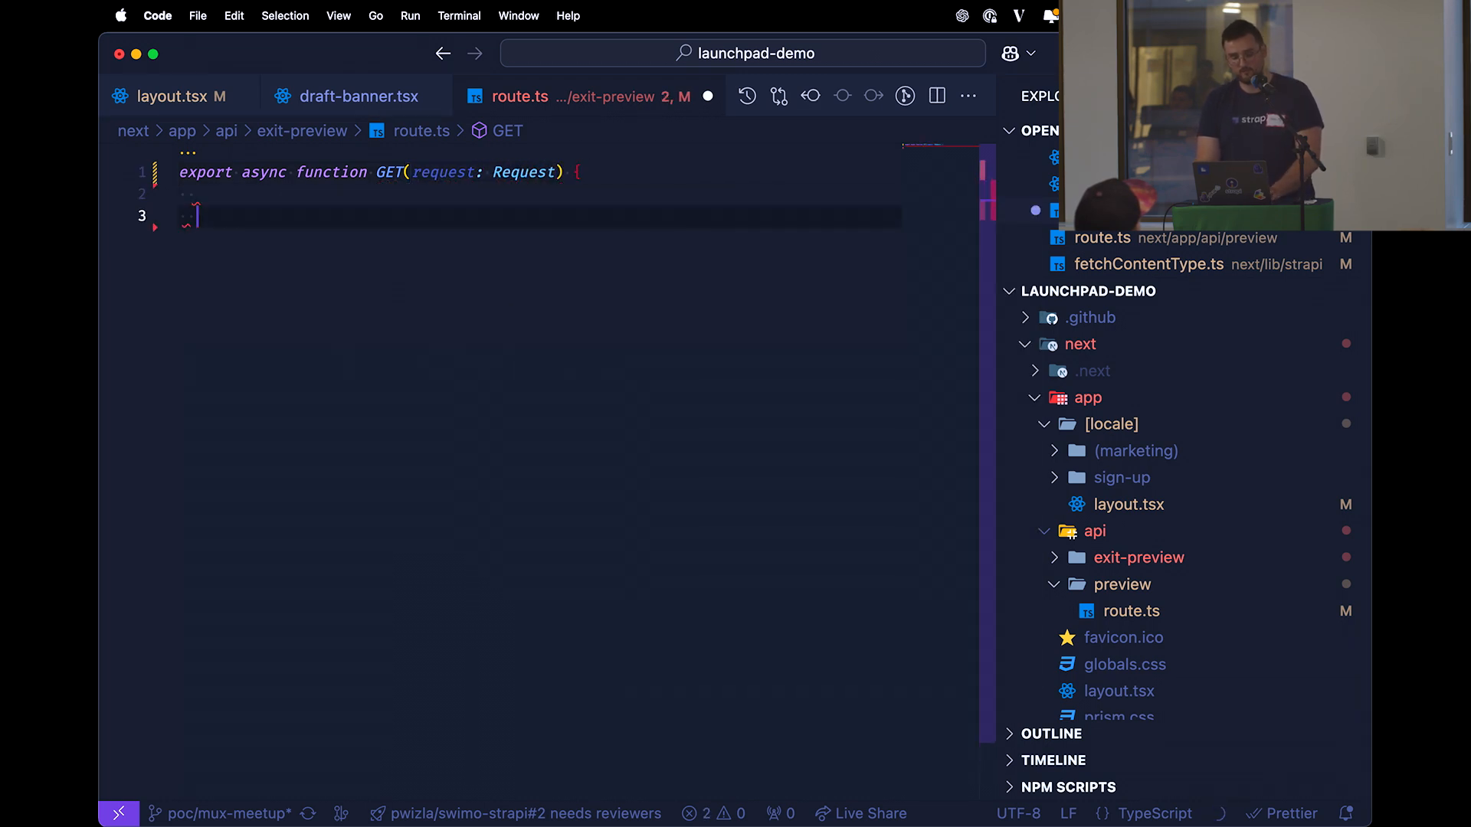
text(return new Response("Hello World!");)
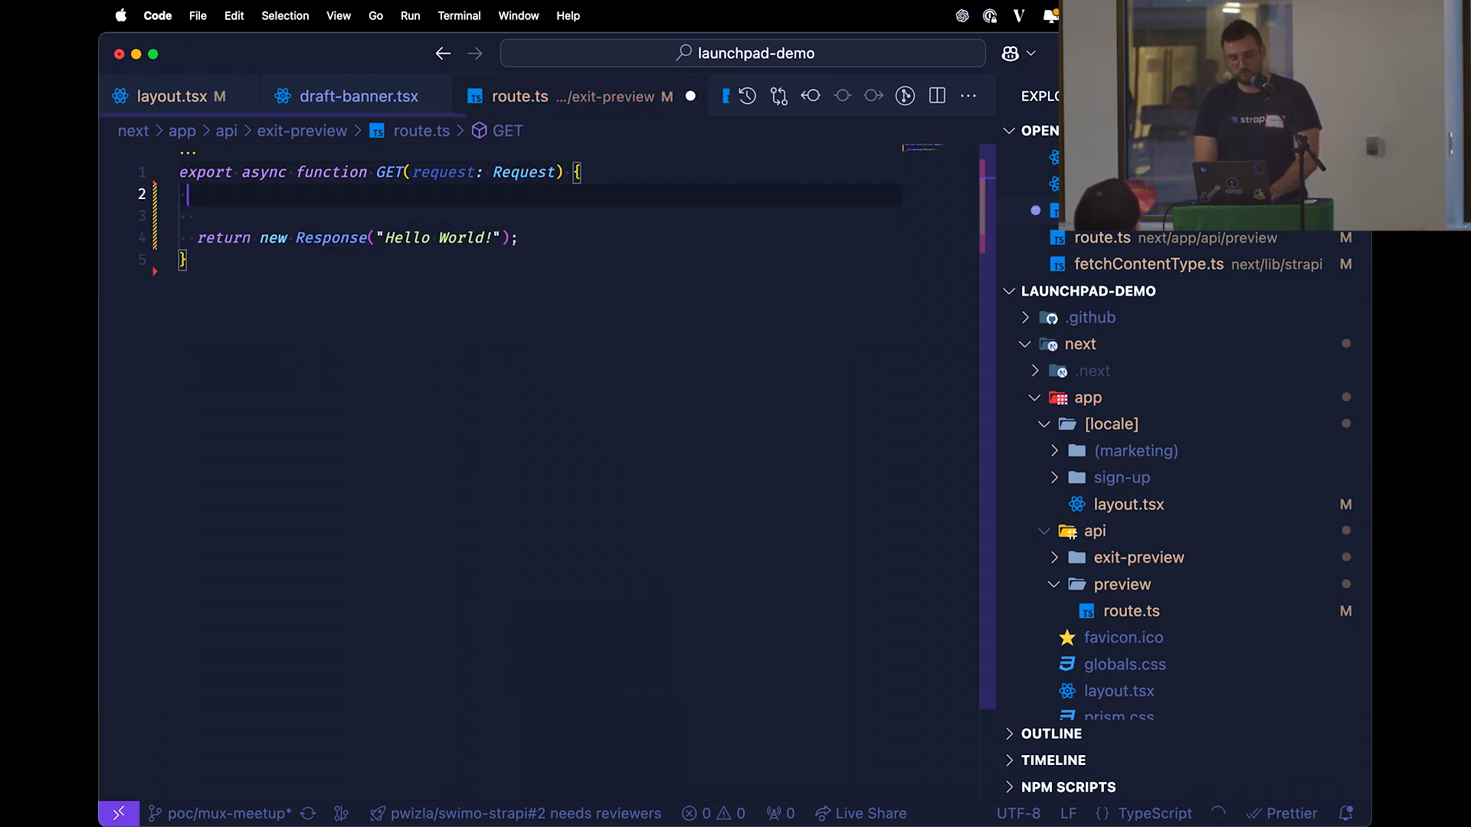
text(draftMode().disable();)
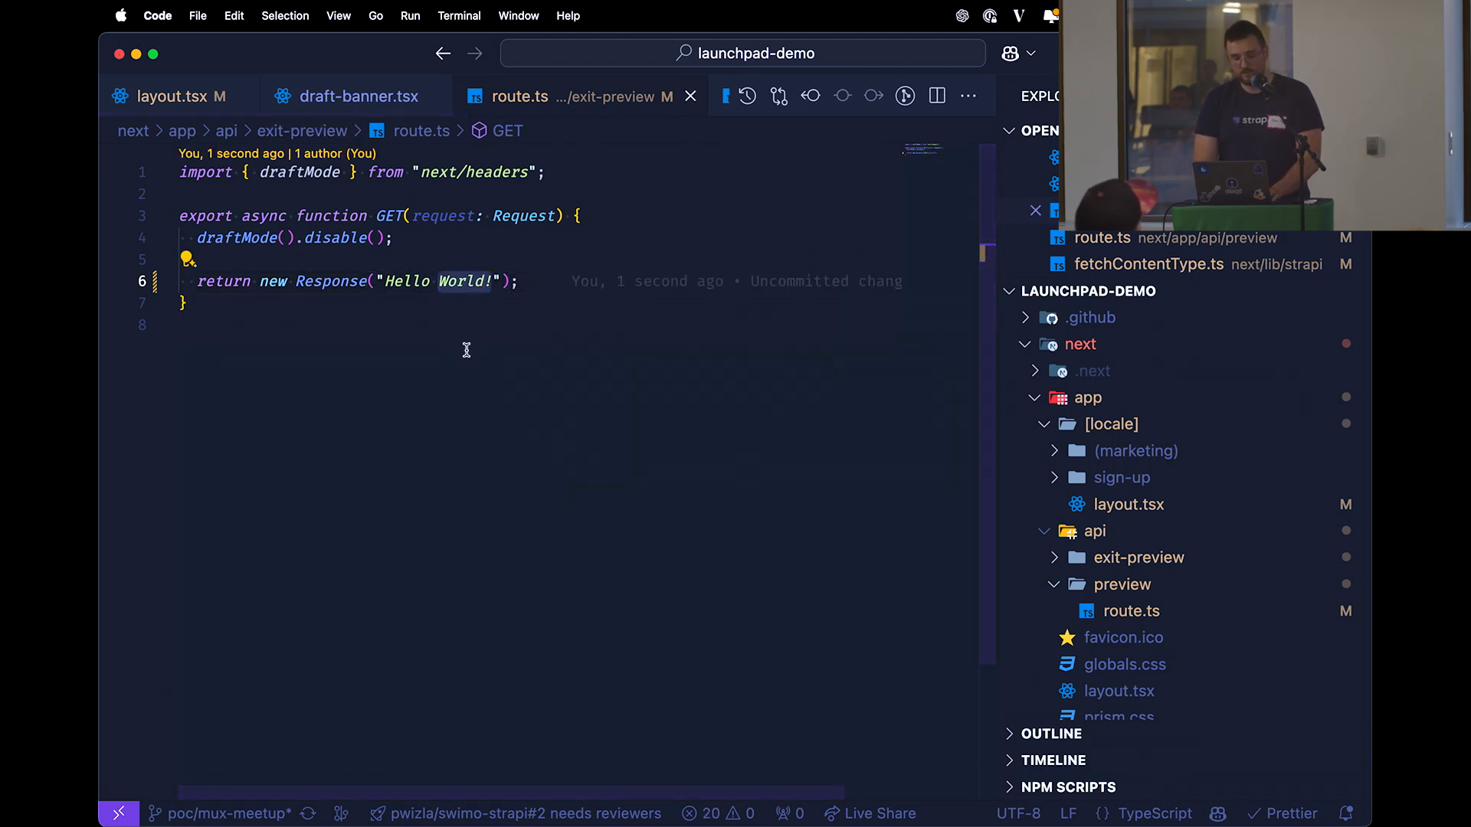
click(174, 95)
text(const {)
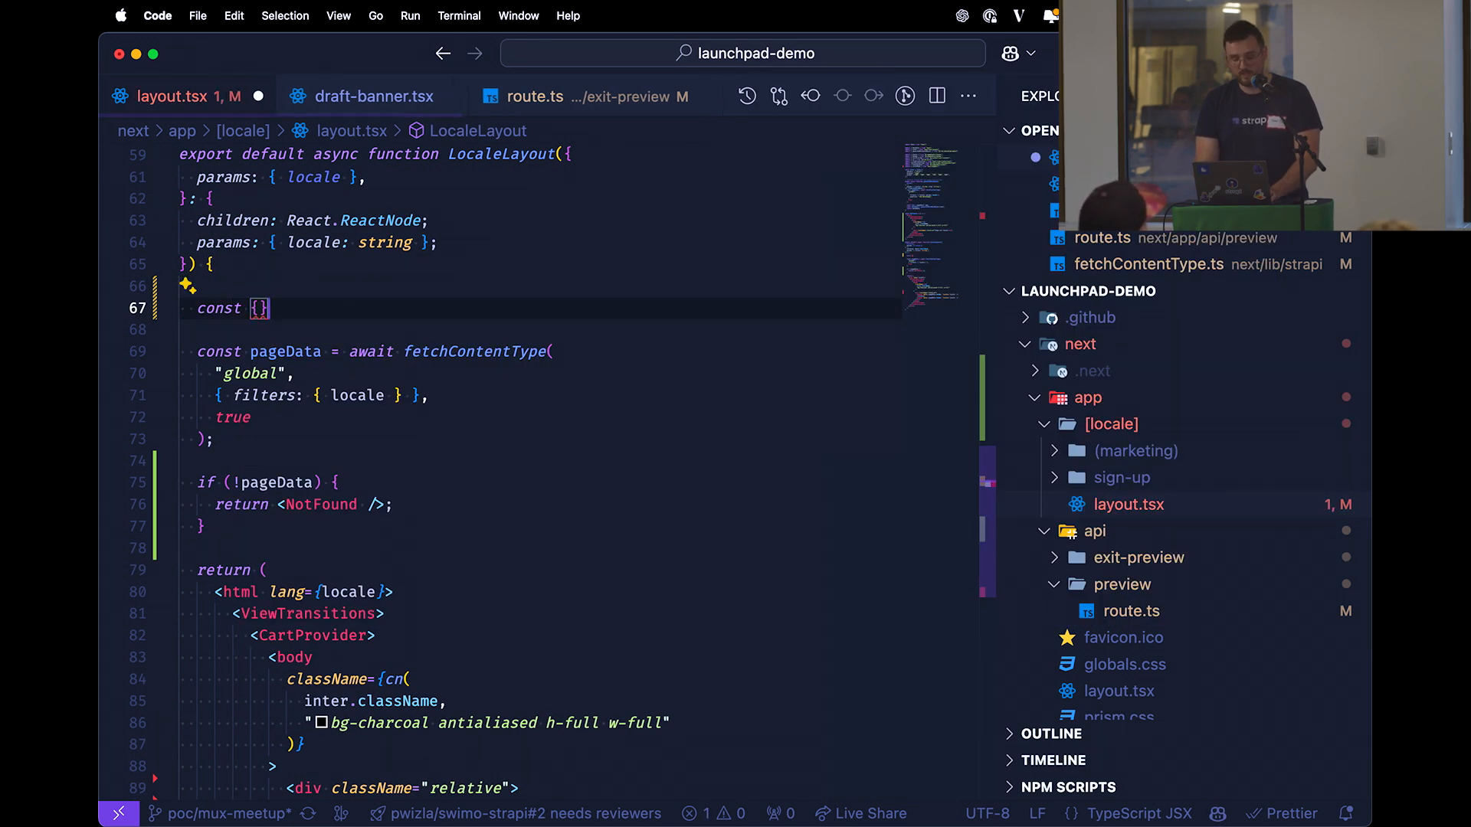
In layout.tsx, destructure isEnabled from draftMode() and render DraftBanner when it is enabled
text(isDraft)
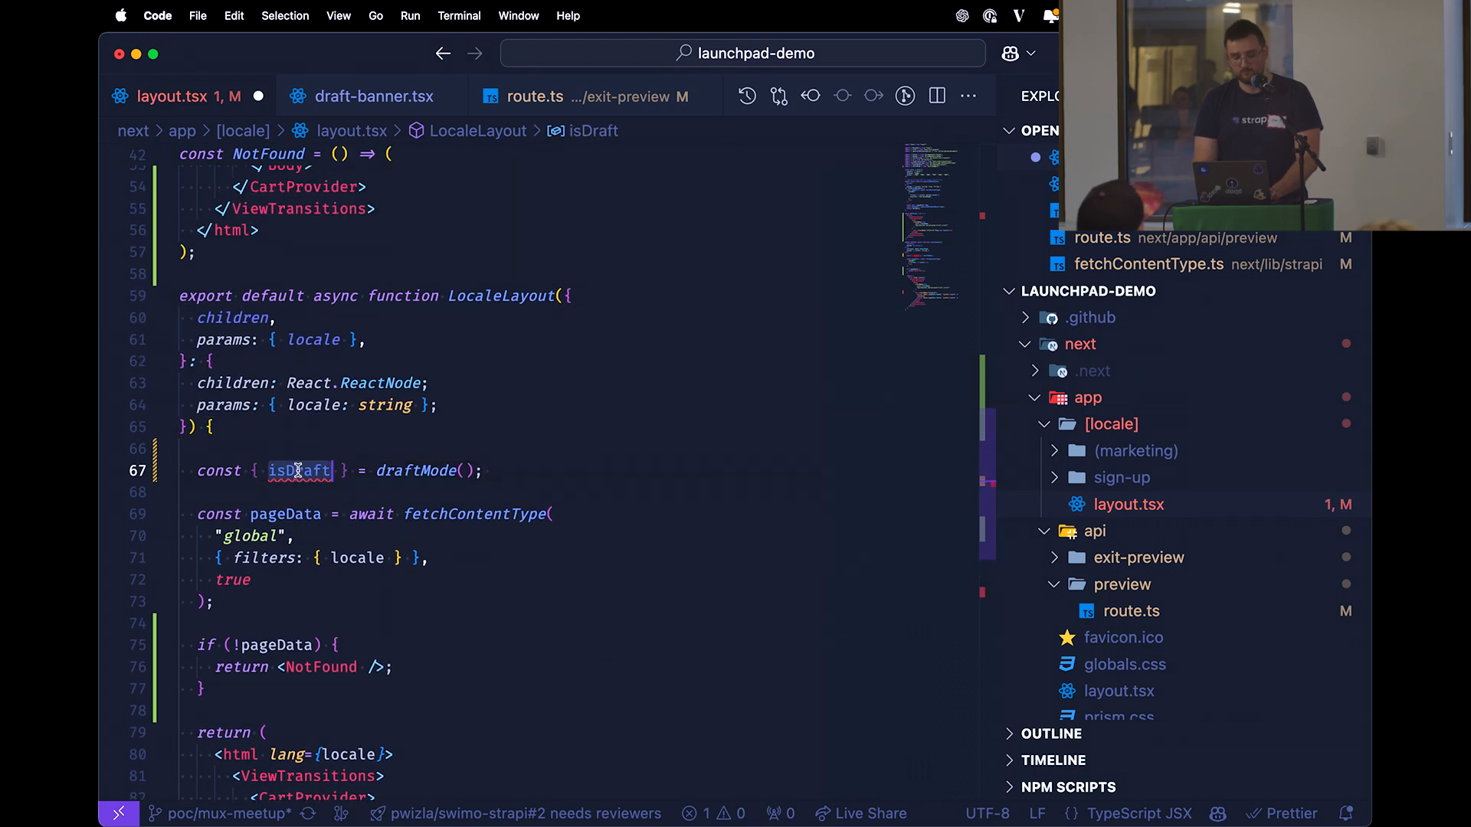
text(isEnabled)
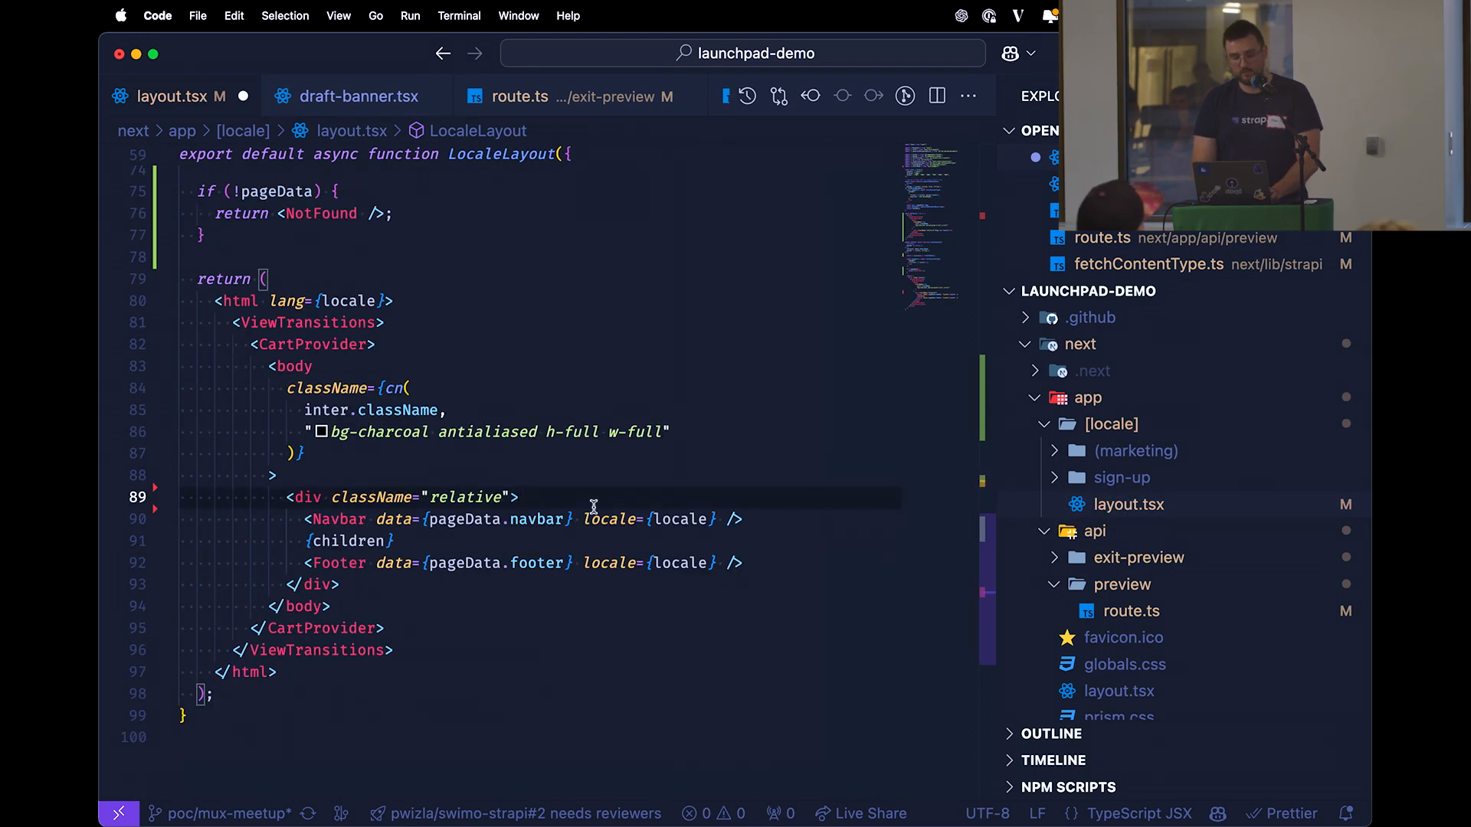
text(<EventHandler />)
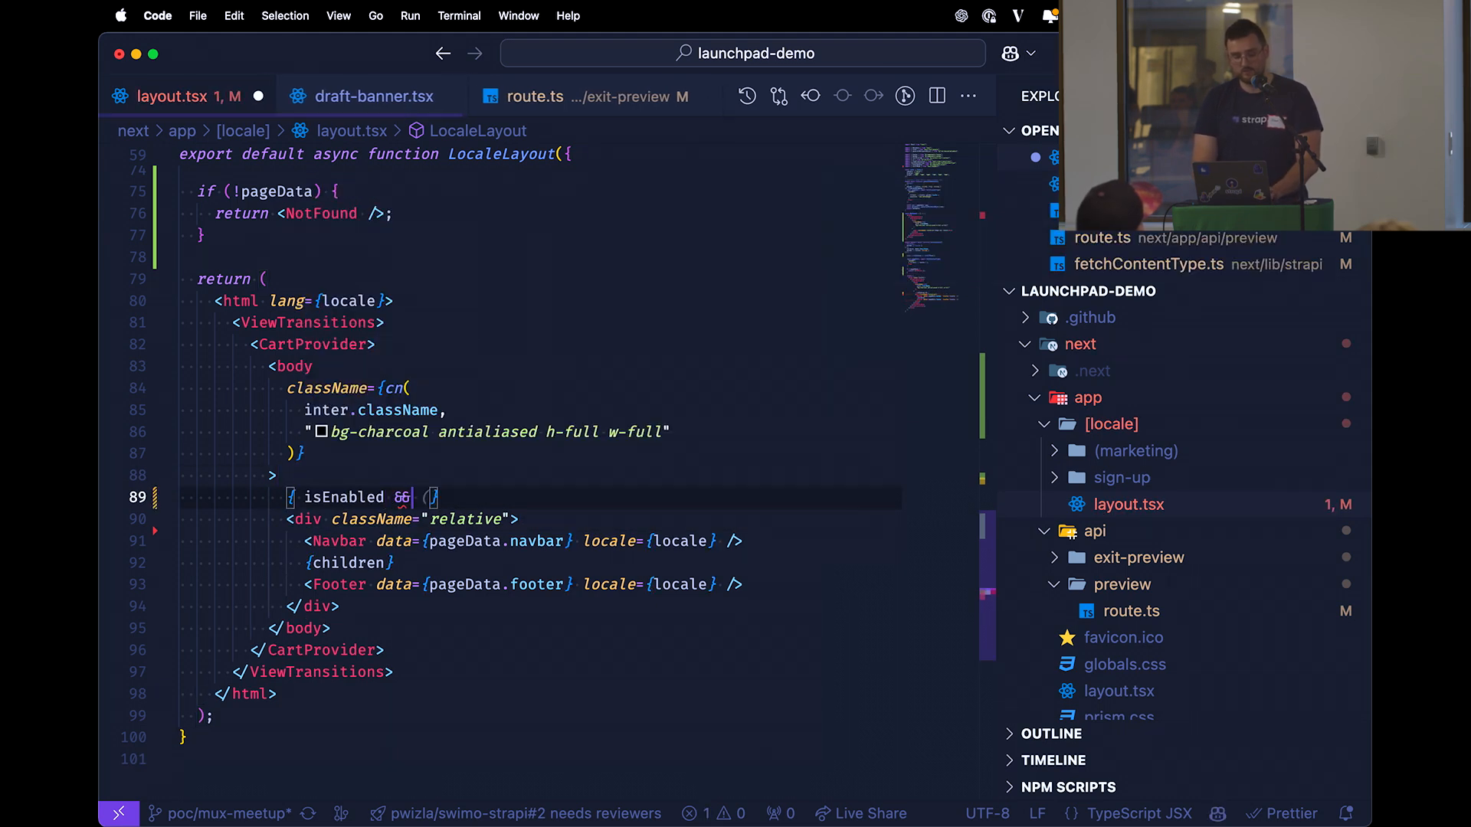
text(Dra)
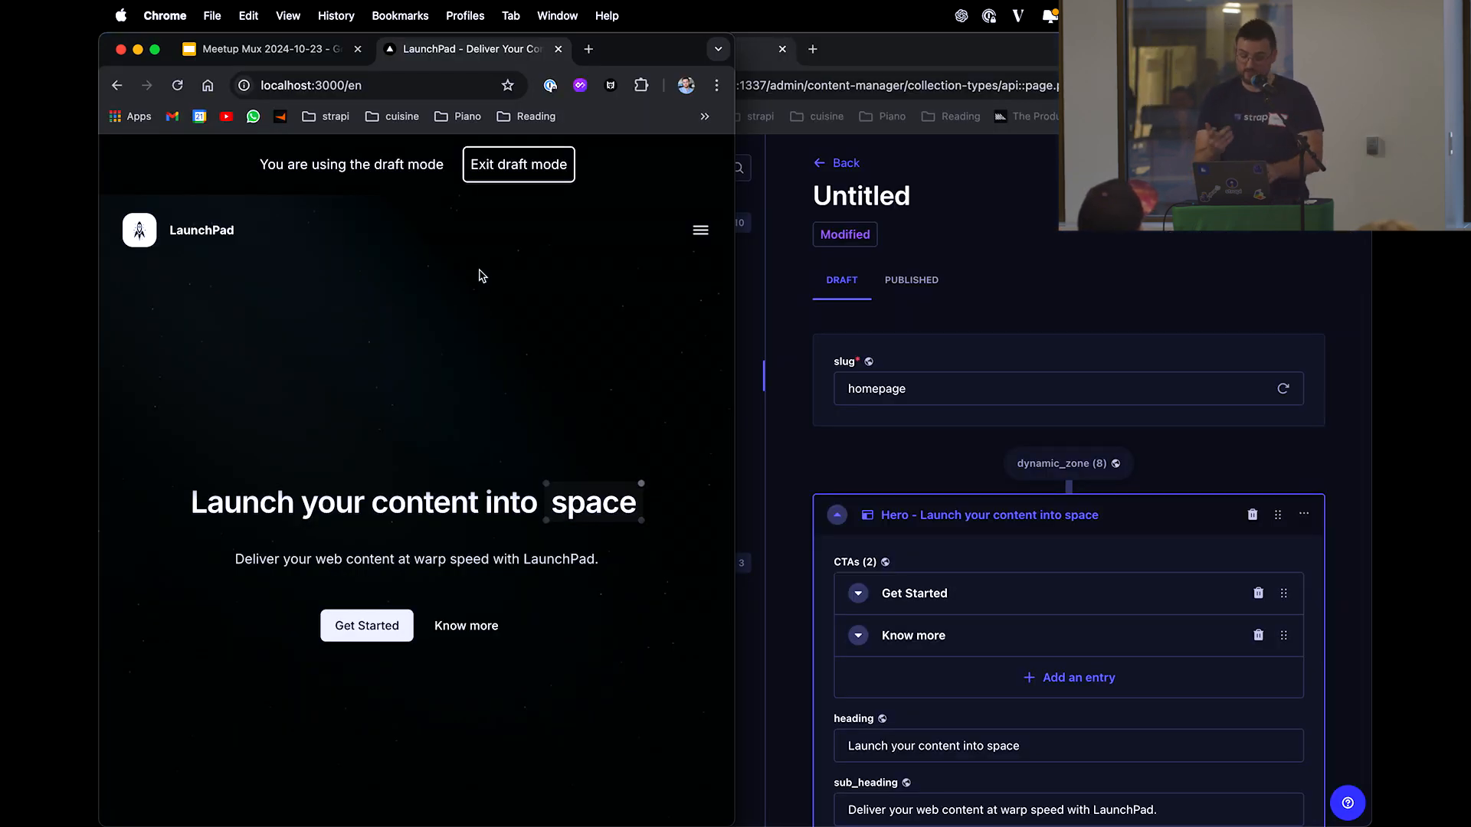
mouse_move(523, 360)
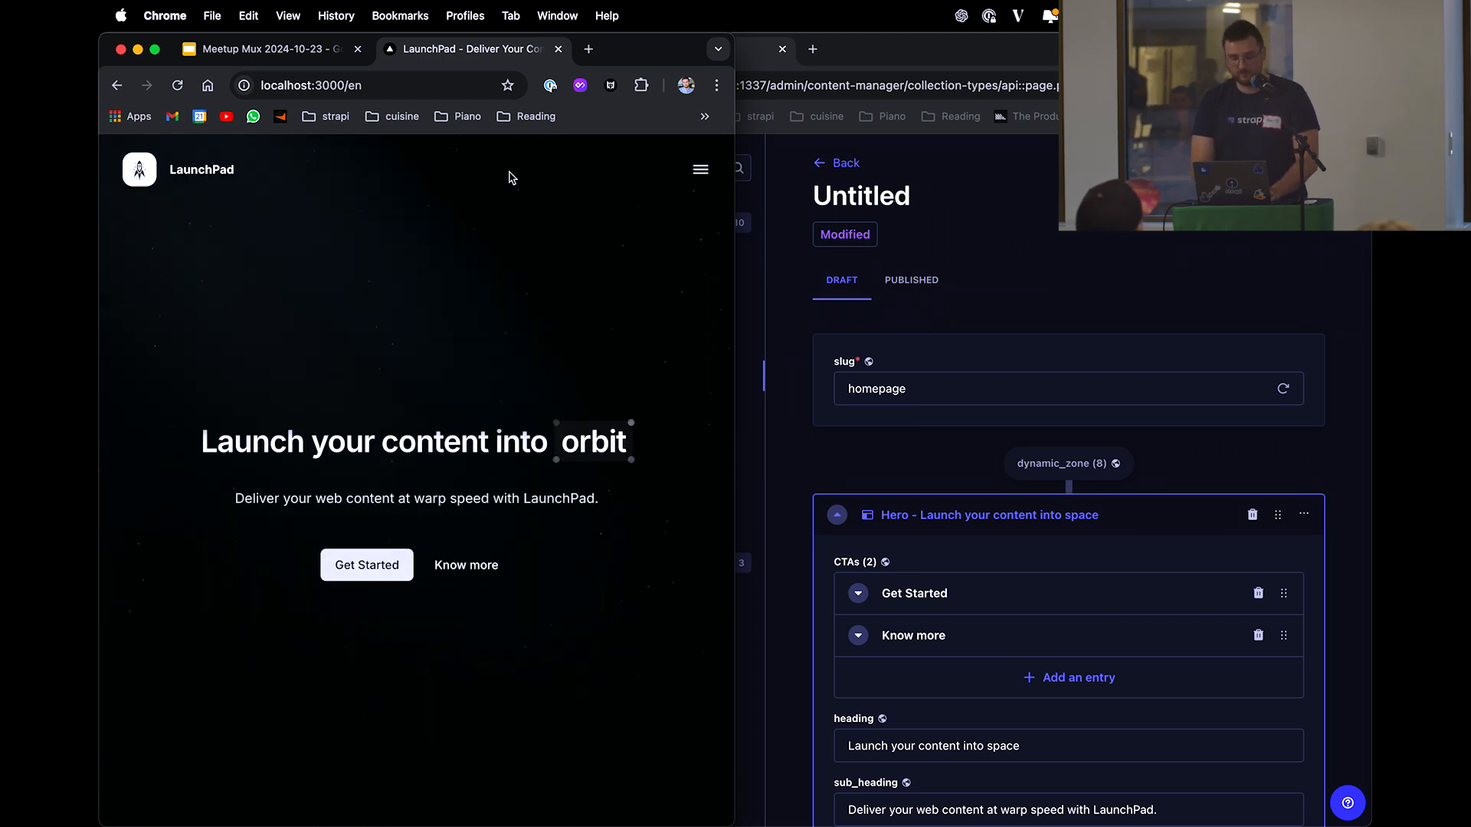
mouse_move(582, 380)
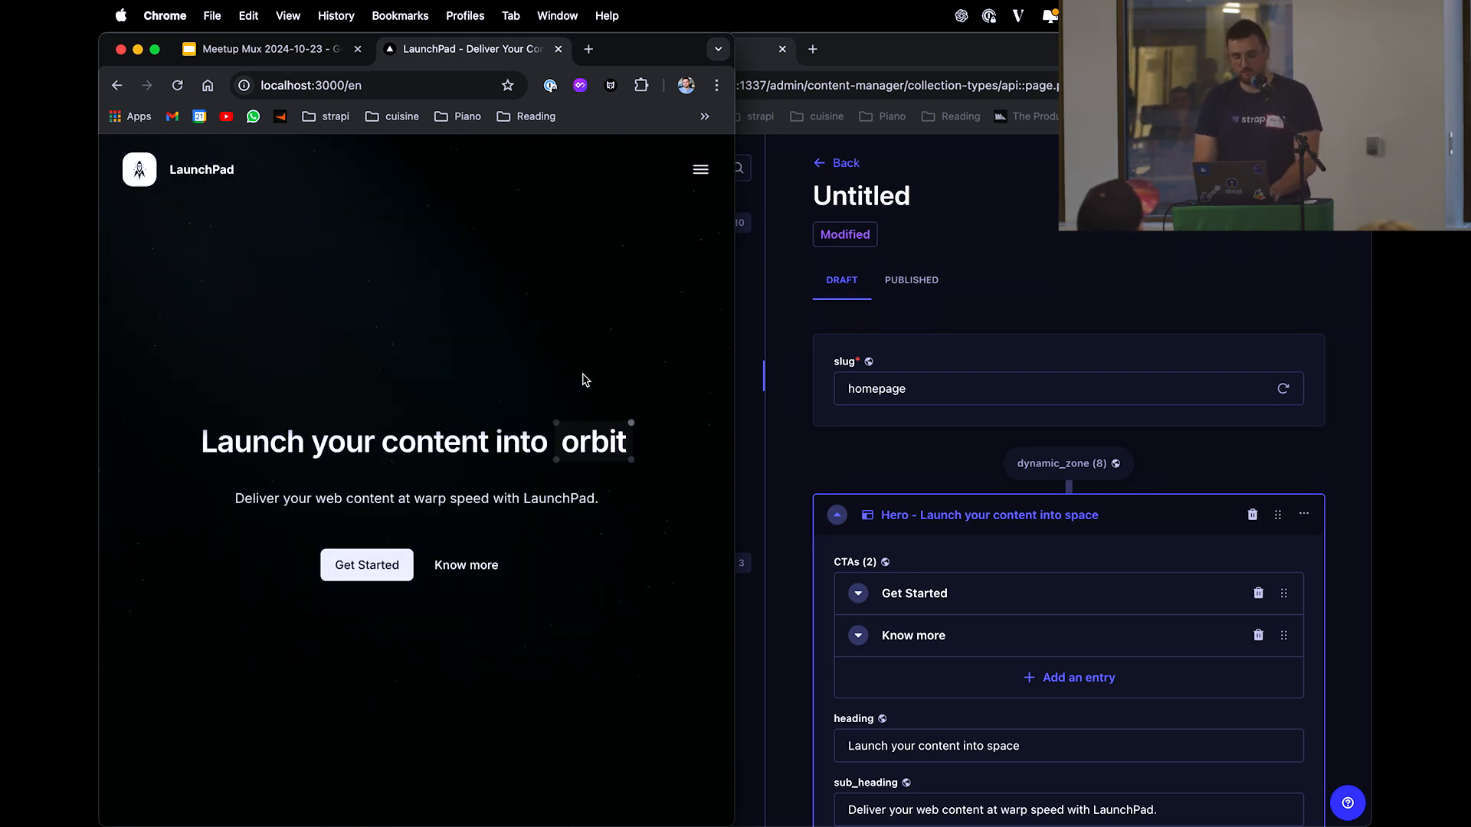
Exit draft mode on the LaunchPad site and return to VS Code
key(cmd+tab)
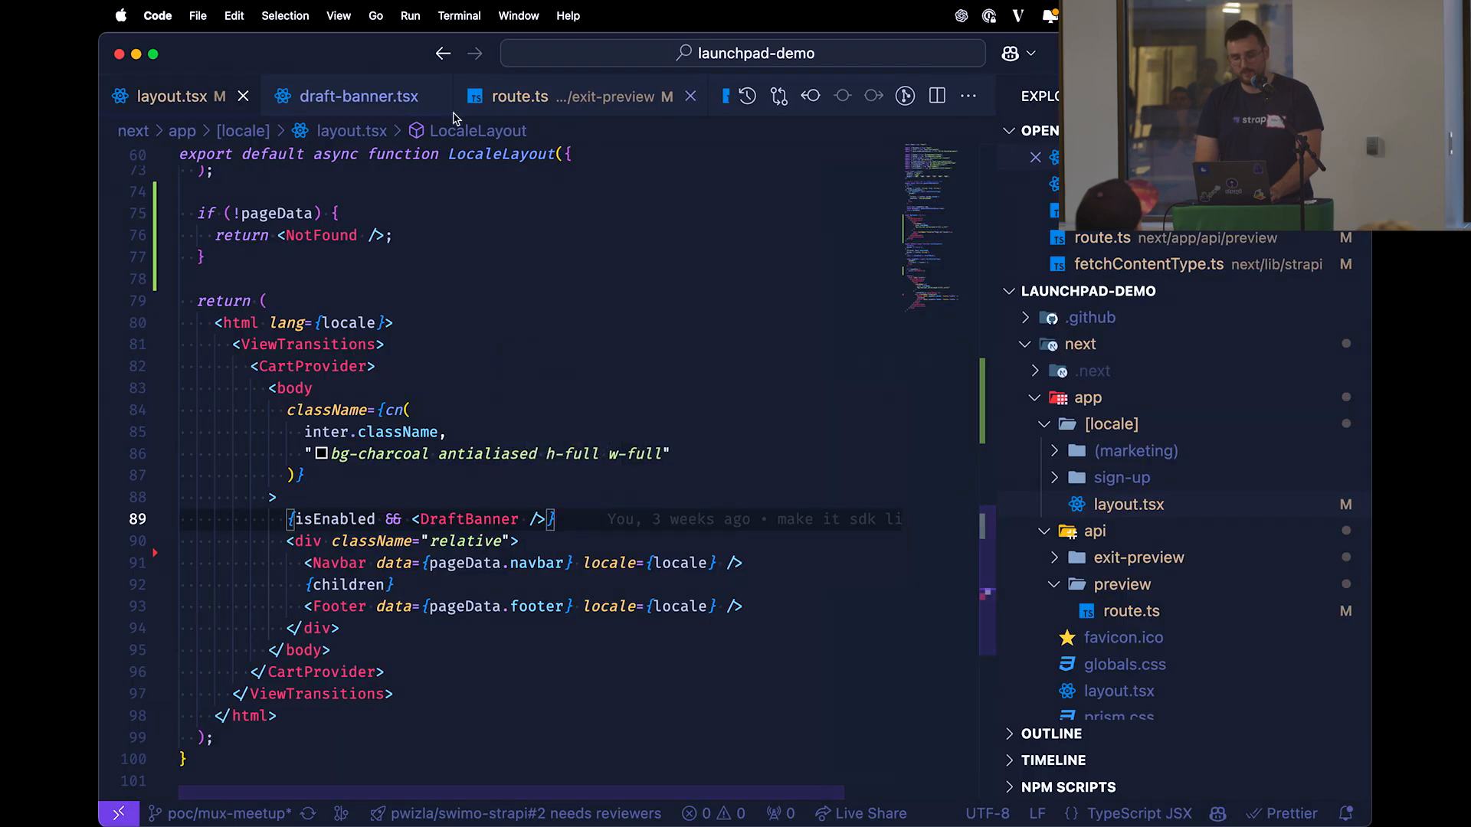
click(355, 95)
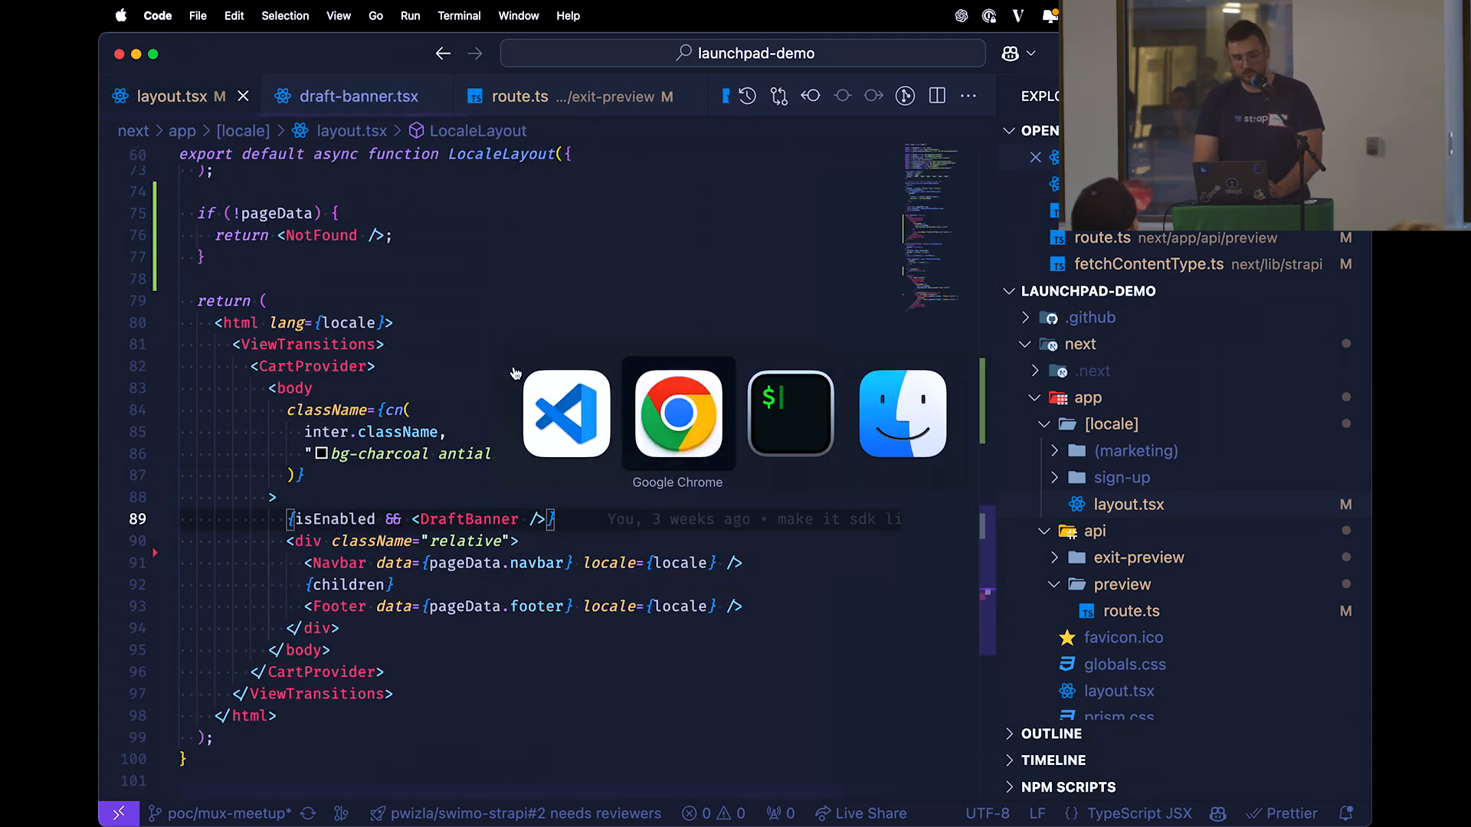
Scroll the Strapi homepage entry to the Hero component's heading and sub-heading
click(677, 413)
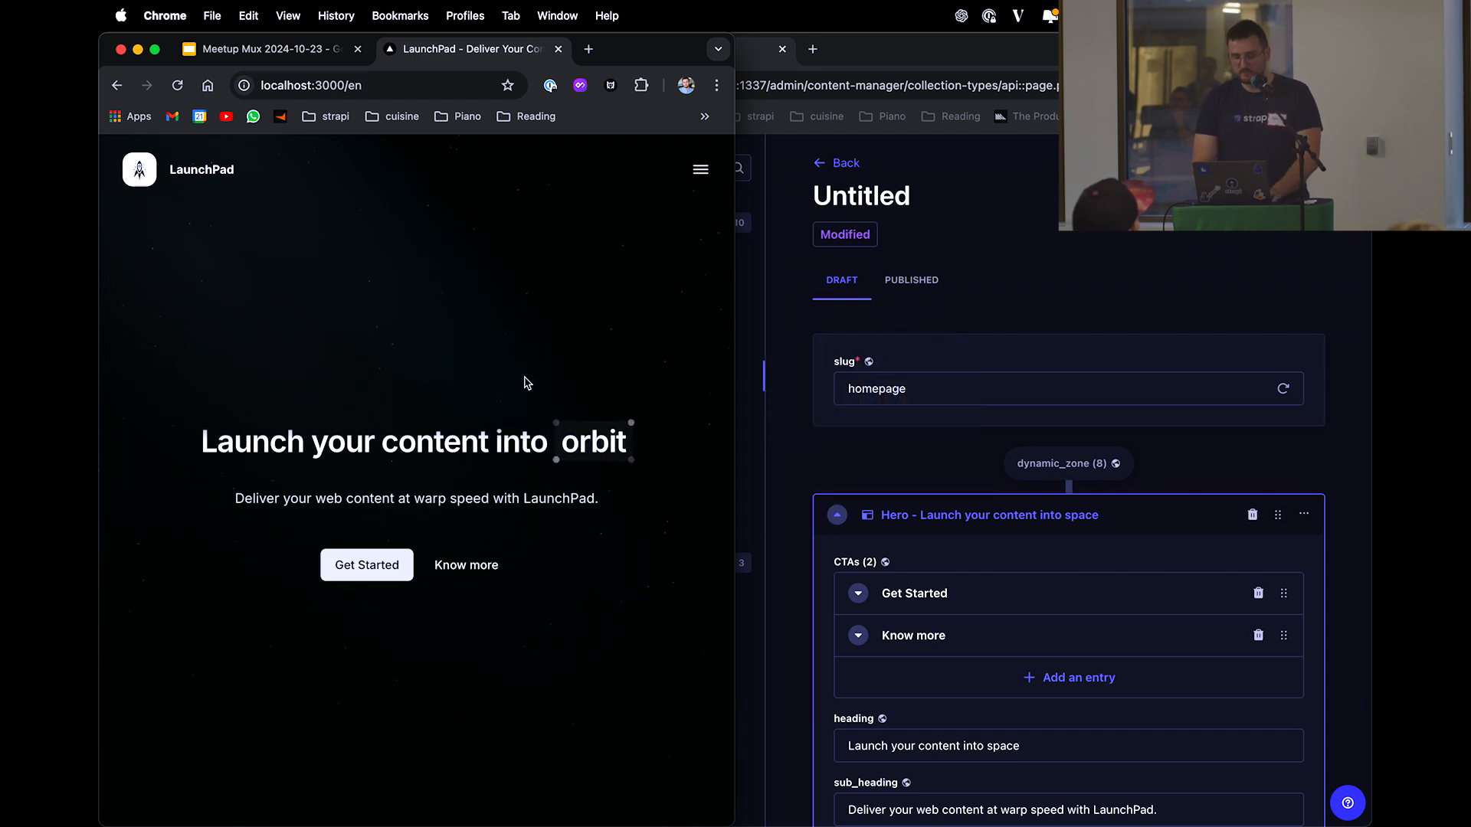
scroll(down, 3)
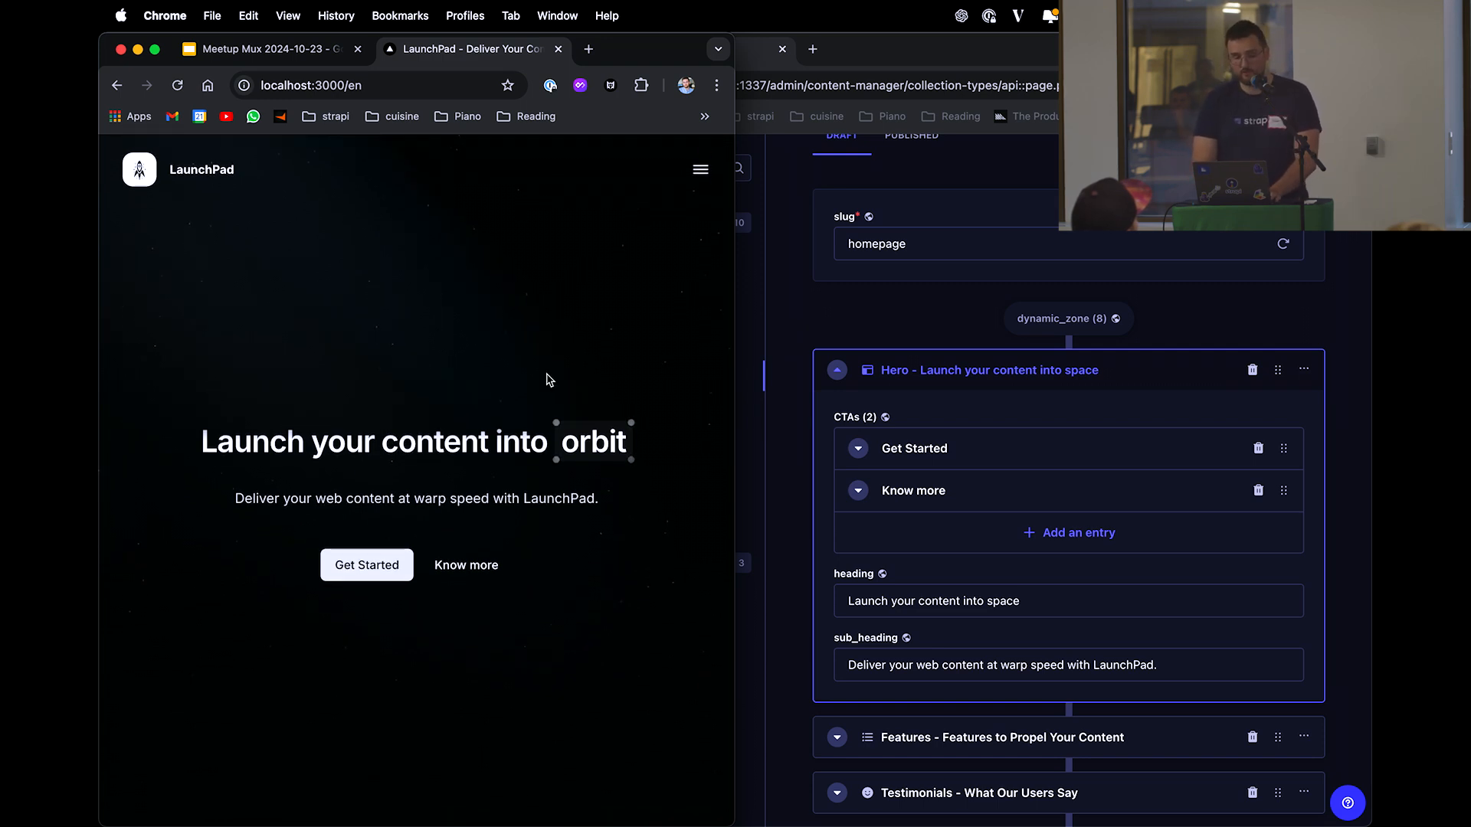
mouse_move(551, 335)
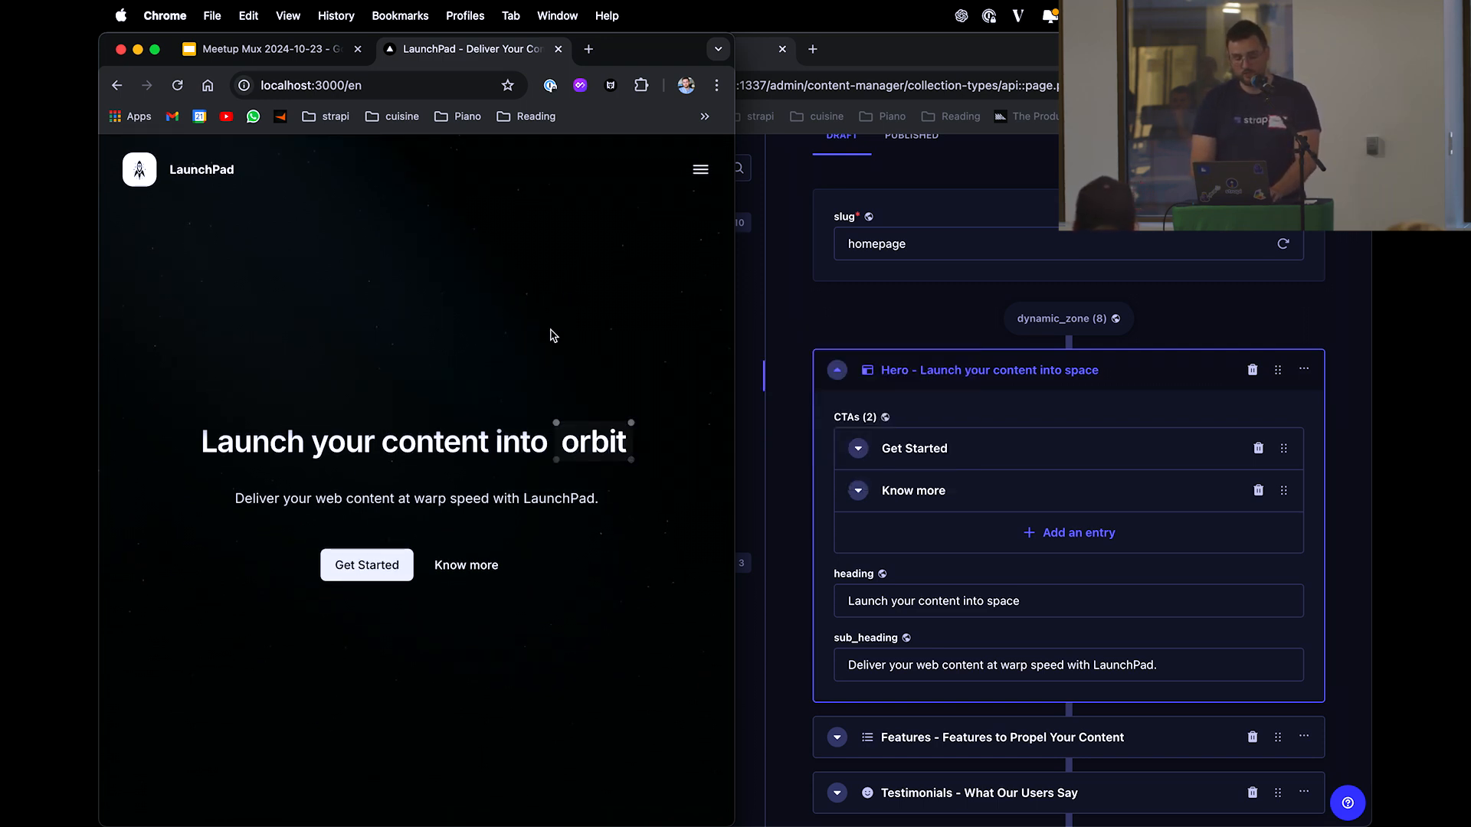
mouse_move(861, 256)
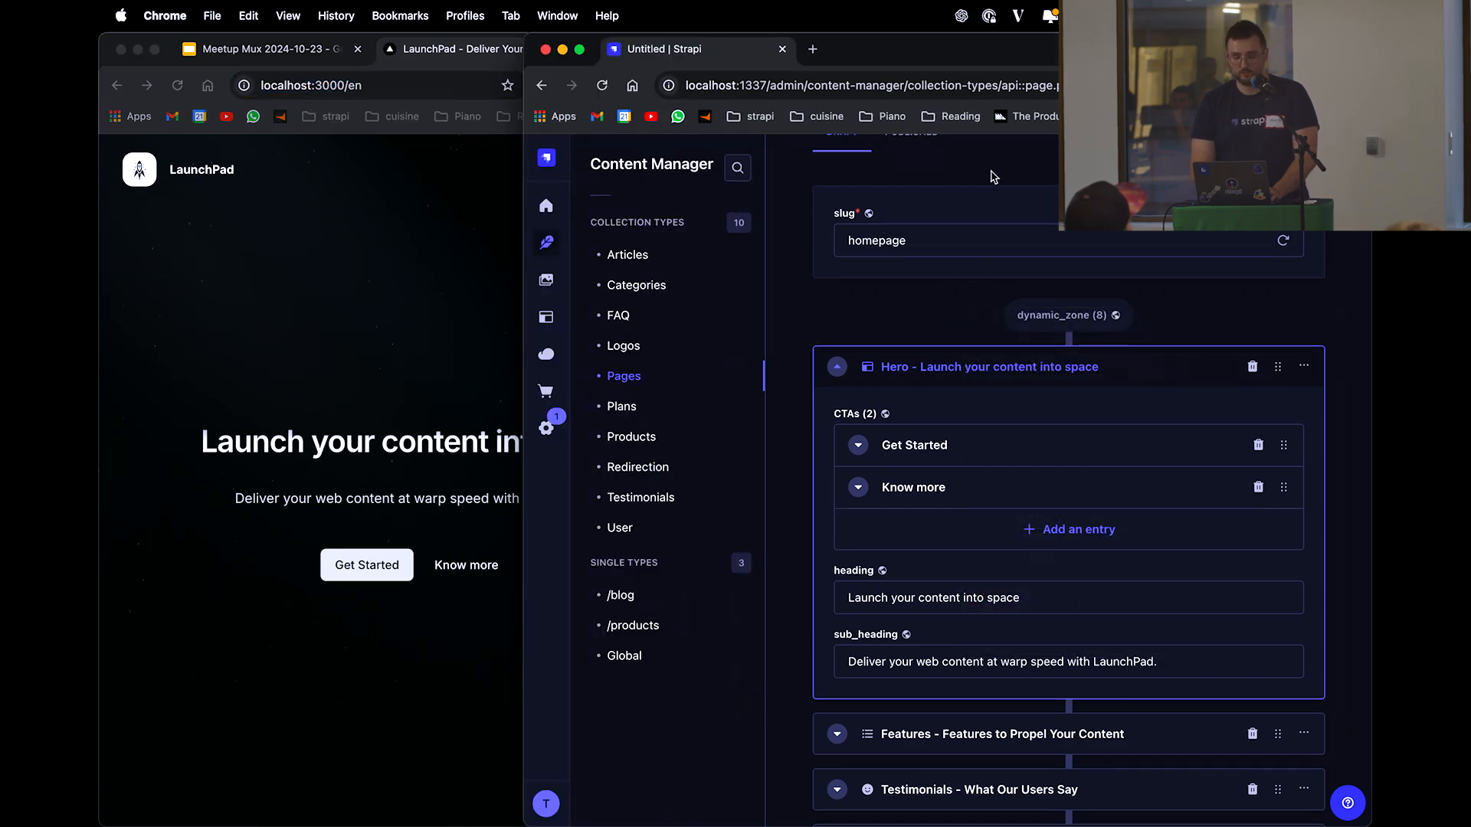
scroll(down, 3)
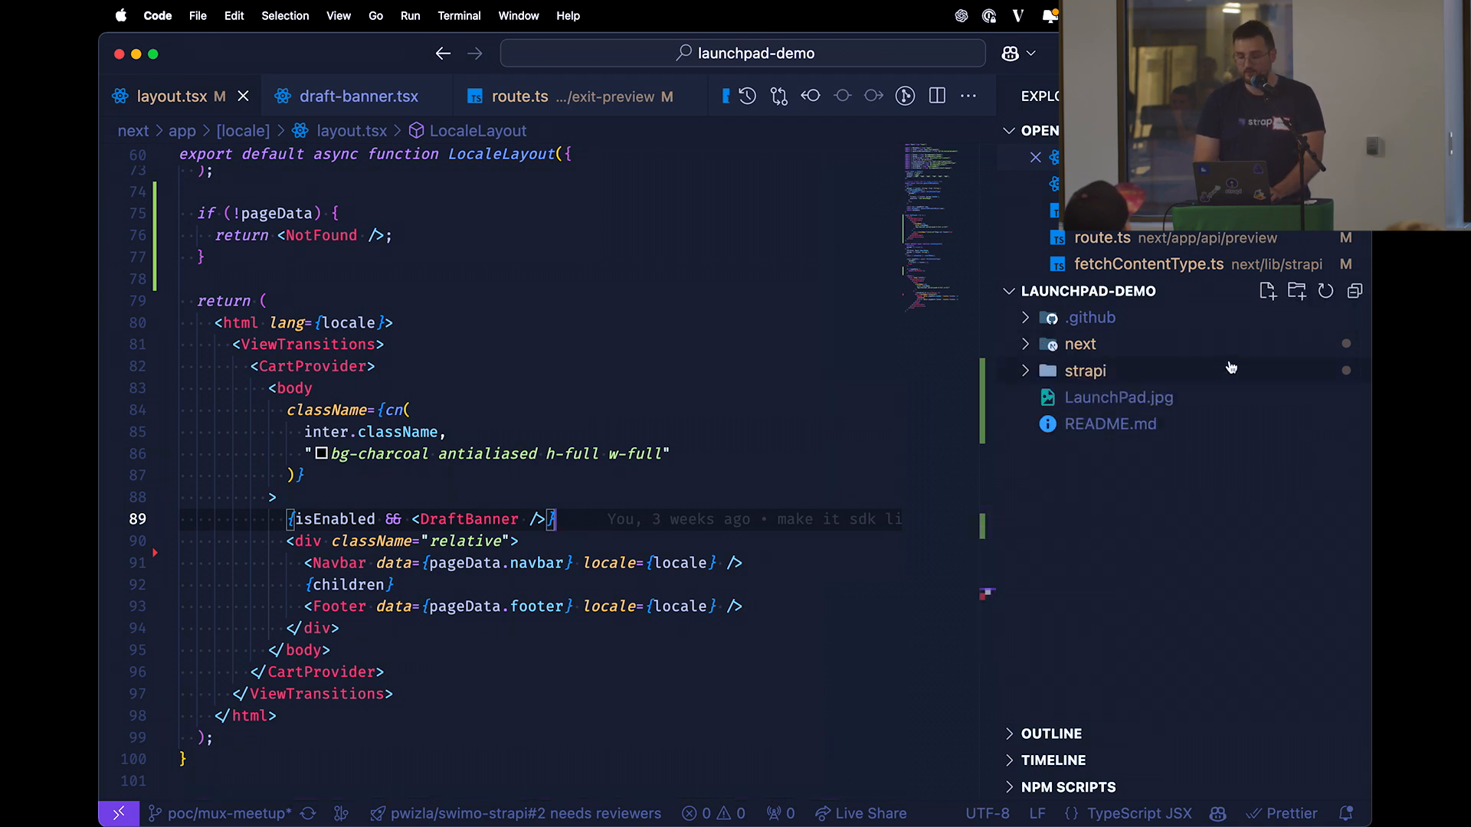
Expand the strapi folder and restart the Strapi server with yarn develop
click(1085, 371)
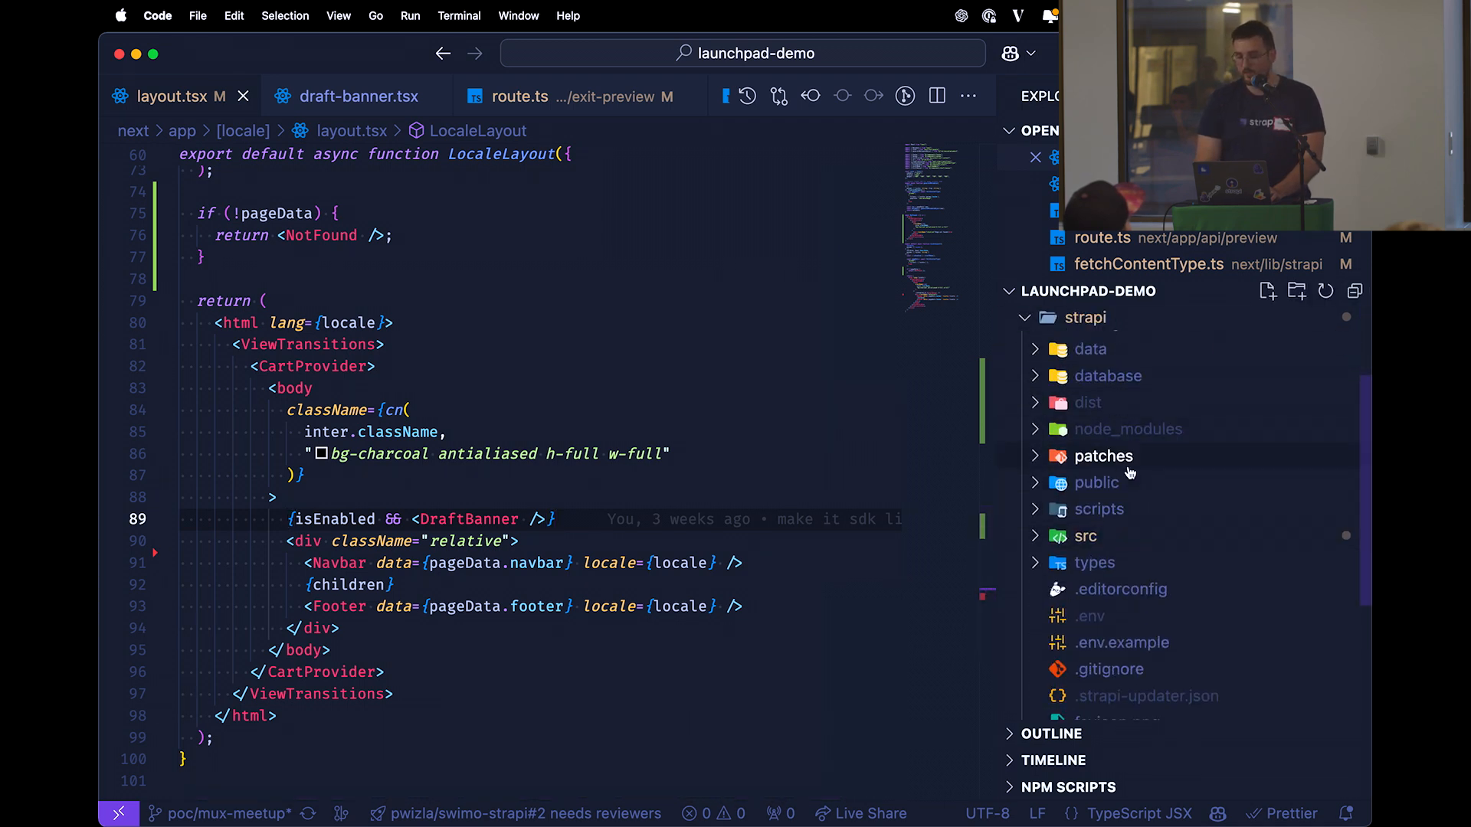
click(1096, 404)
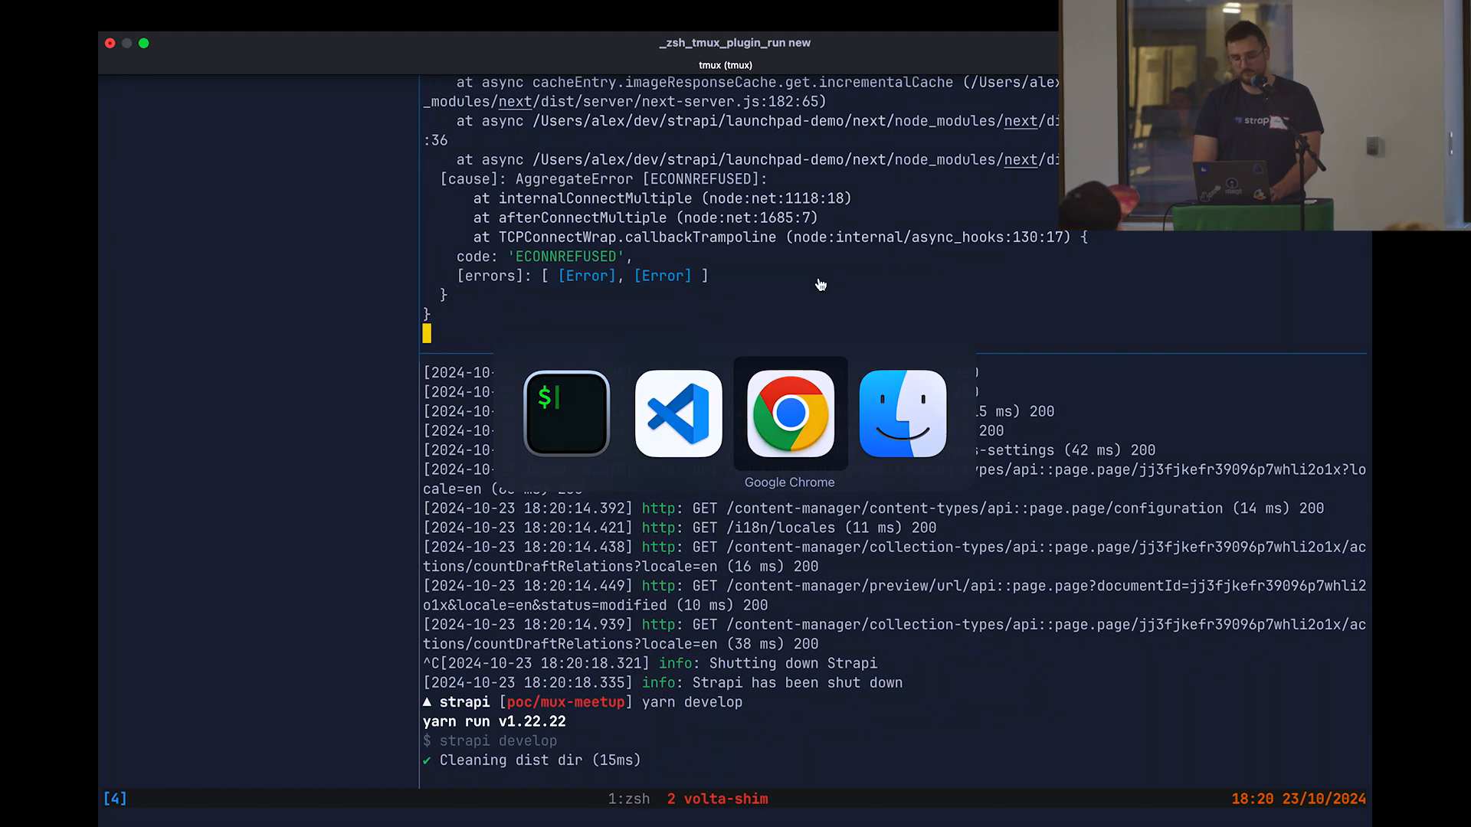
Use Strapi's Open preview in Chrome to load LaunchPad in draft mode
click(789, 413)
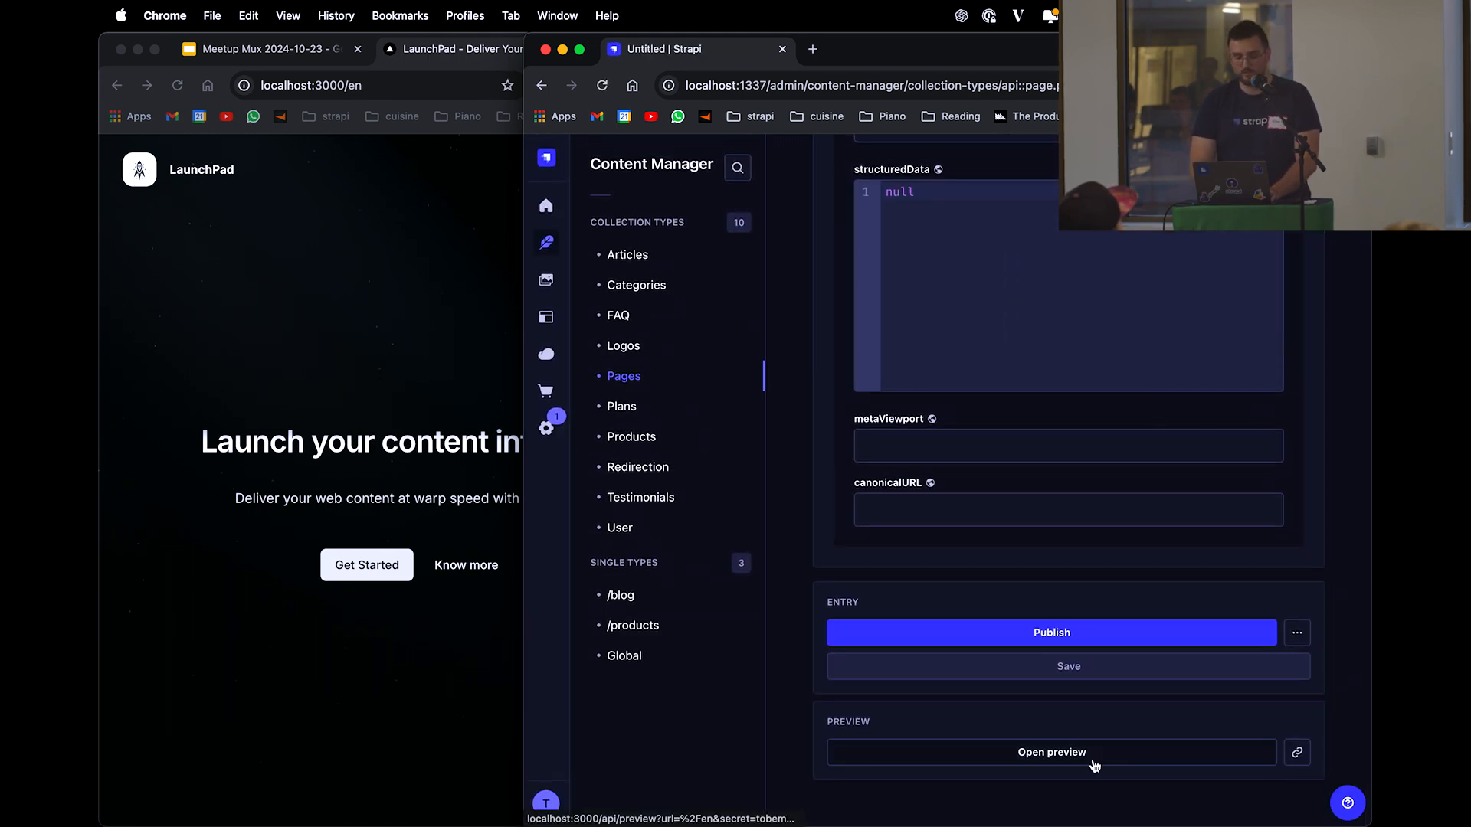
click(1050, 752)
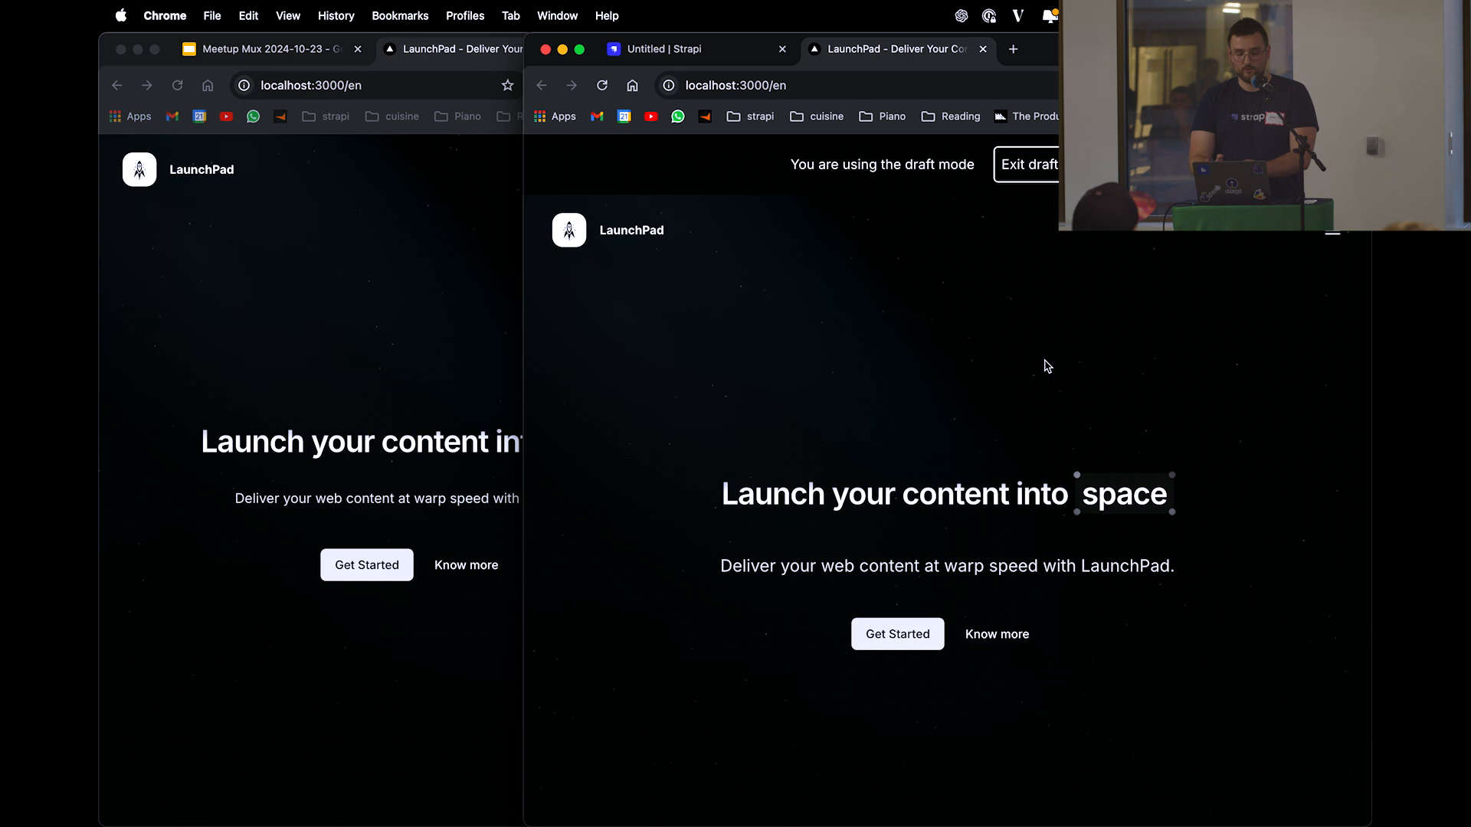
mouse_move(895, 334)
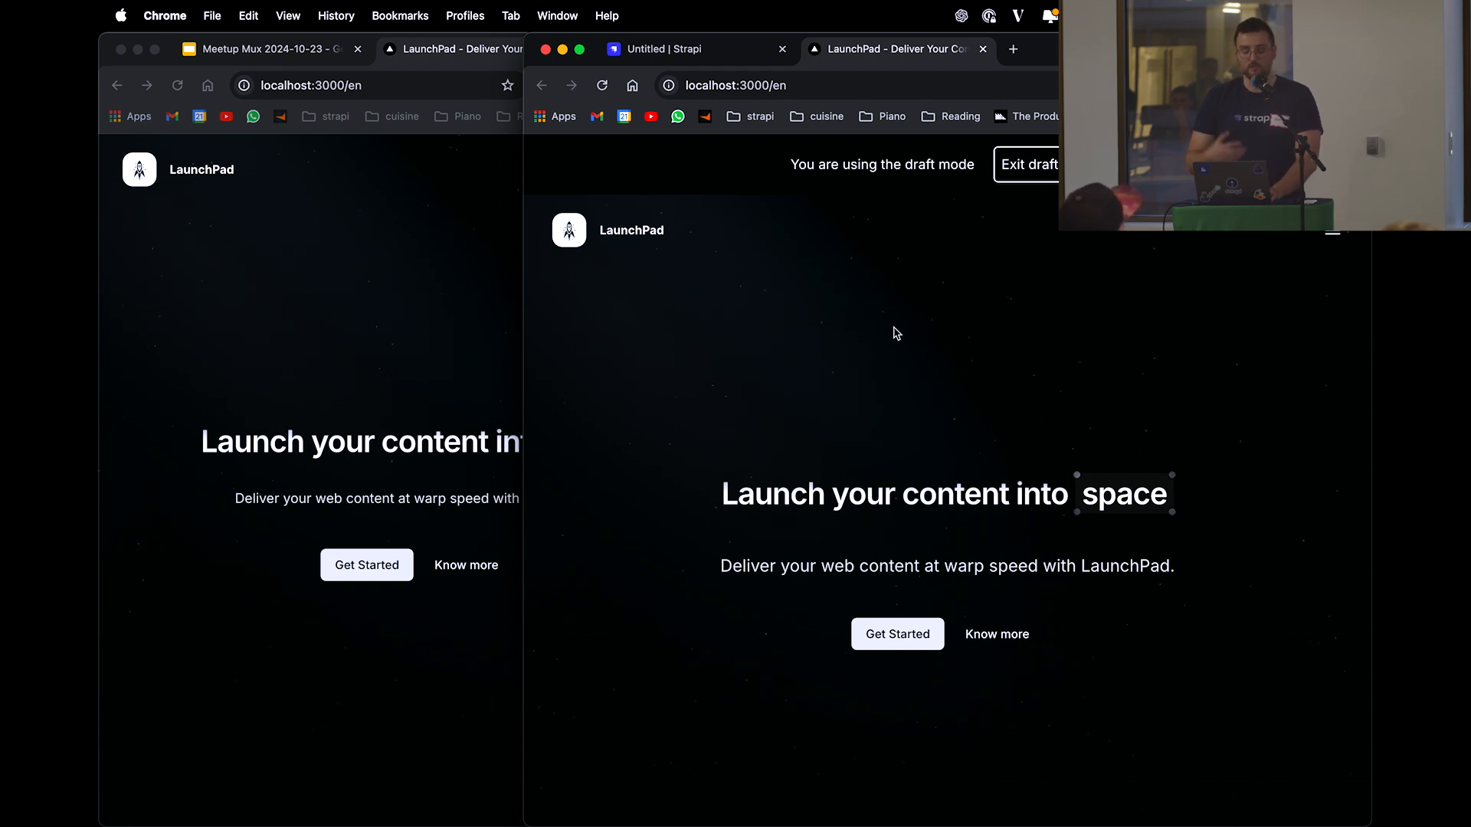
mouse_move(893, 385)
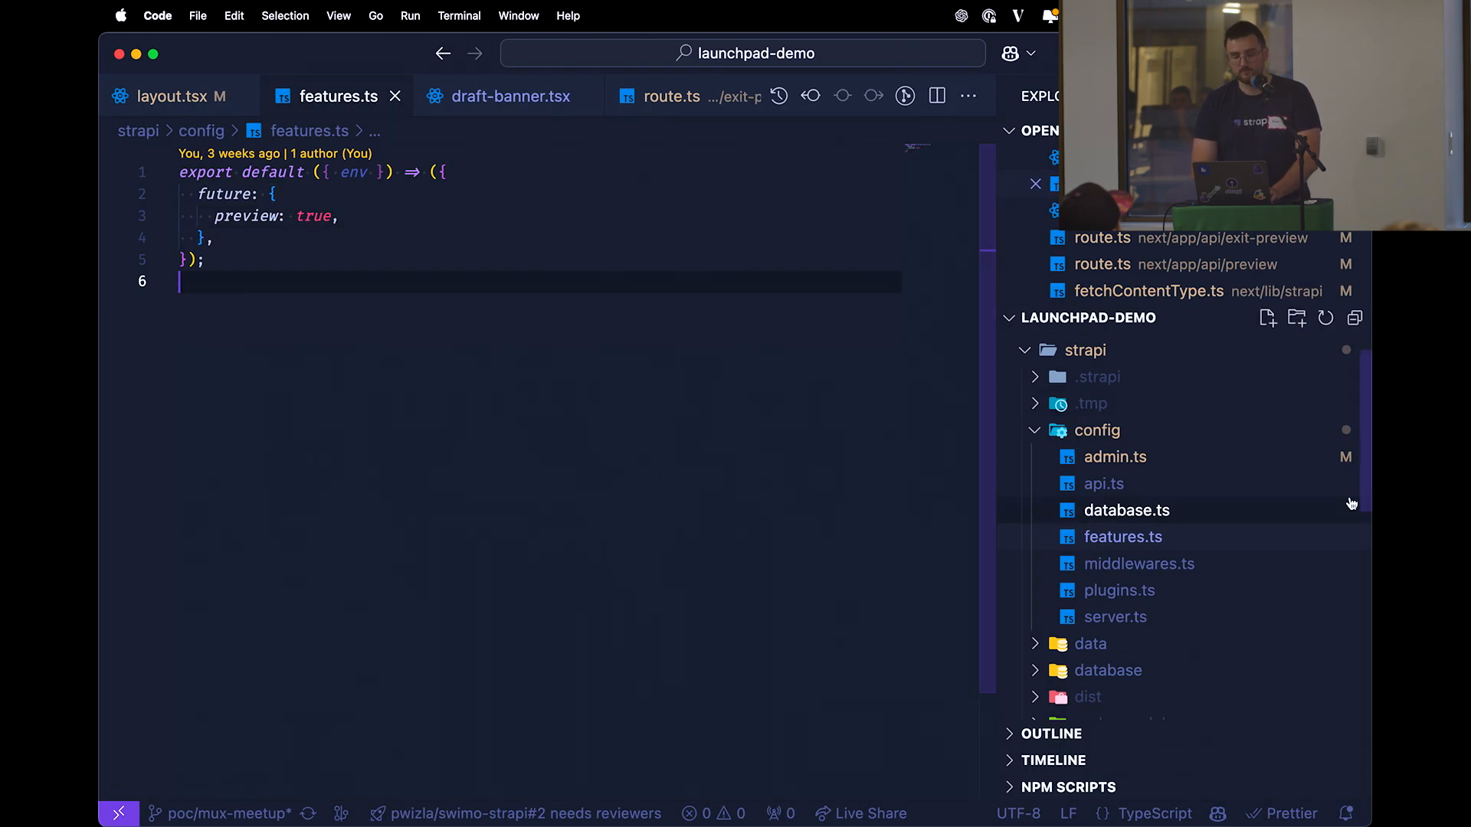
Review event.tsx, then rename <Event /> to <EventHandler /> in layout.tsx and save
click(174, 96)
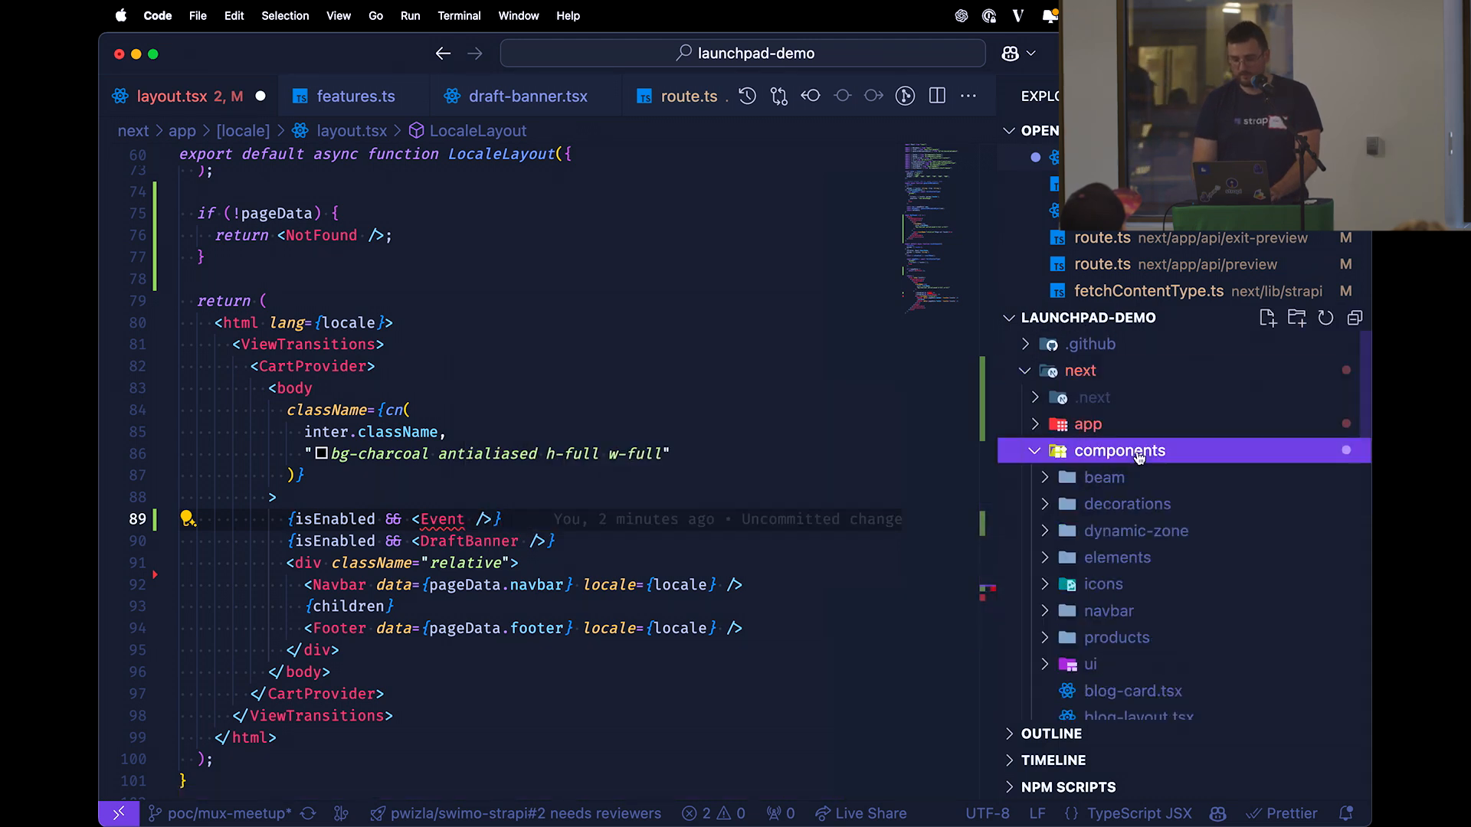
click(1118, 451)
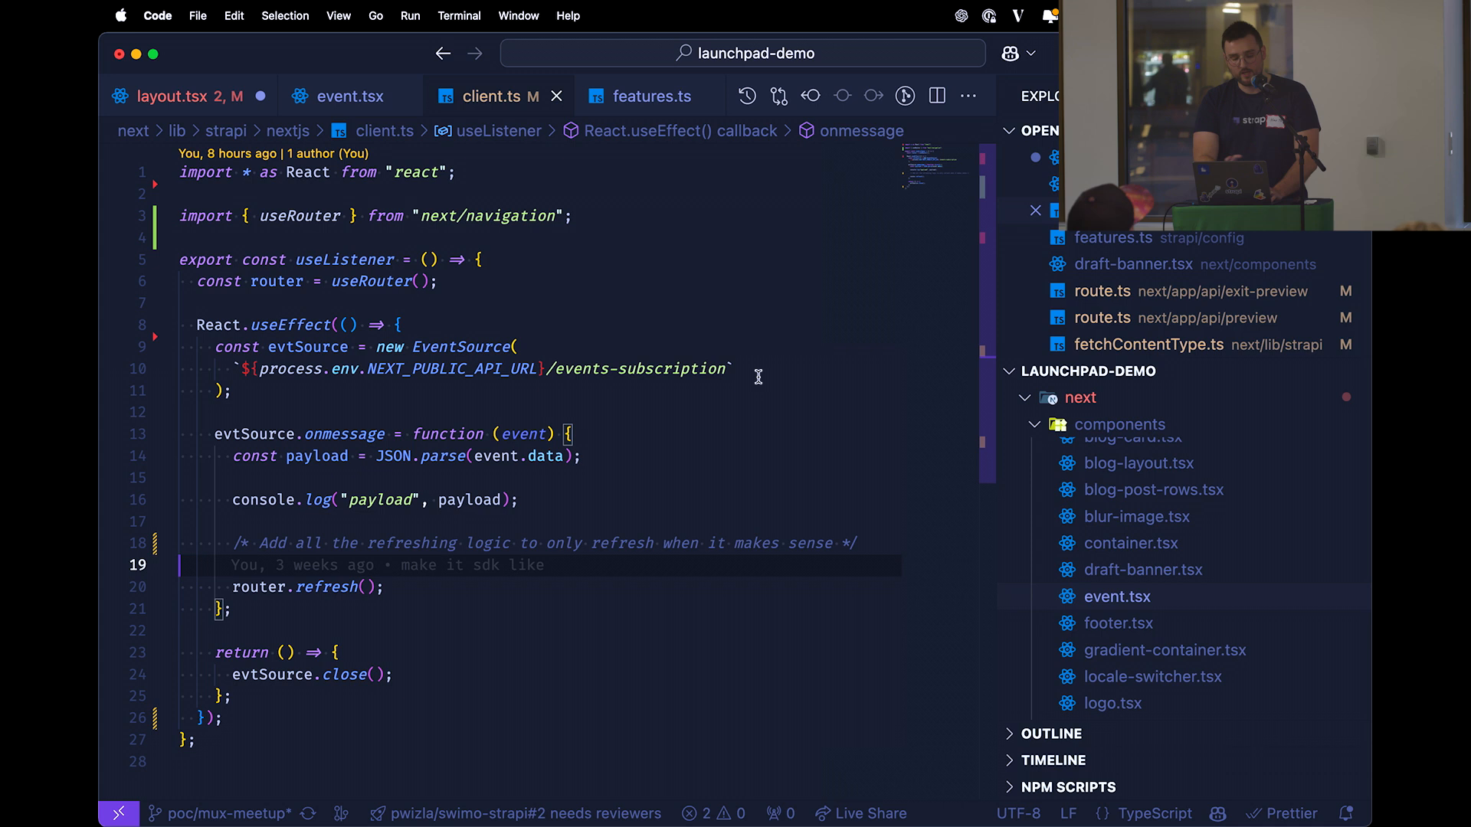
mouse_move(329, 586)
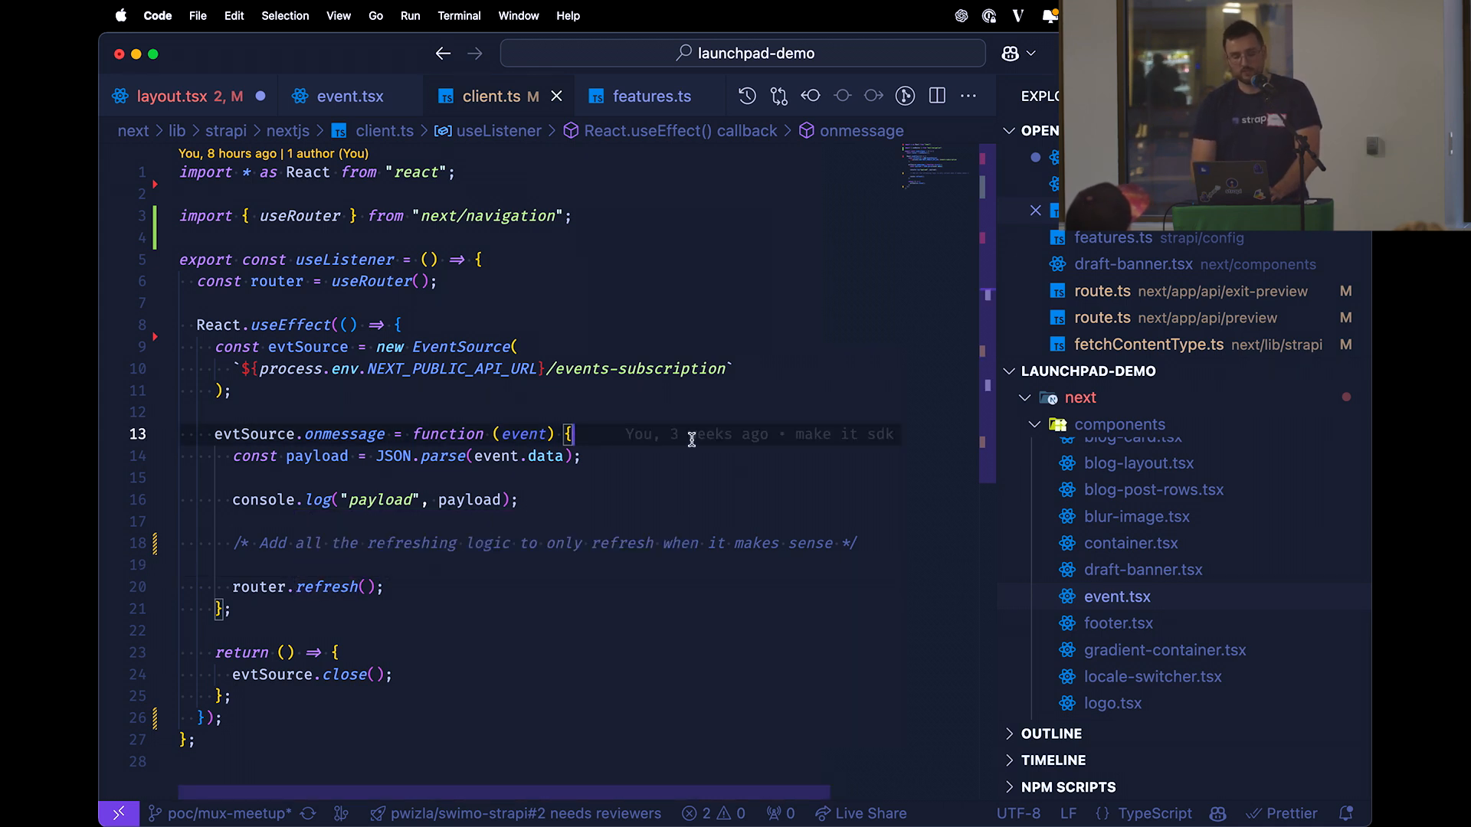
mouse_move(579, 188)
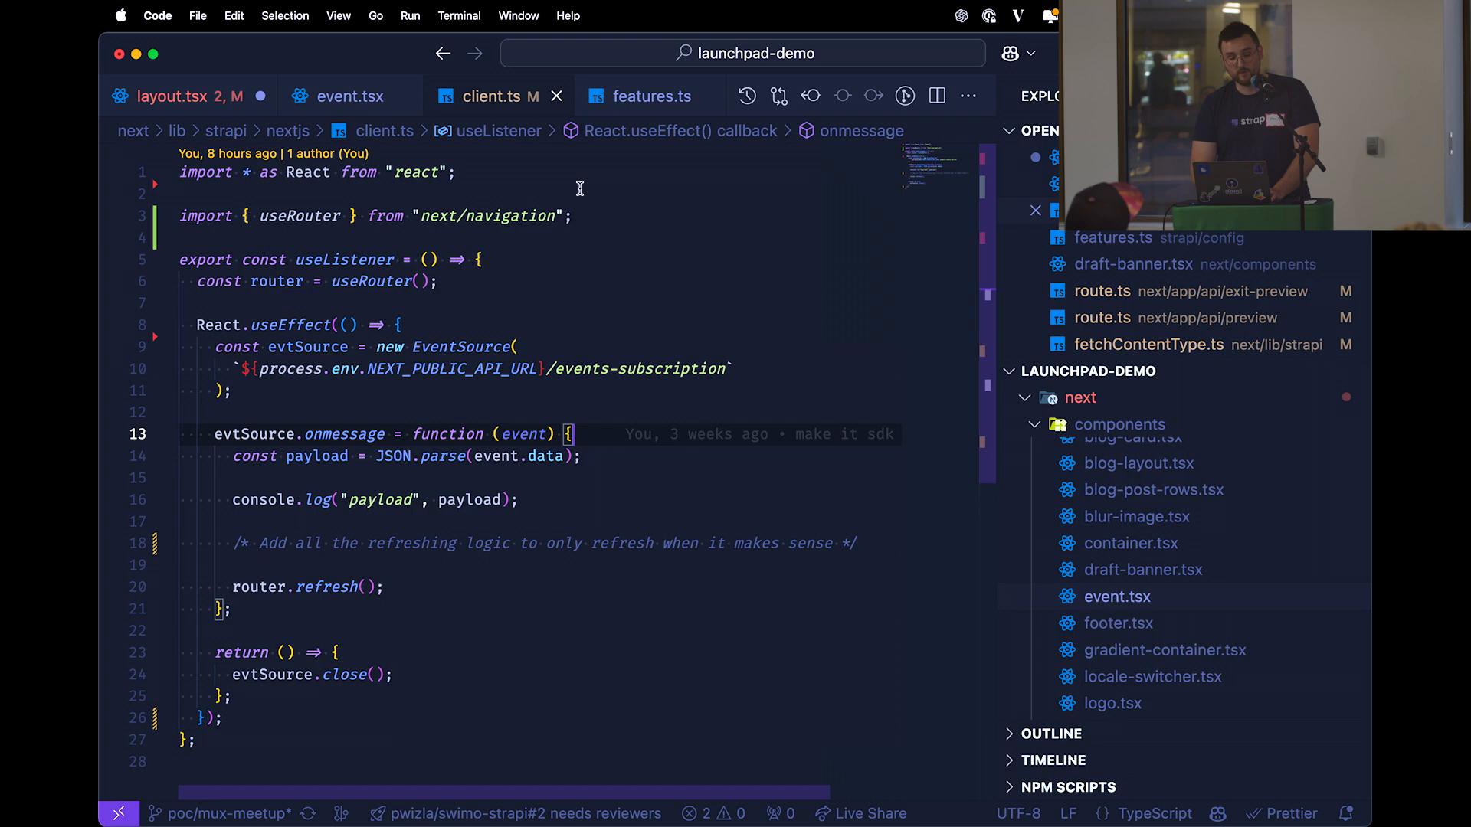
click(174, 96)
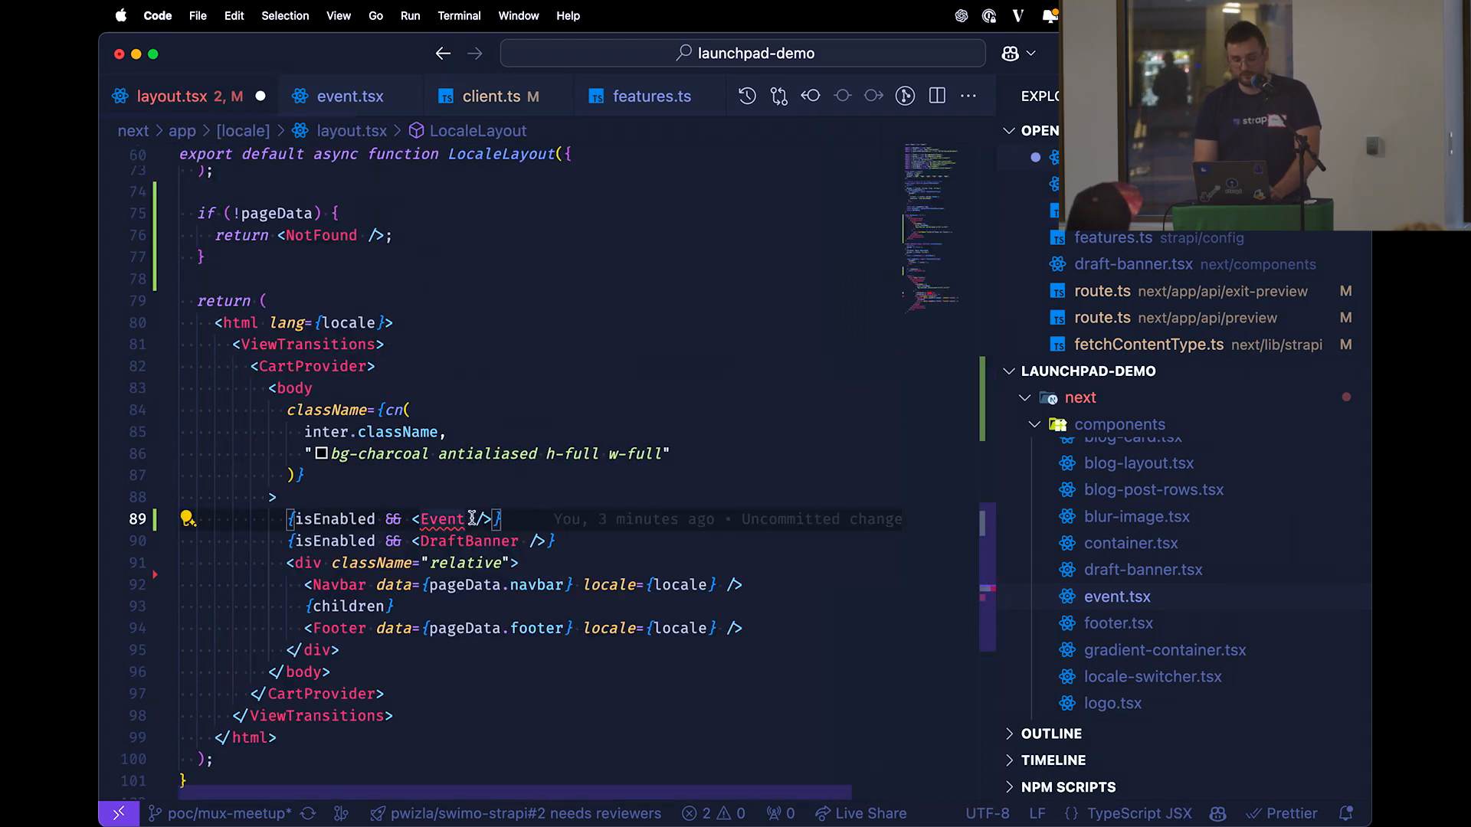
click(188, 518)
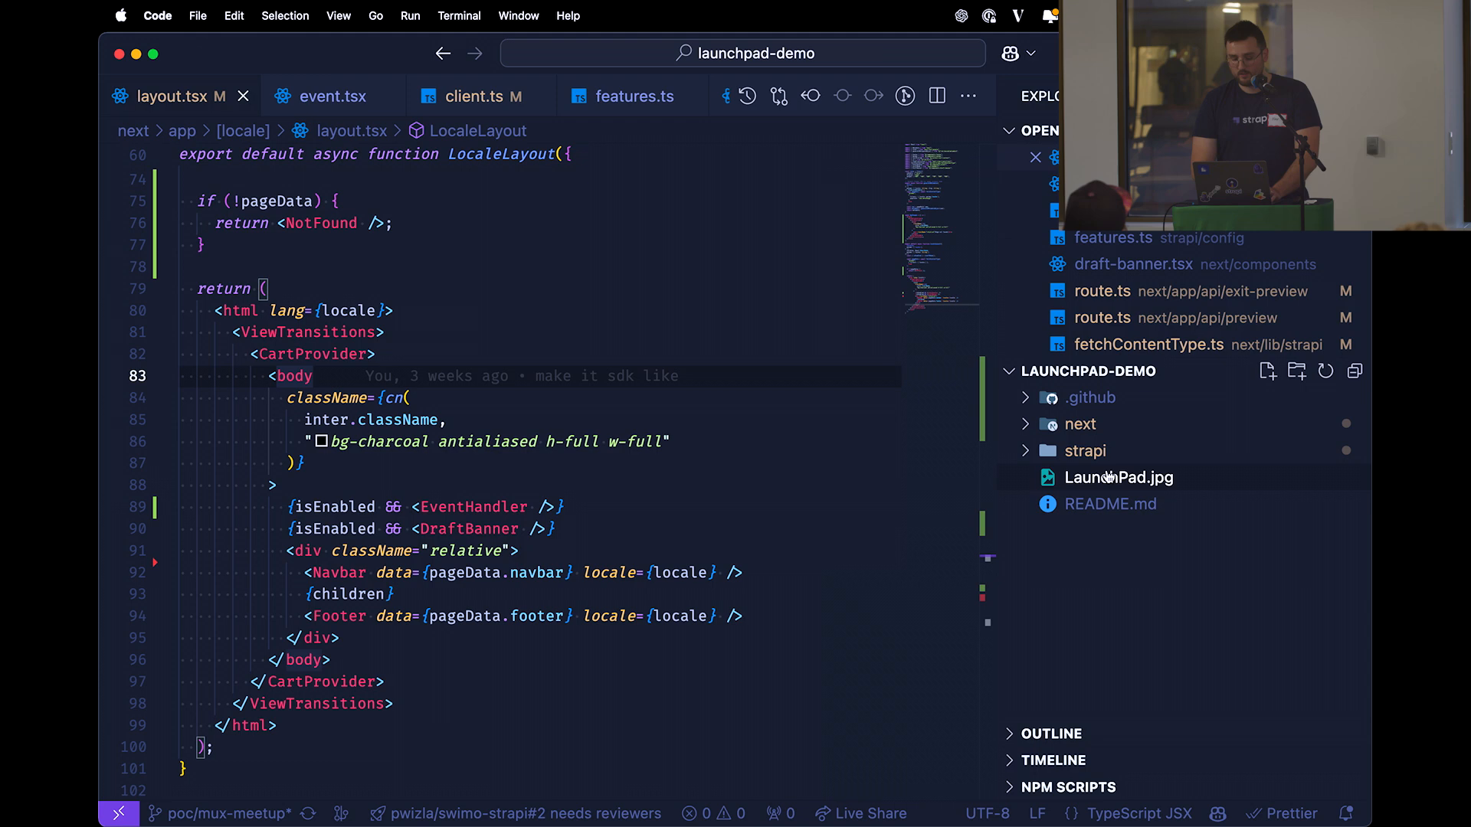
Expand strapi > src, open index.ts and scroll to the /events-subscription route
click(1084, 450)
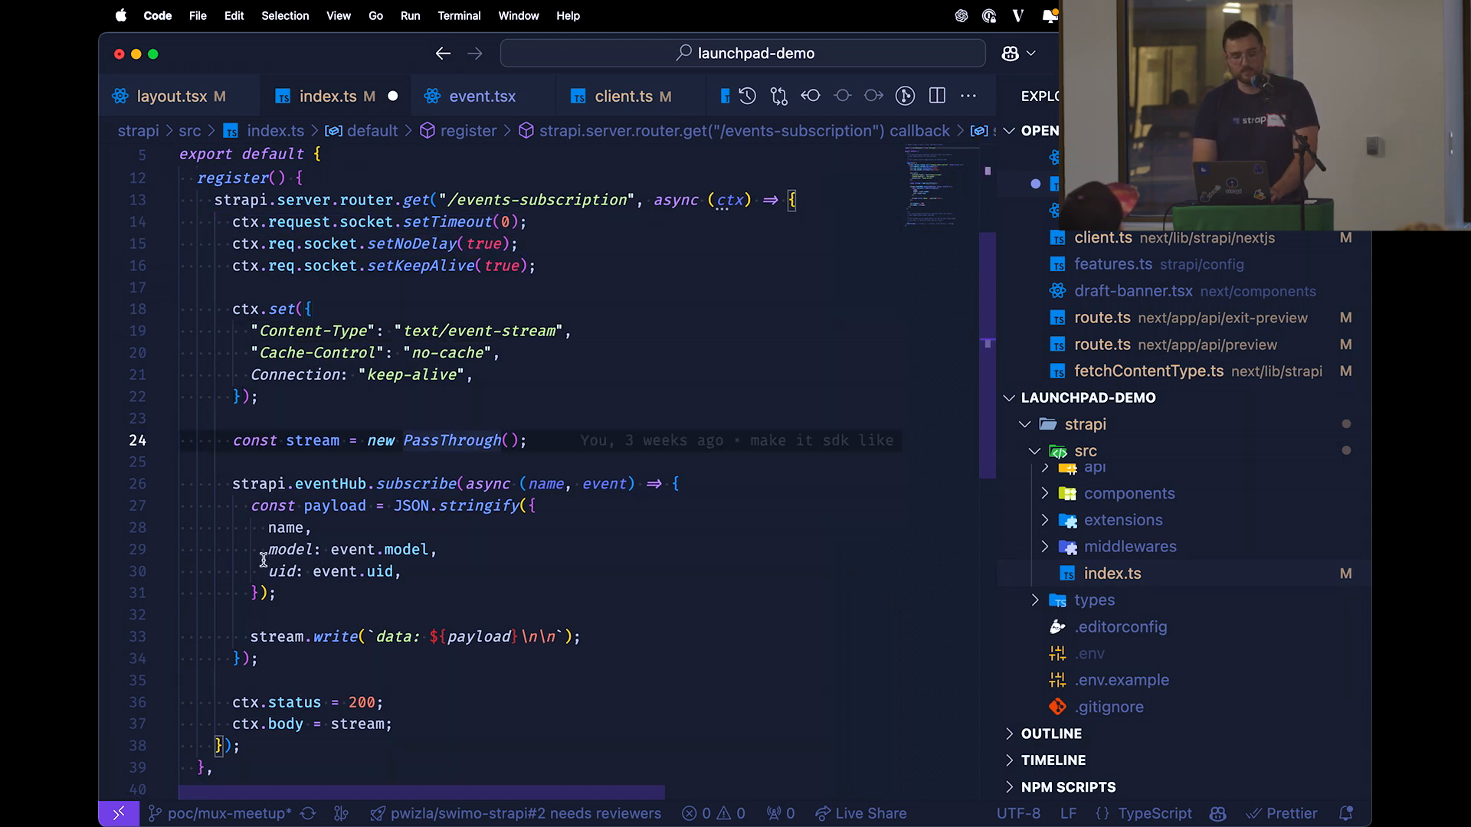
scroll(down, 3)
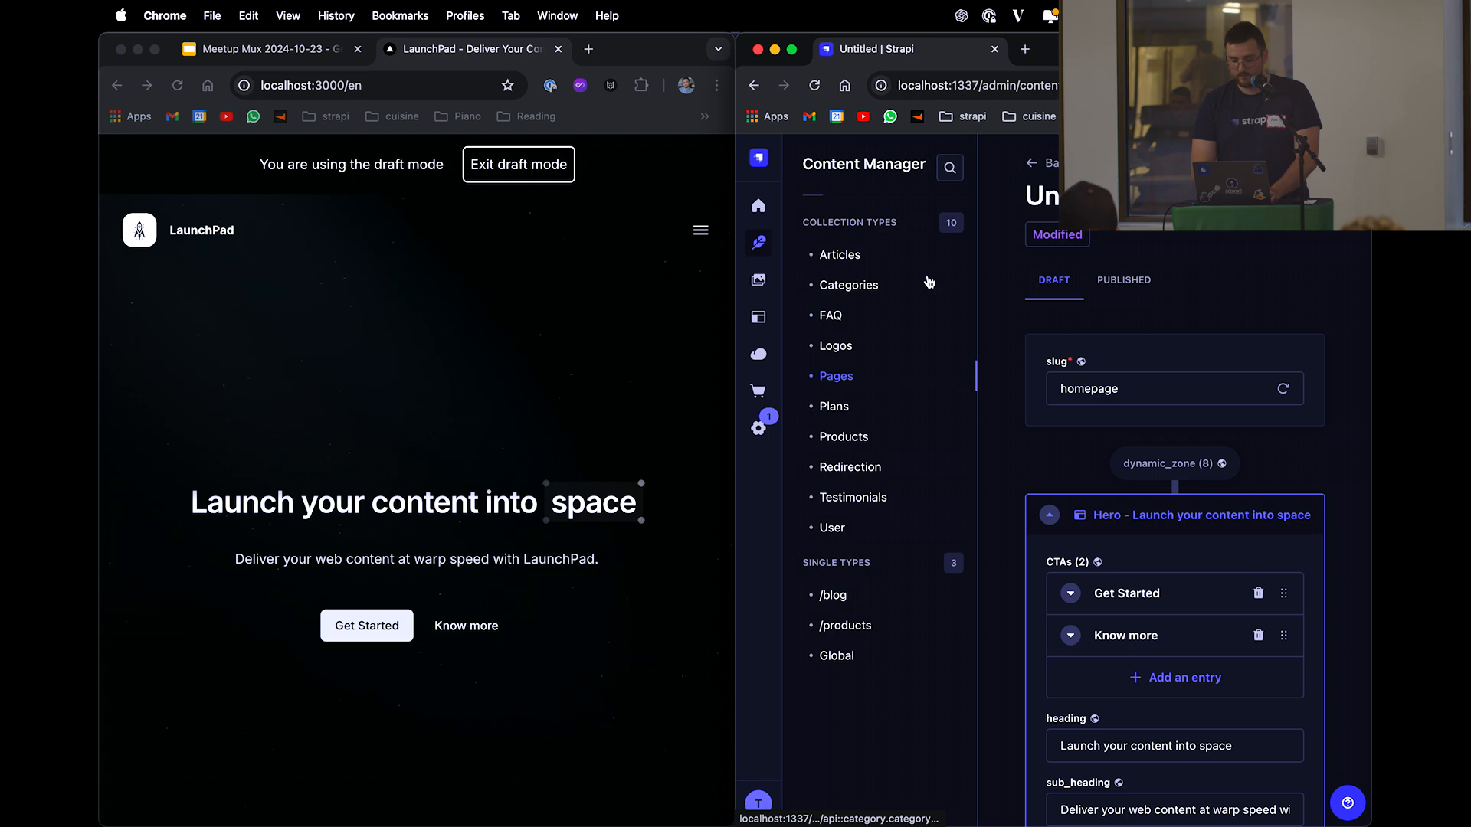
Change the Hero heading to end with 'orbit', save it, and return to Google Slides
scroll(down, 3)
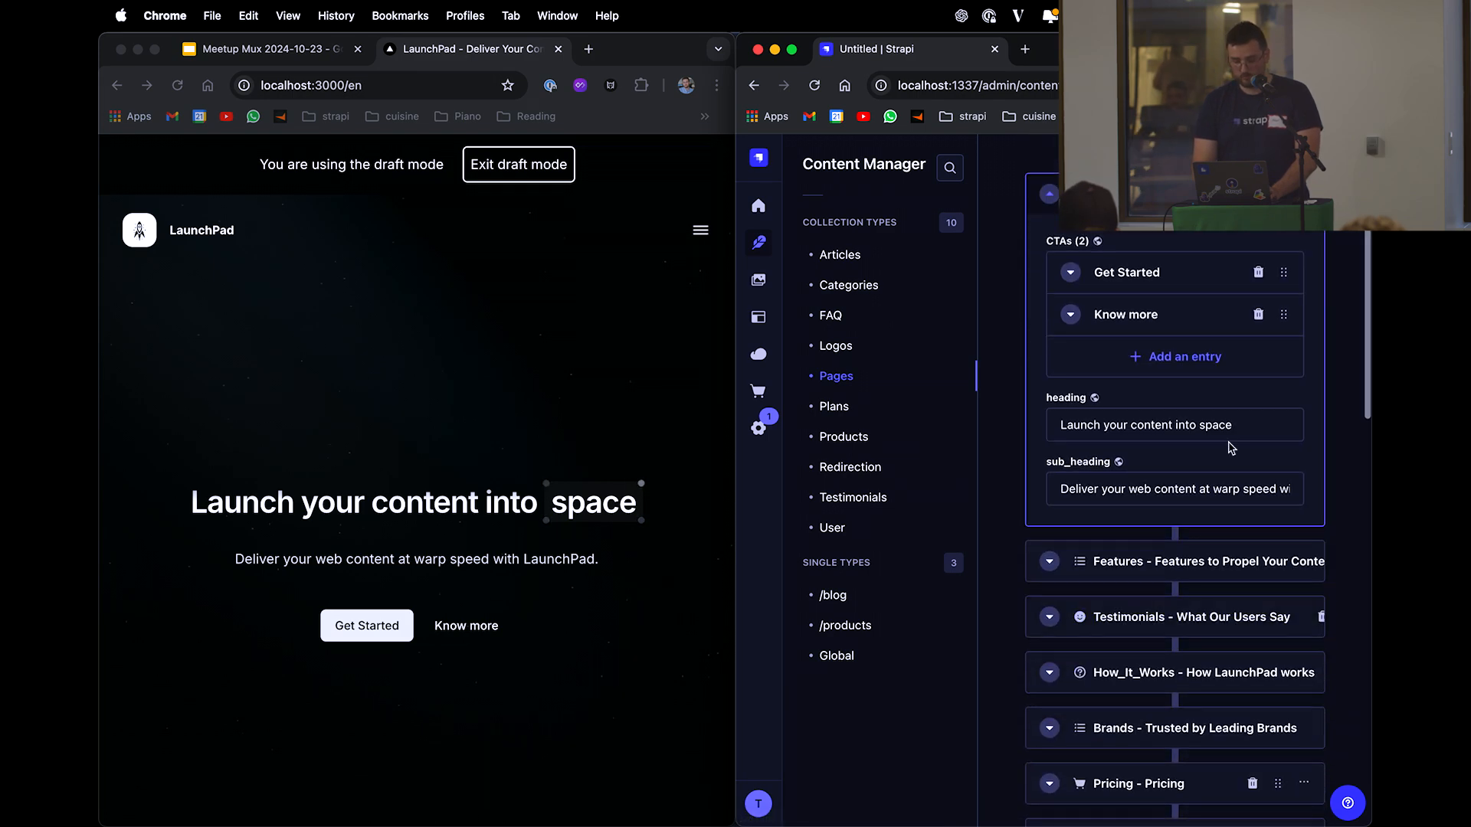
text(orbit)
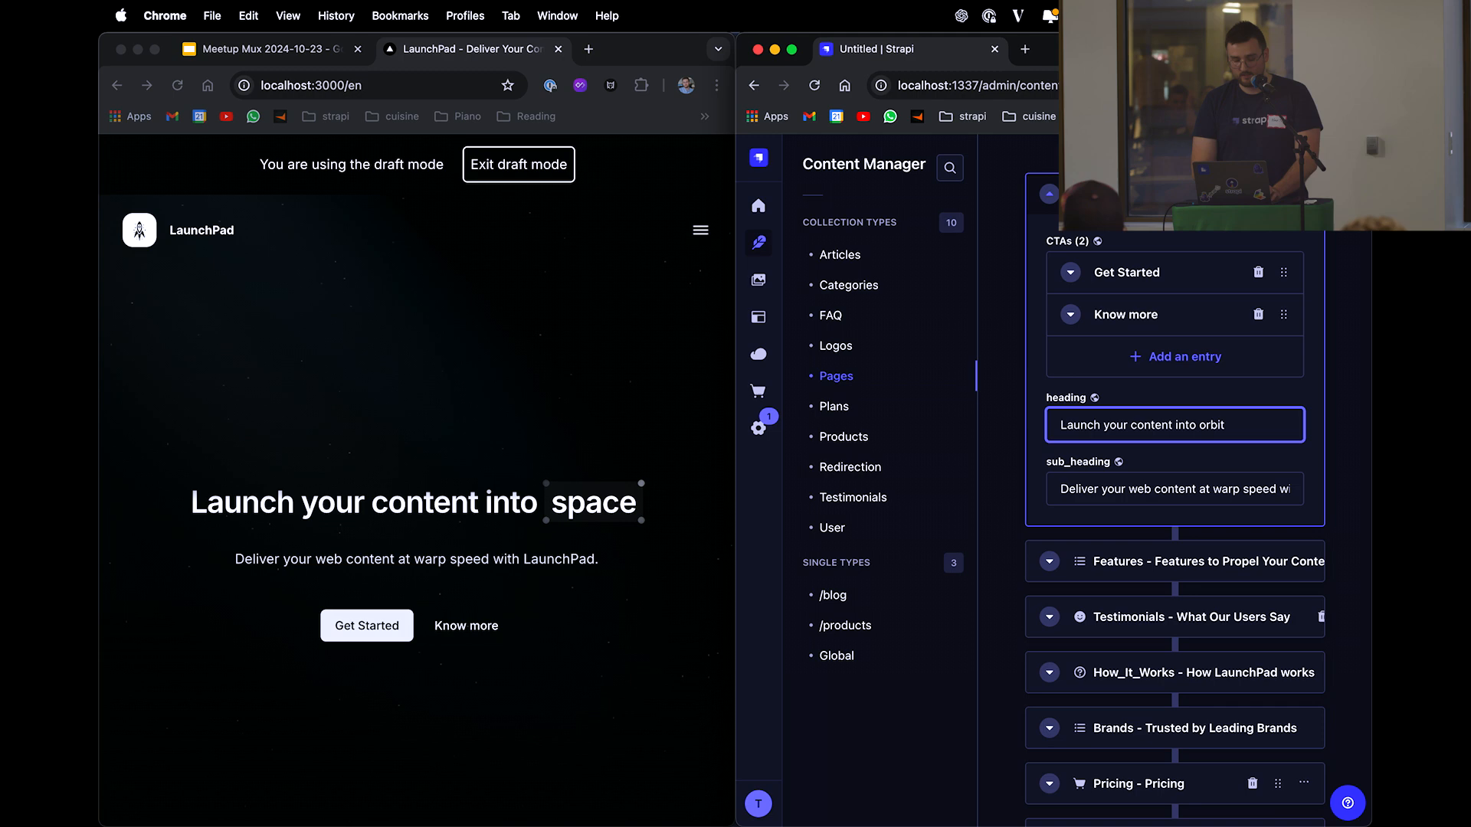
scroll(down, 3)
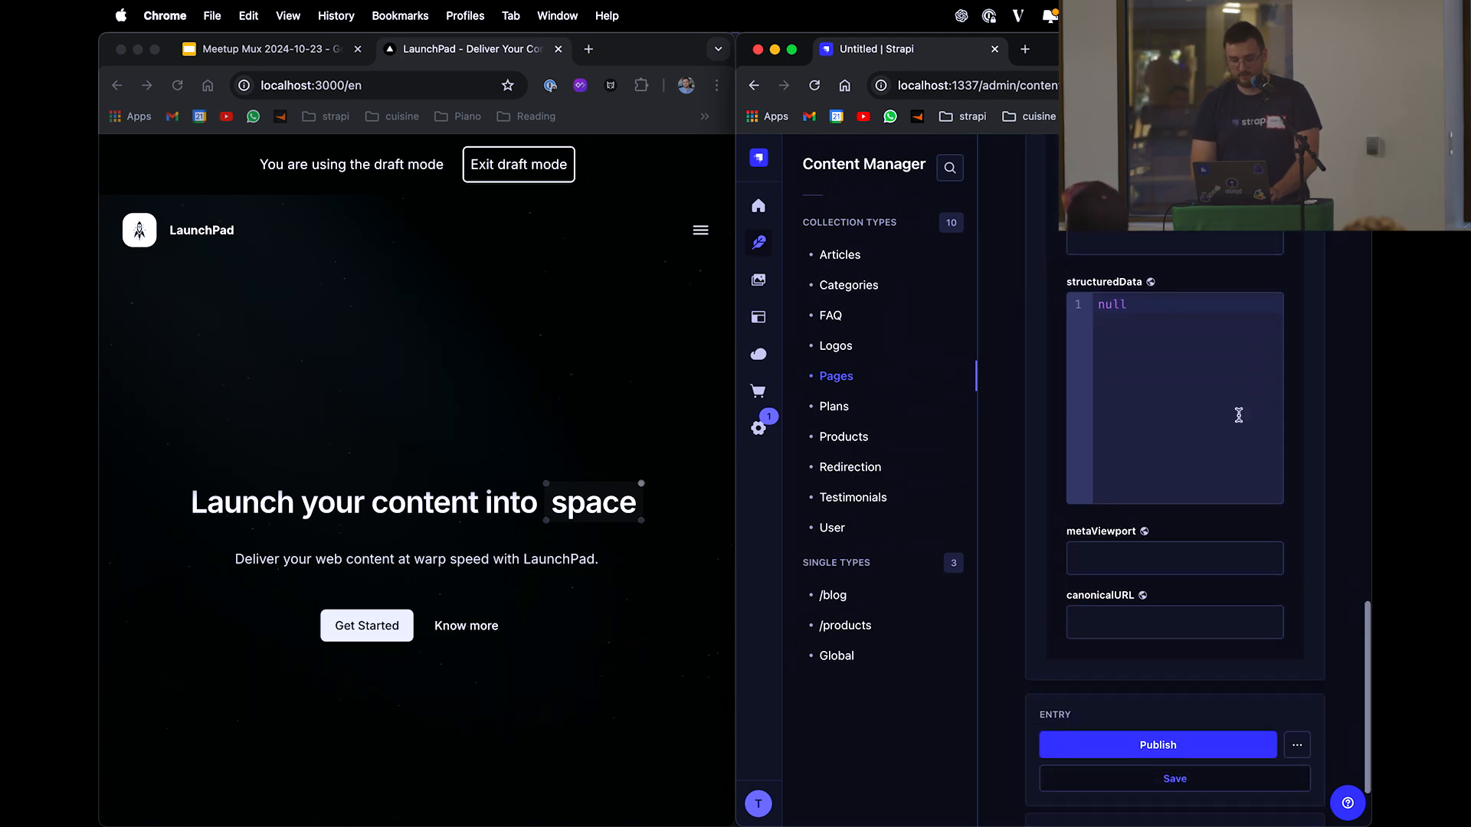
click(1174, 778)
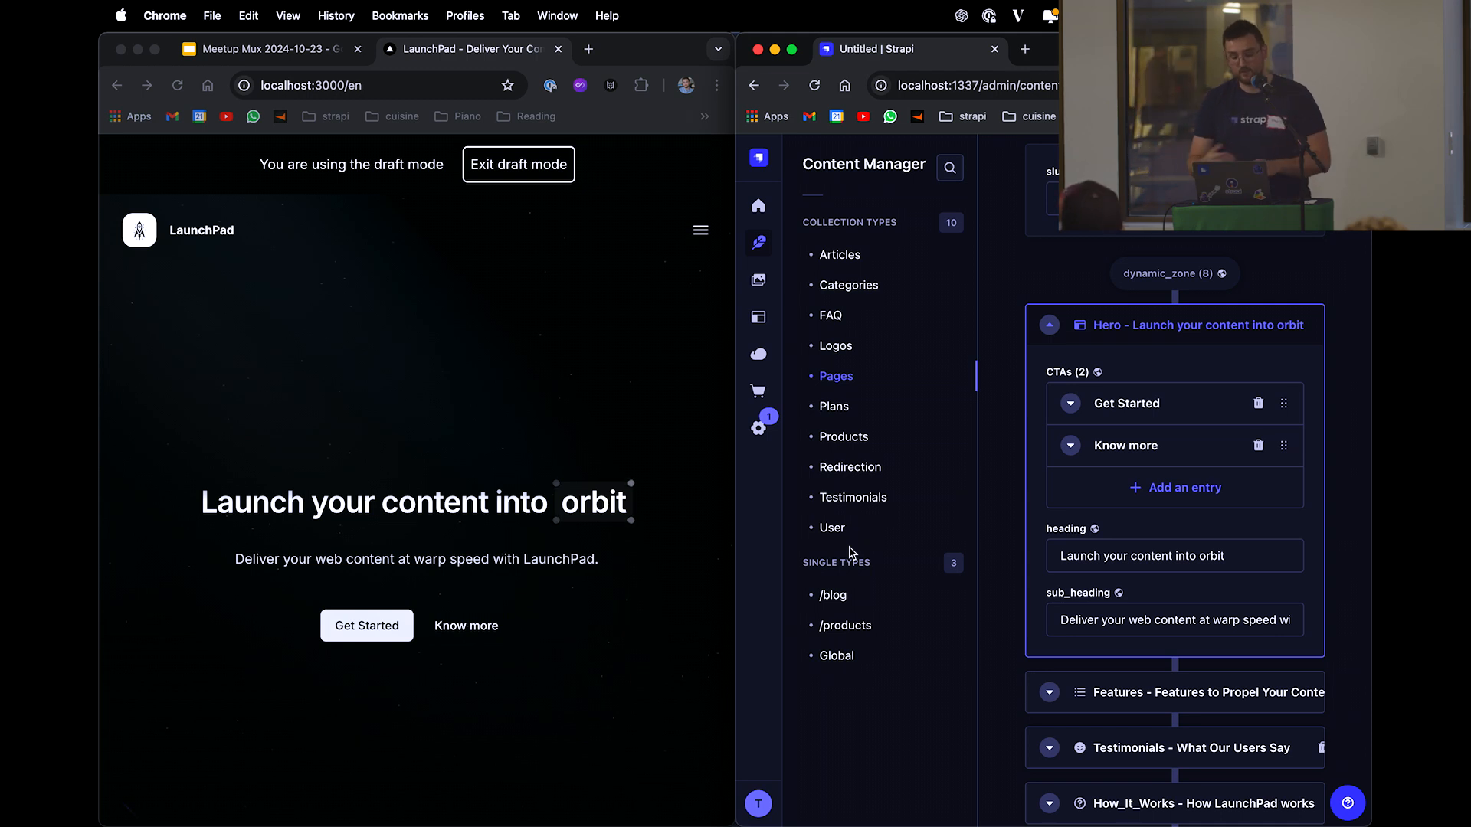
mouse_move(493, 438)
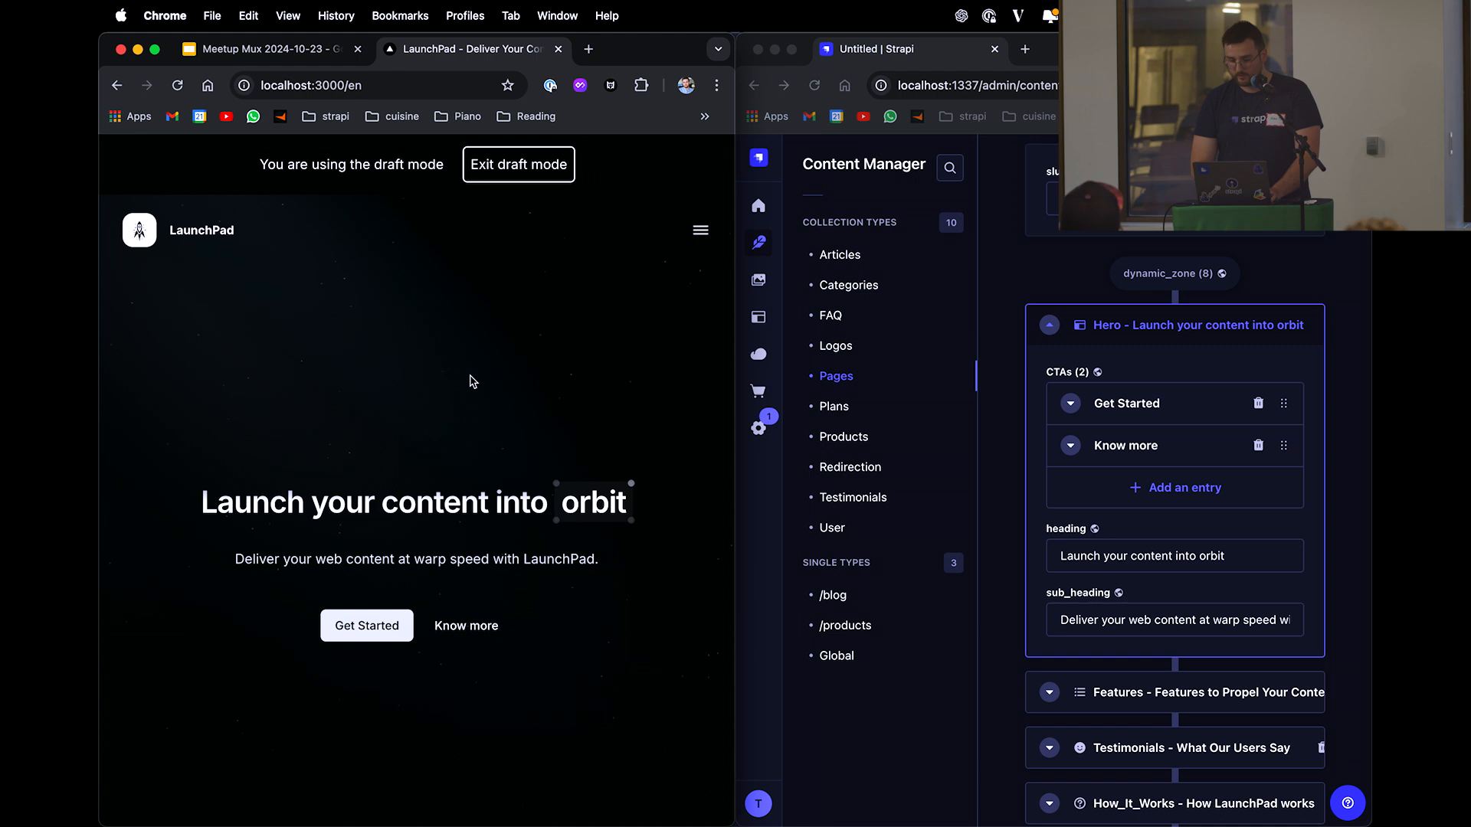
mouse_move(348, 234)
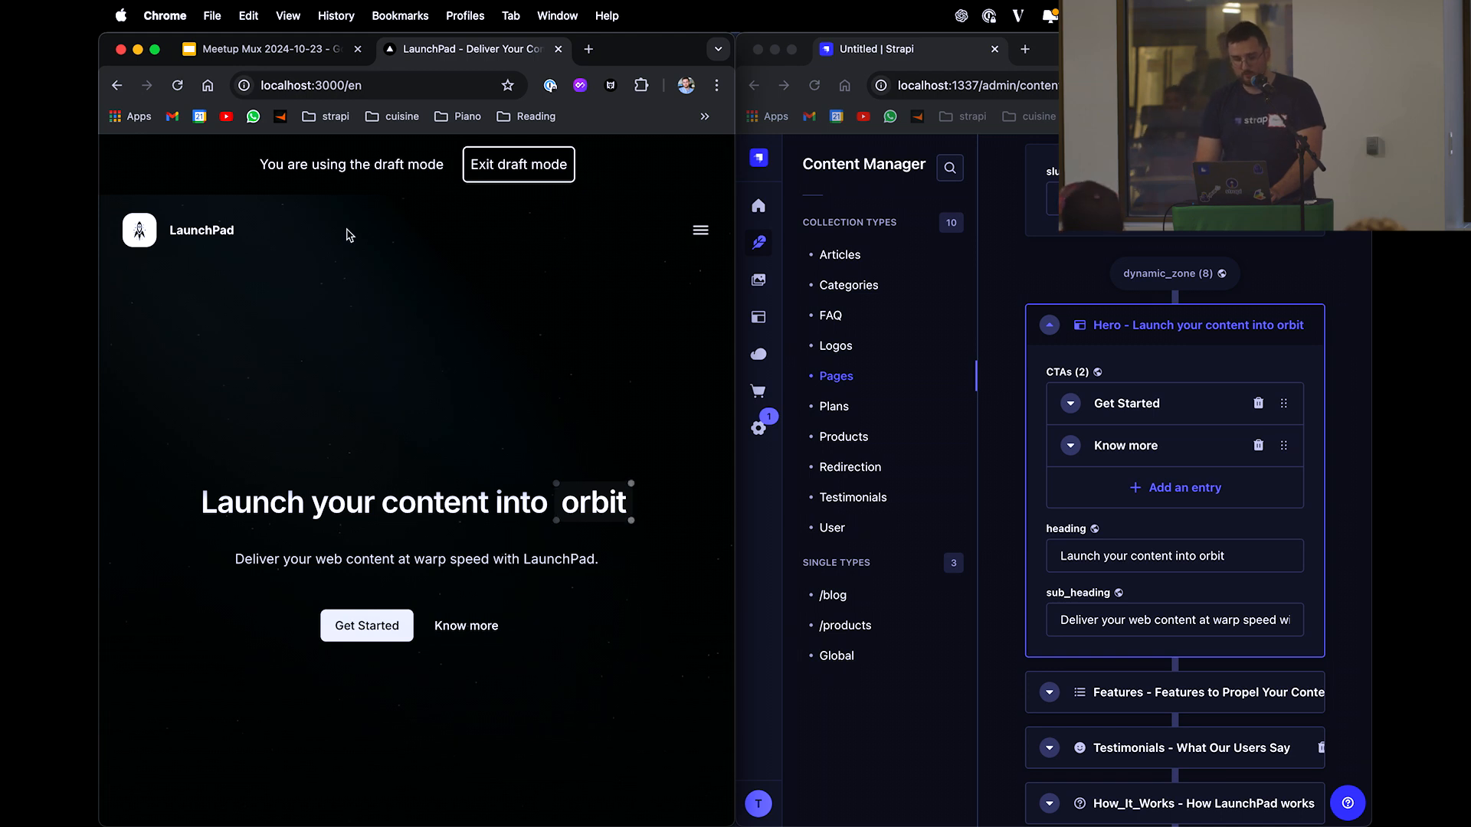
mouse_move(272, 47)
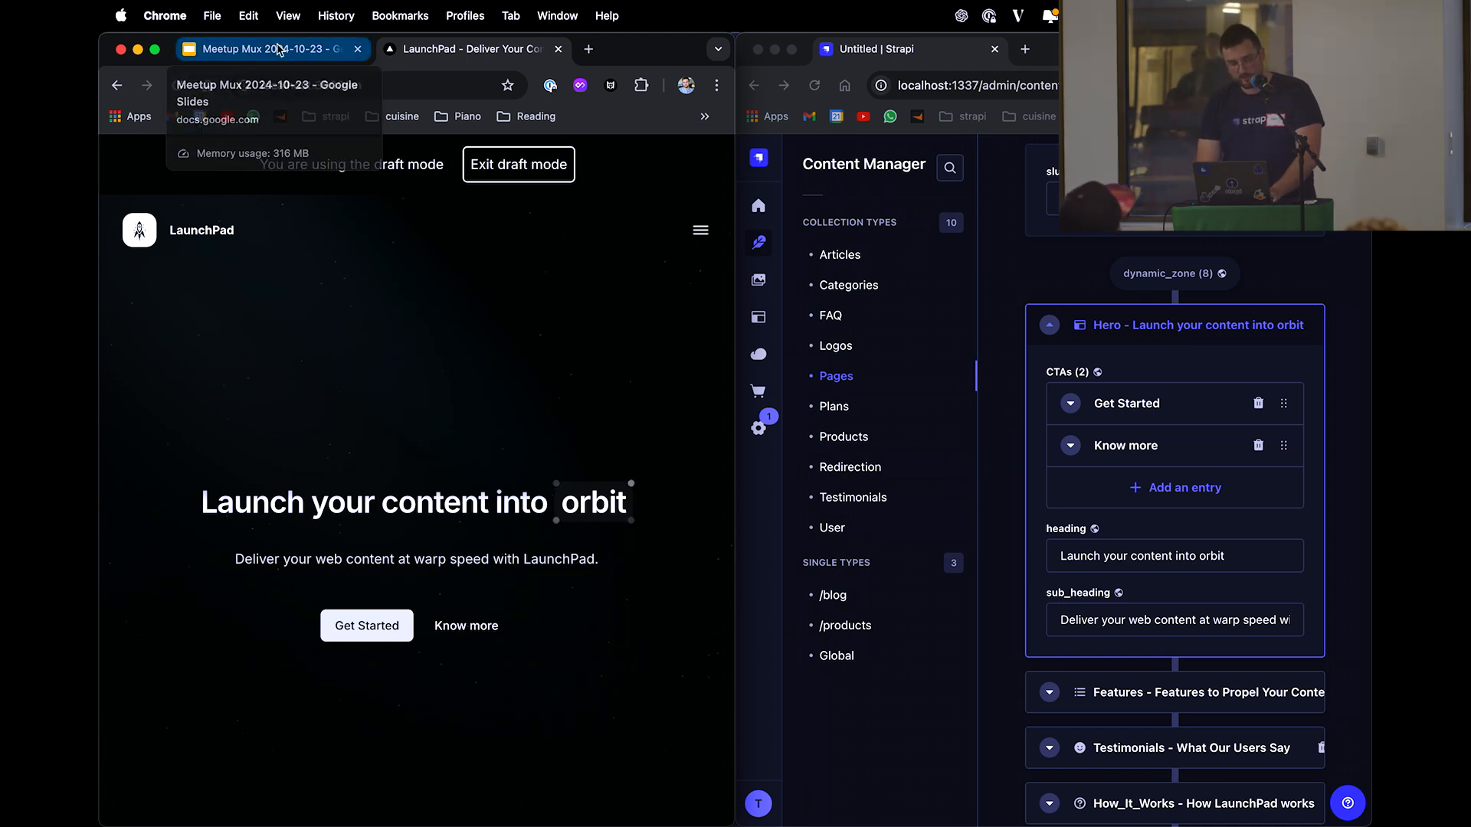
click(267, 49)
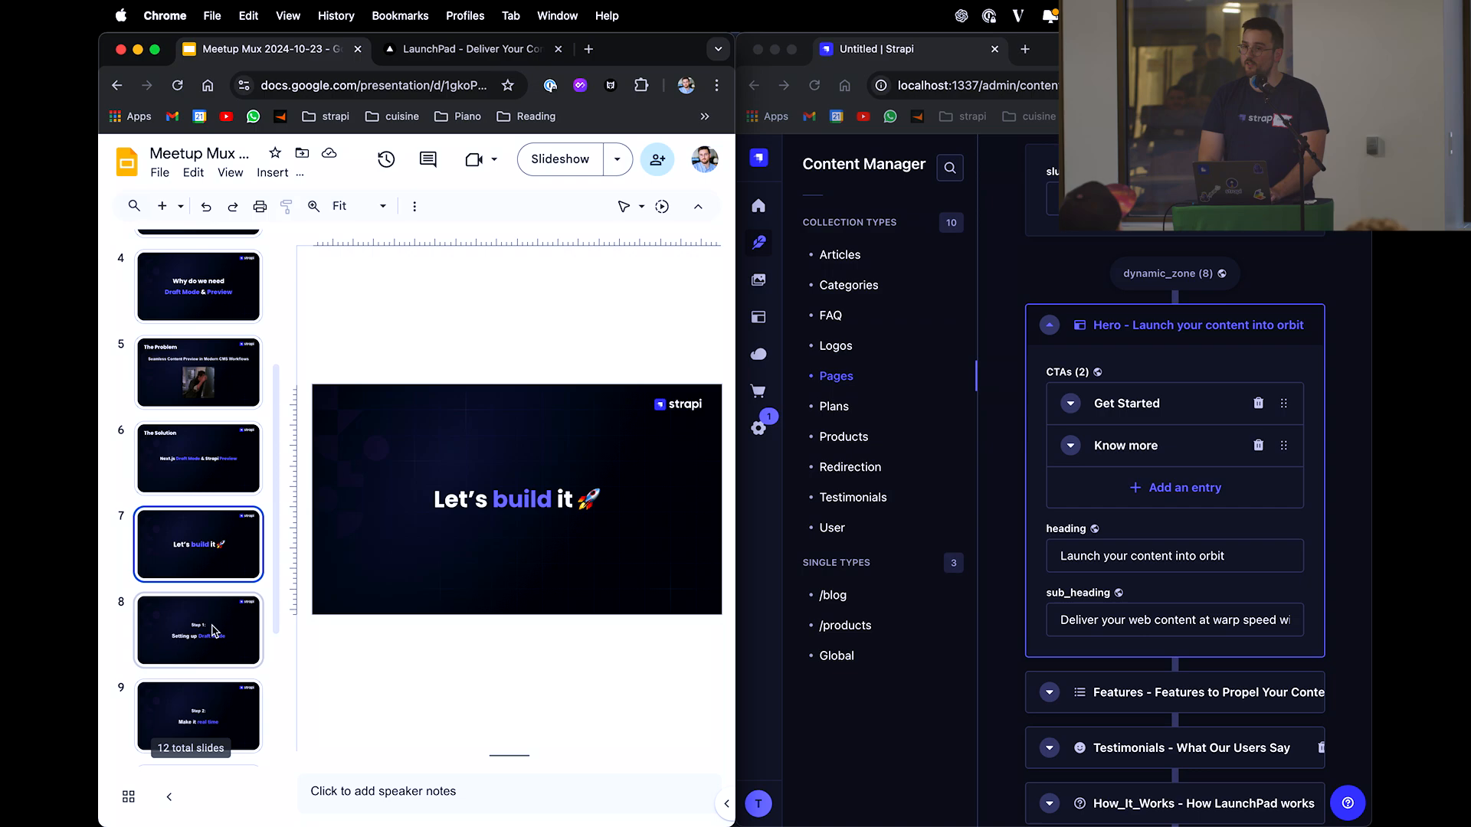